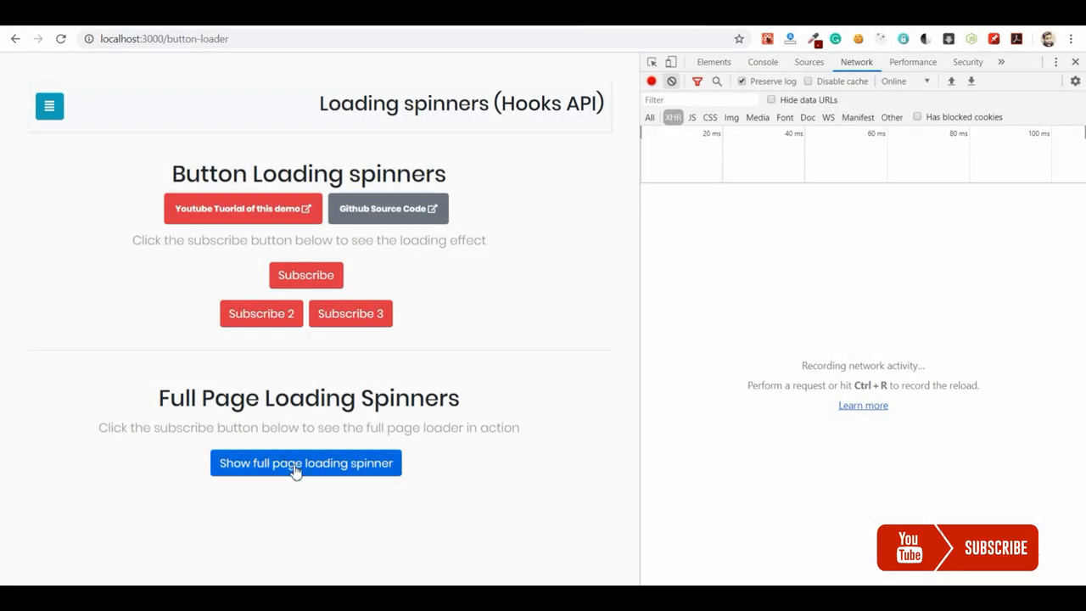
# - Trigger the full page loading spinner demo so its fetch request shows in the Network panel
pyautogui.click(305, 462)
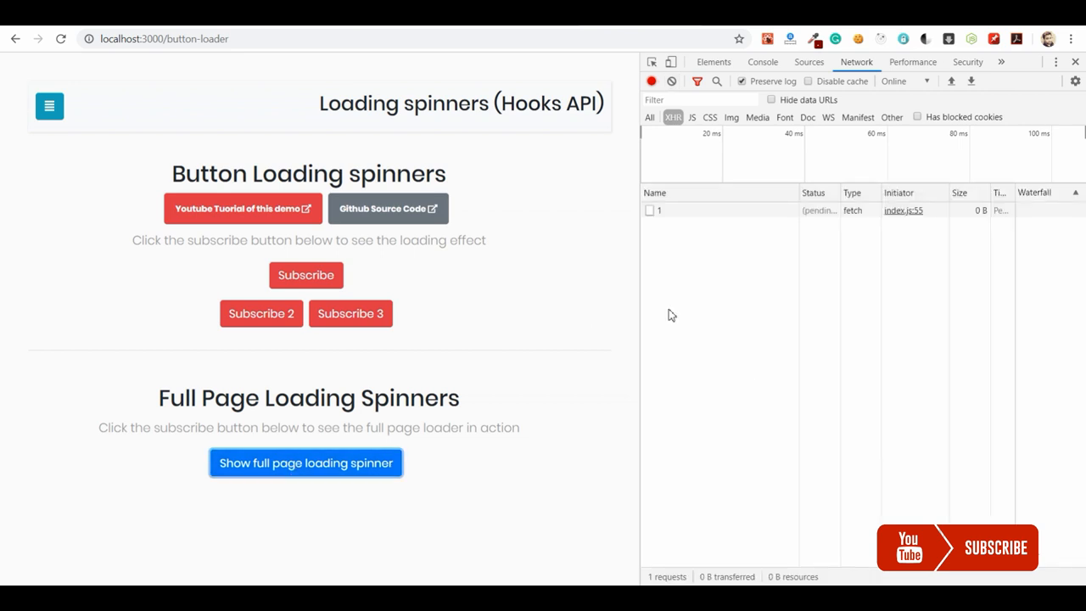
pyautogui.moveTo(733, 211)
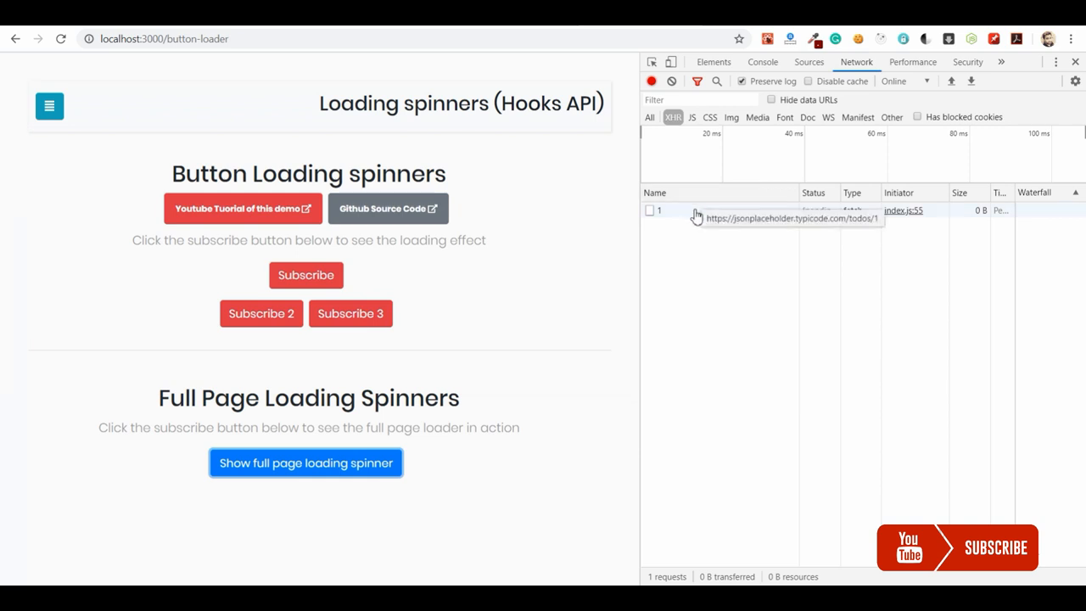
pyautogui.moveTo(540, 340)
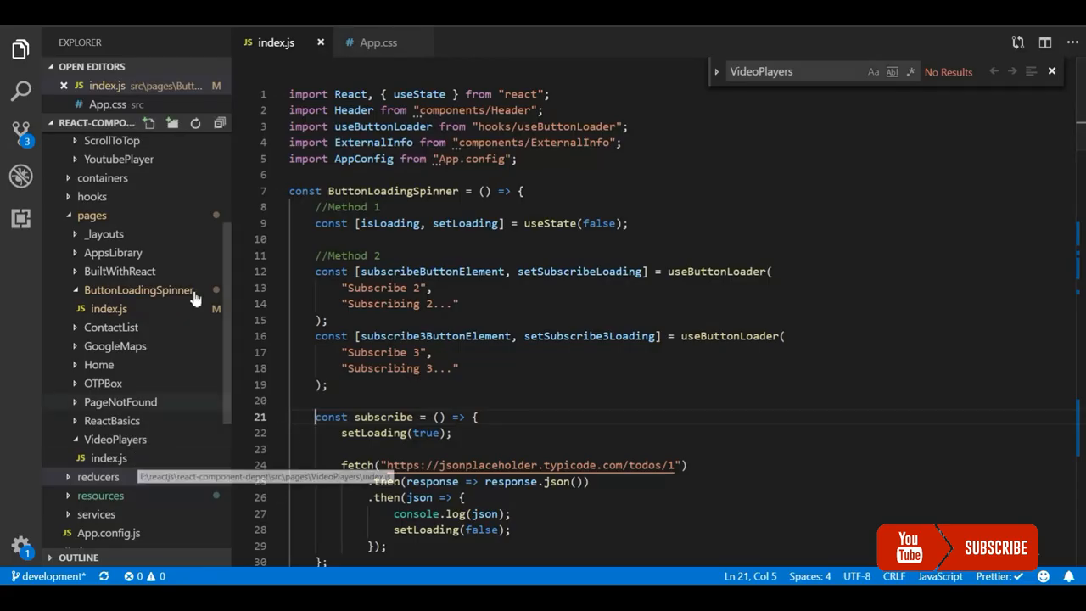
pyautogui.scroll(-3)
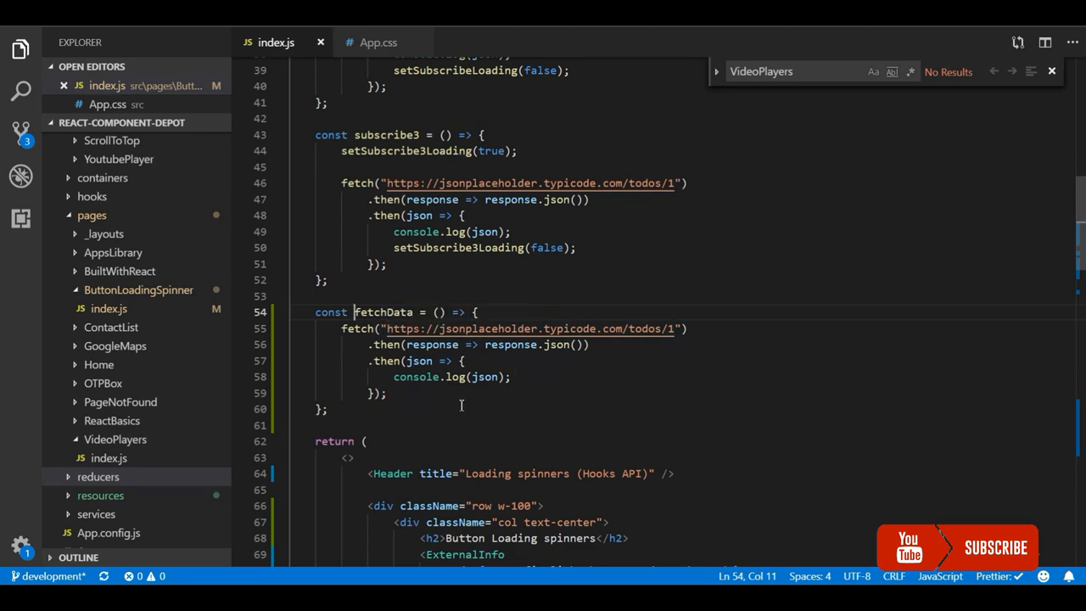
pyautogui.scroll(-3)
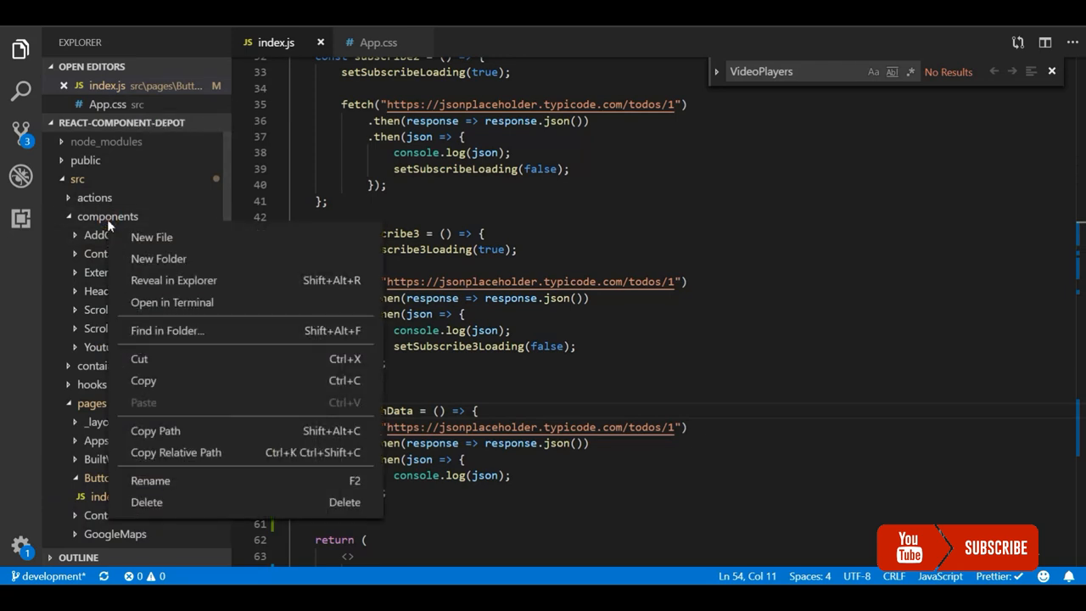
pyautogui.moveTo(178, 268)
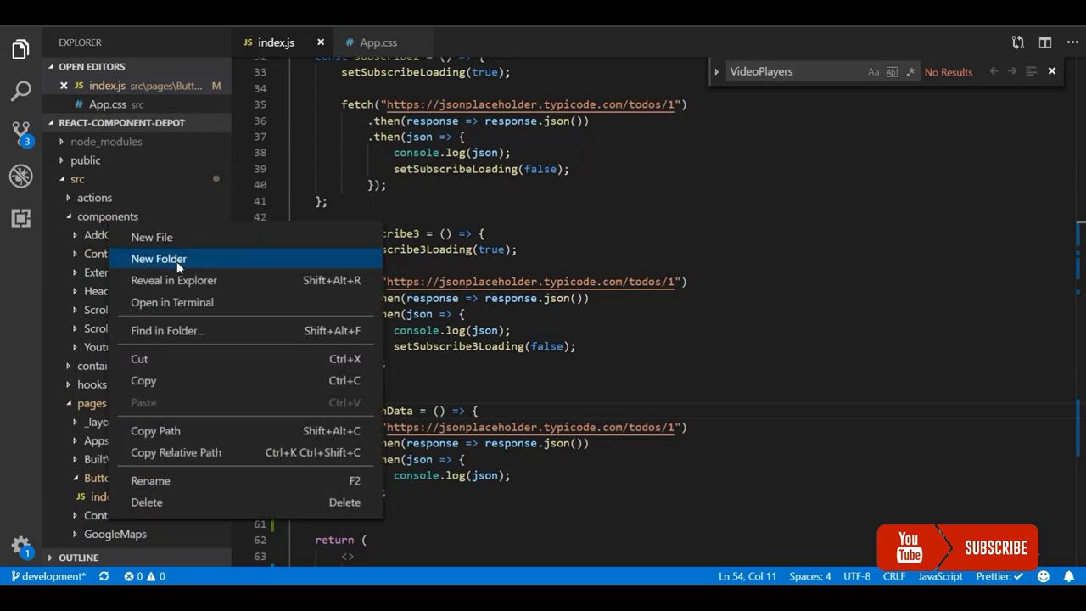
# - Create a FullPageLoader folder under components and add an index.js file in it
pyautogui.click(160, 258)
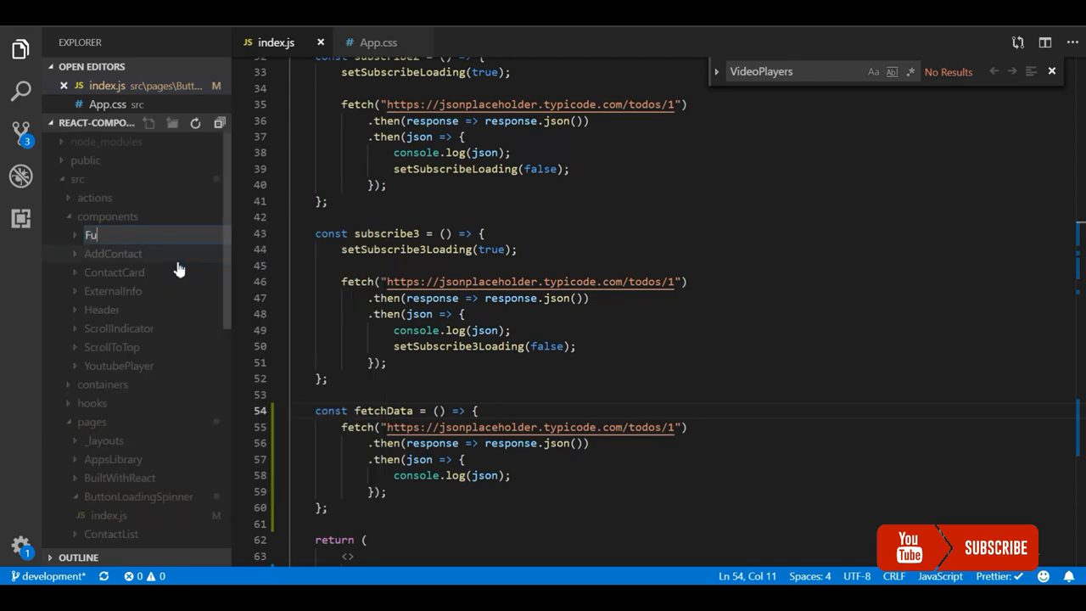
pyautogui.write('llPage')
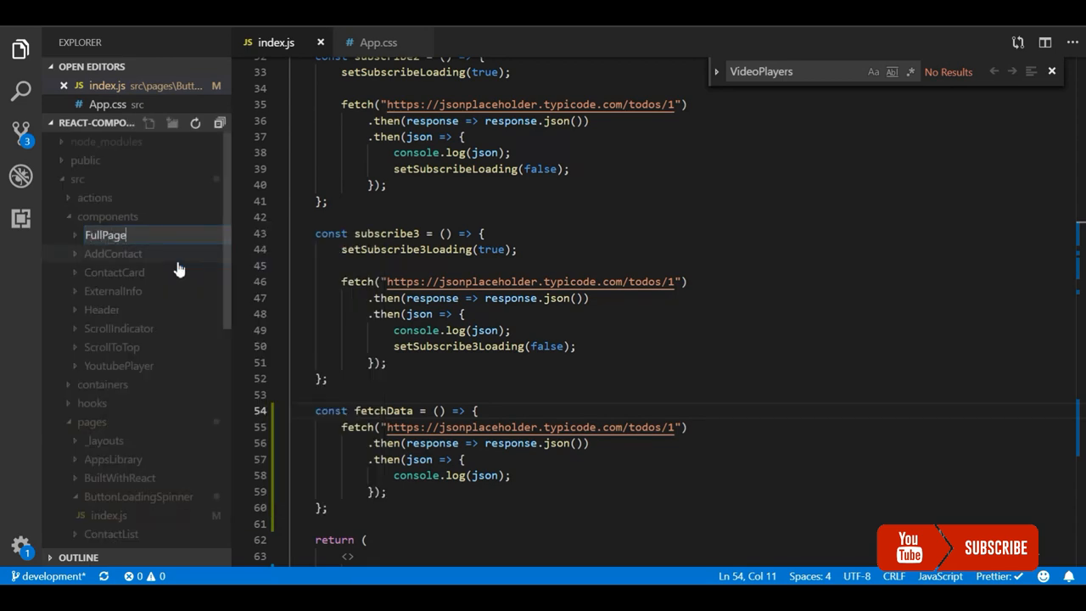
pyautogui.write('Loader')
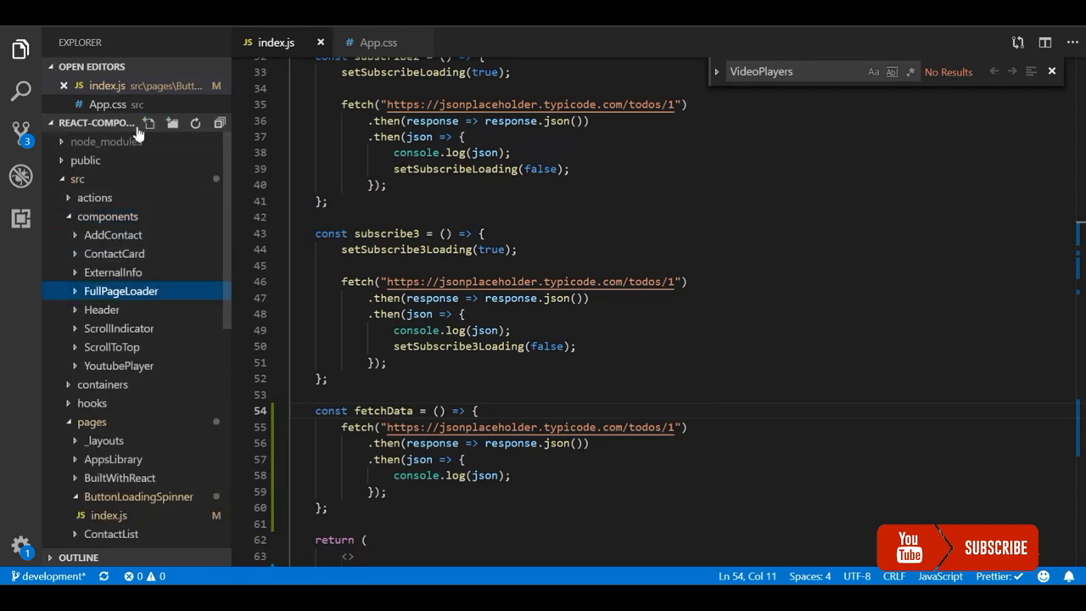
pyautogui.click(150, 122)
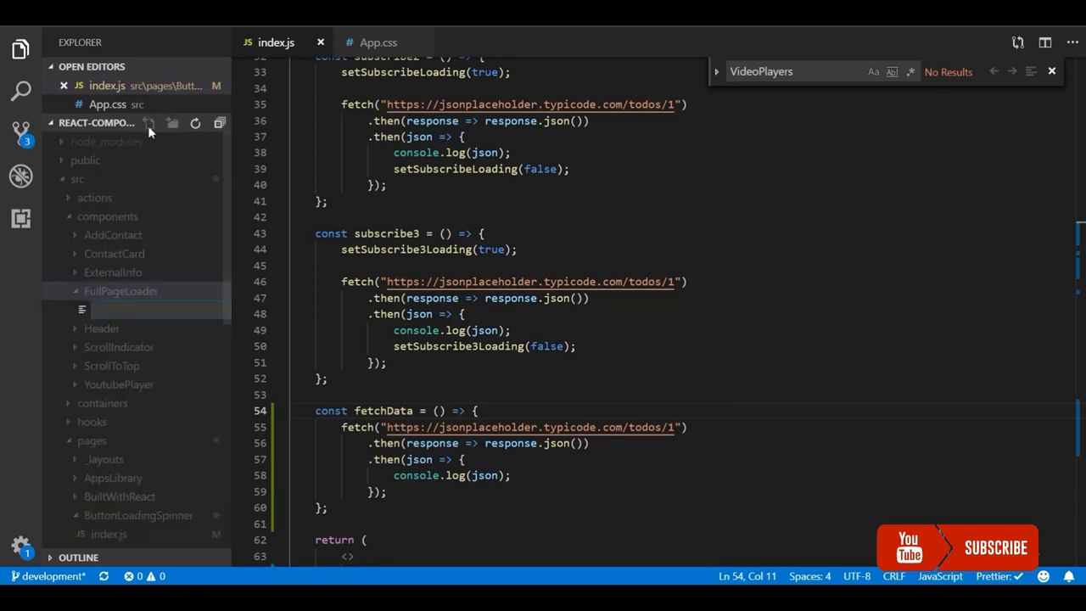
pyautogui.write('index.js')
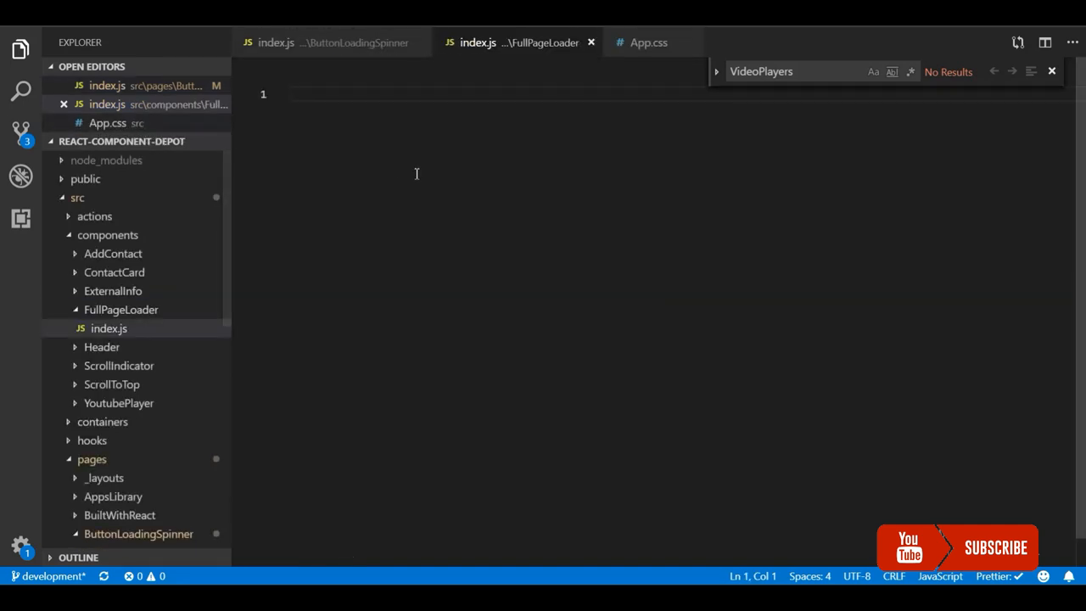
# - Scaffold a React component named FullPageLoader using the rafc snippet
pyautogui.write('raf')
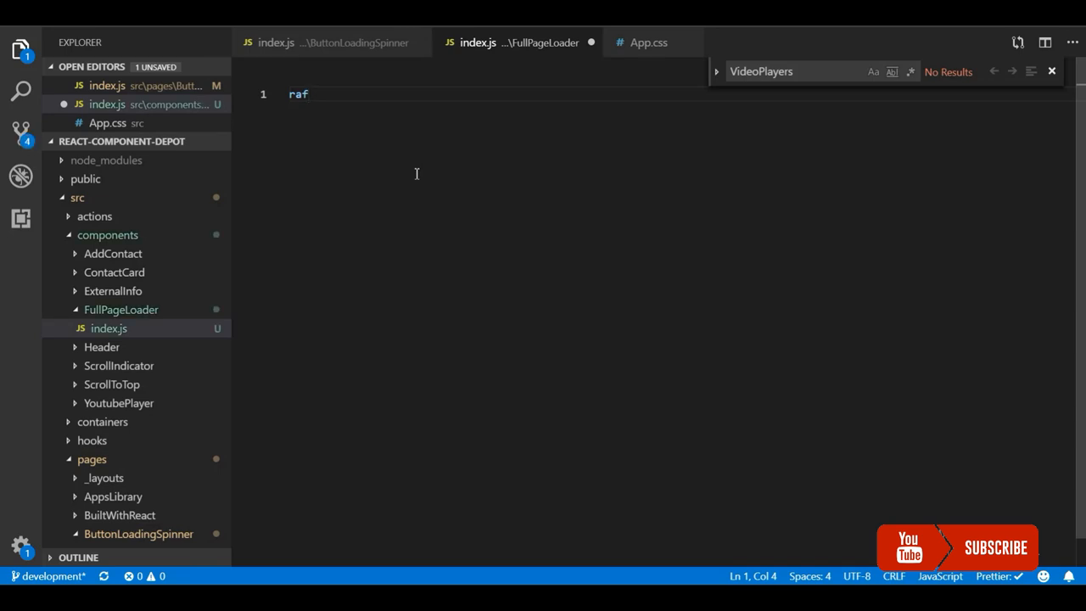
pyautogui.write('c')
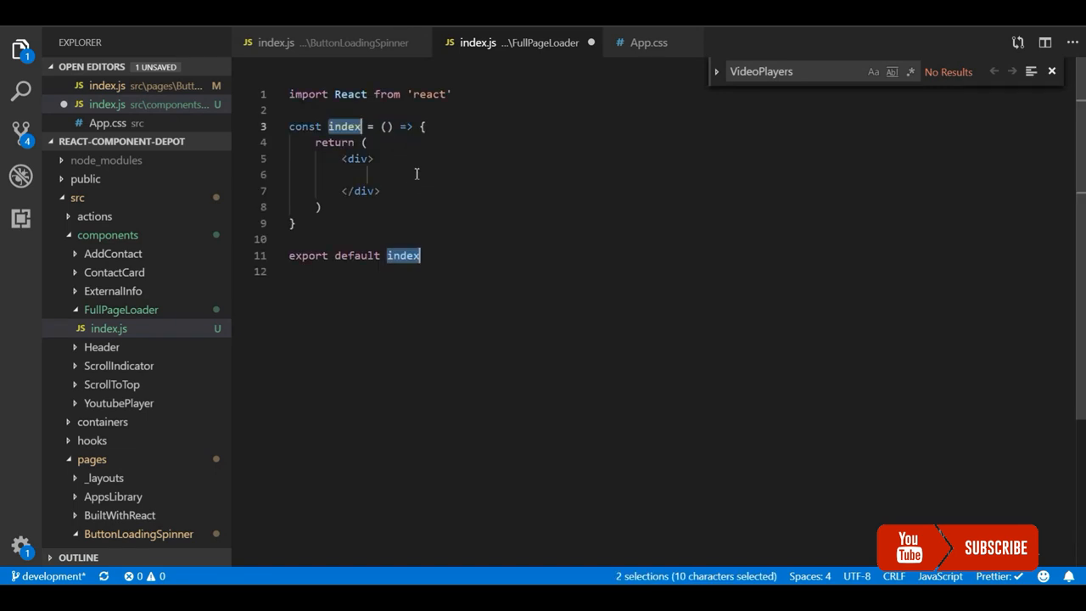
pyautogui.write('FullP')
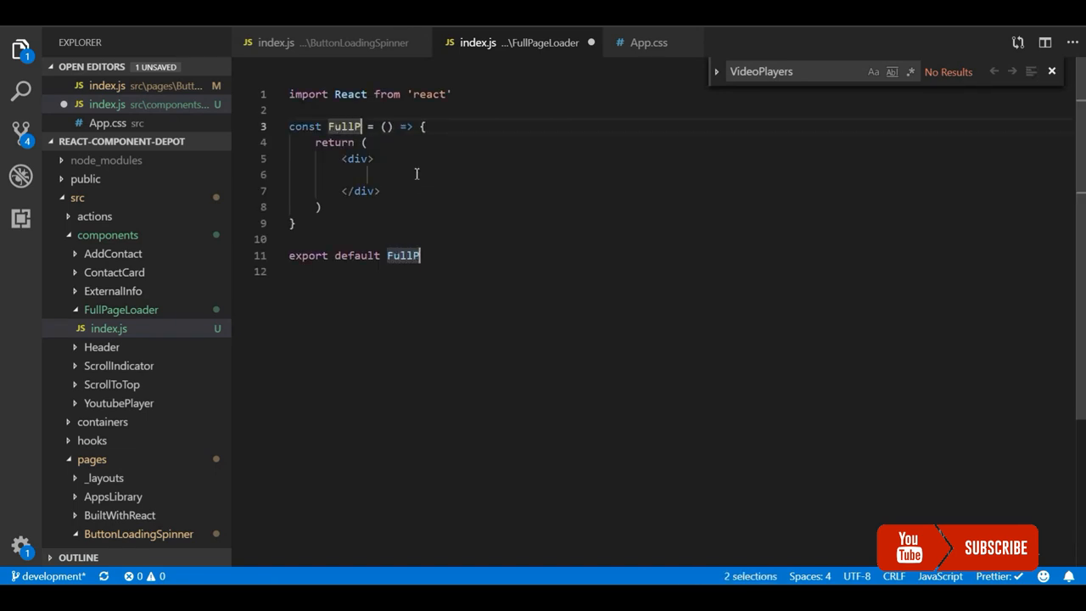
pyautogui.write('ageLoa')
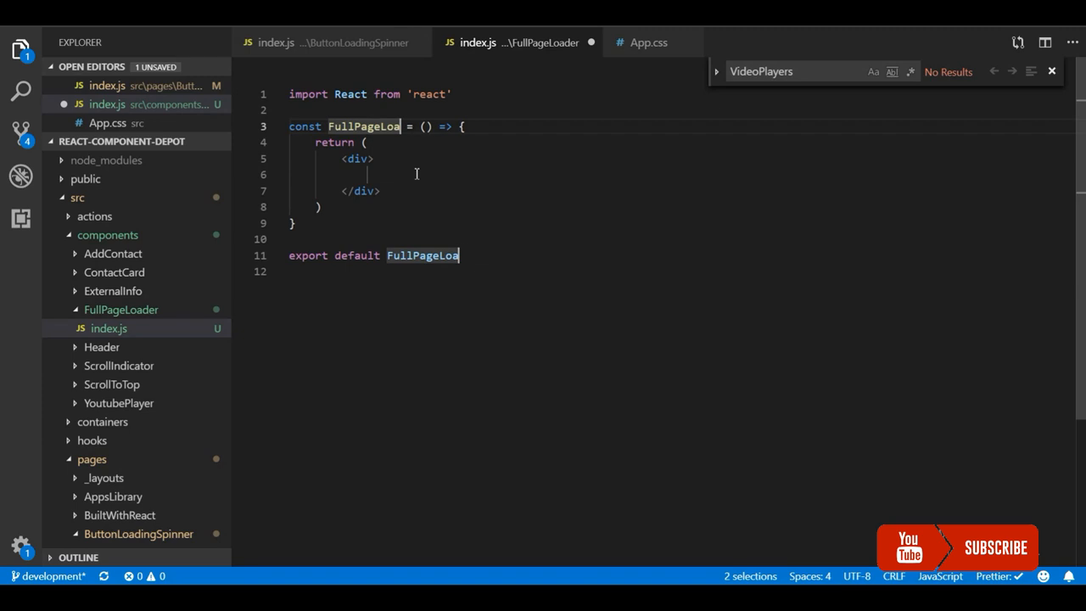
pyautogui.write('der')
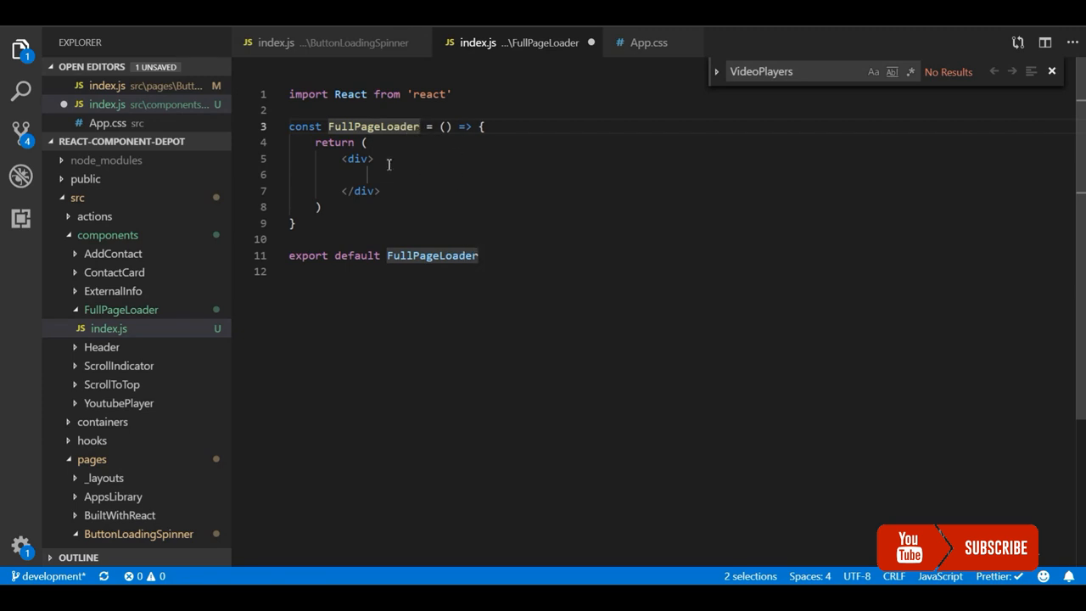
# - Give the component's wrapping div className "fp-container"
pyautogui.click(373, 159)
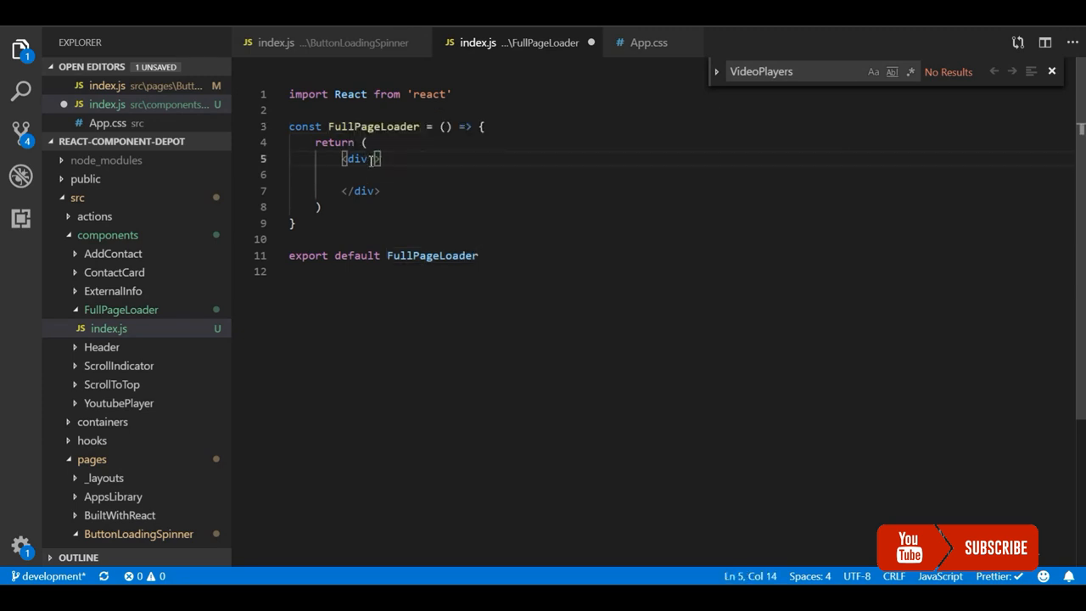
pyautogui.write('className')
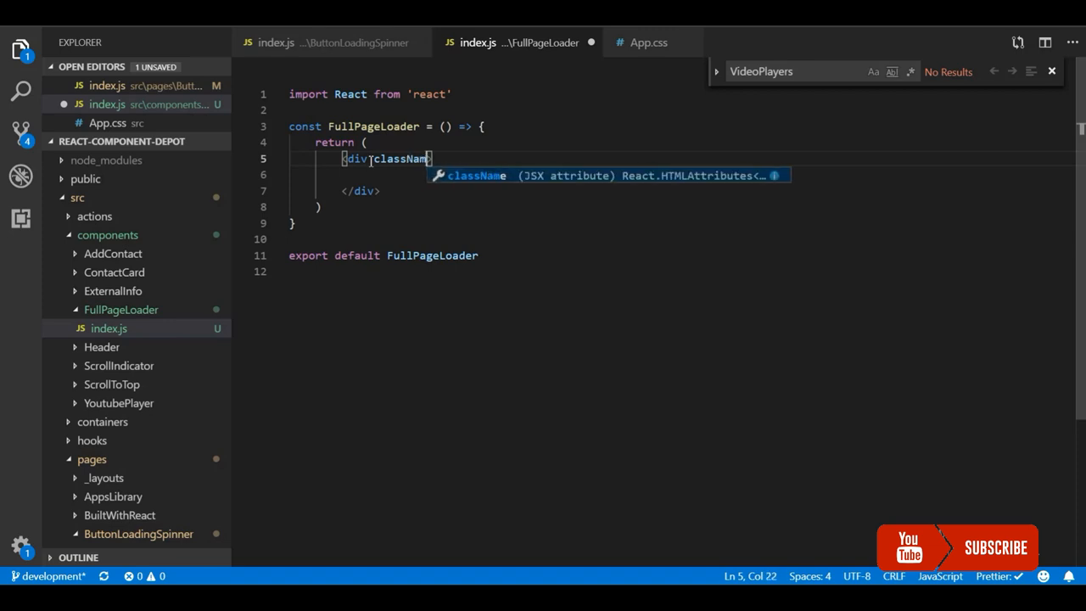
pyautogui.write('=')
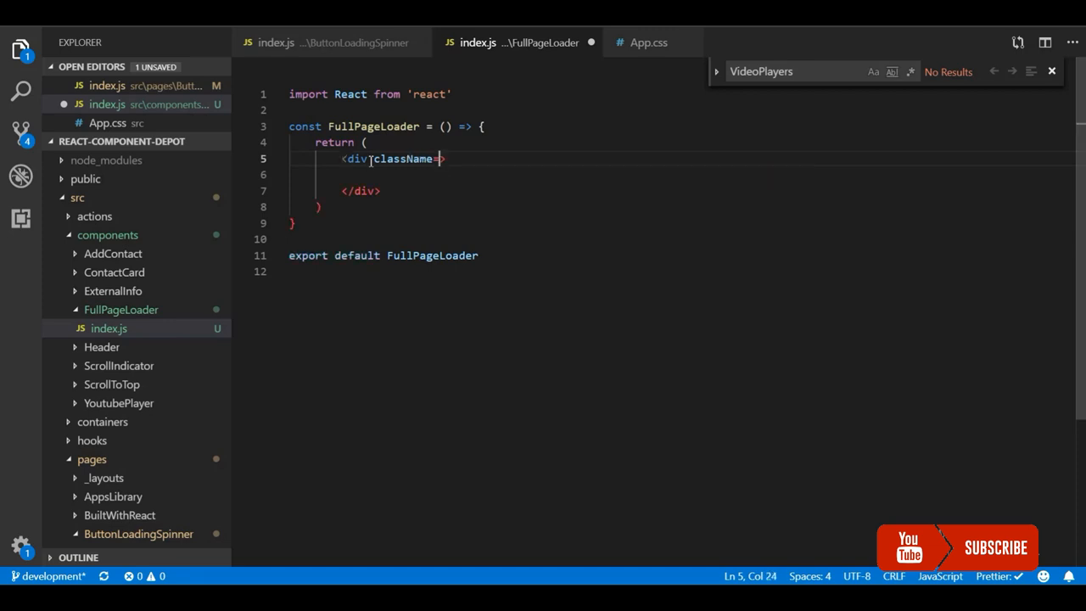
pyautogui.write('""')
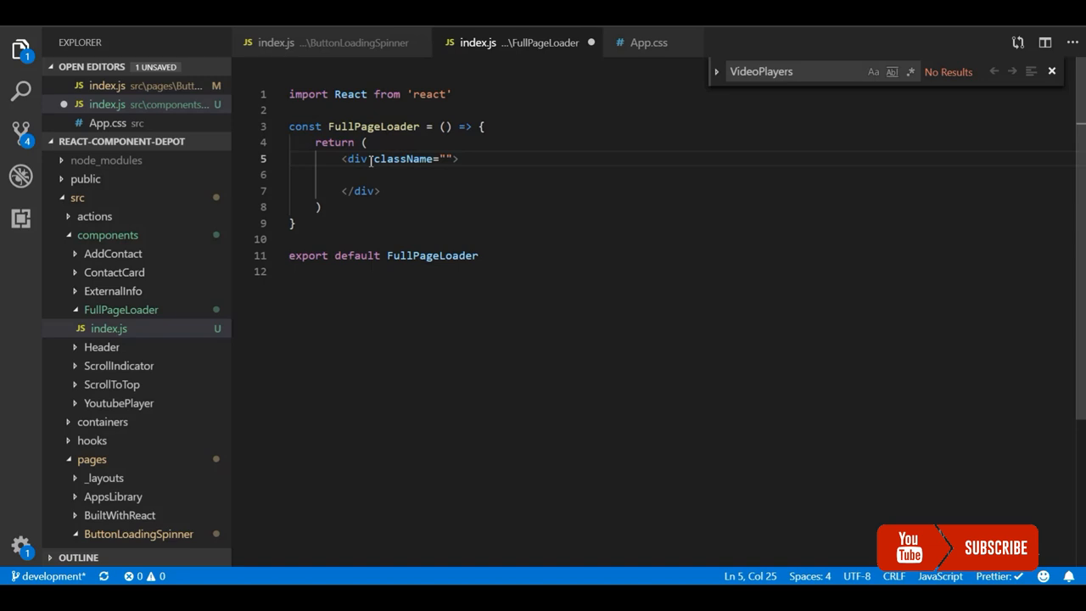
pyautogui.write('fu')
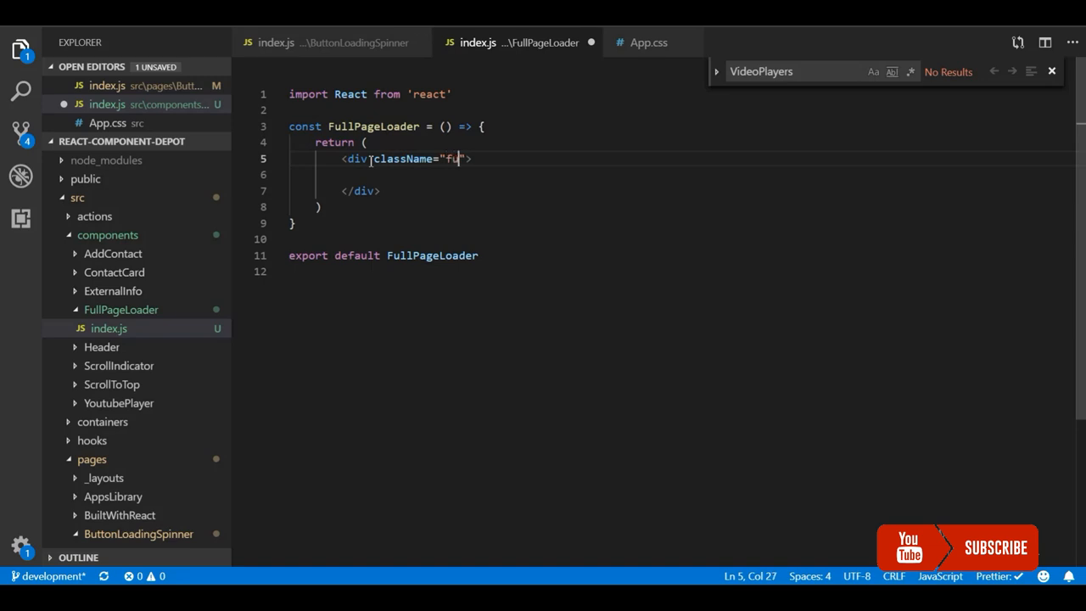
pyautogui.write('ll')
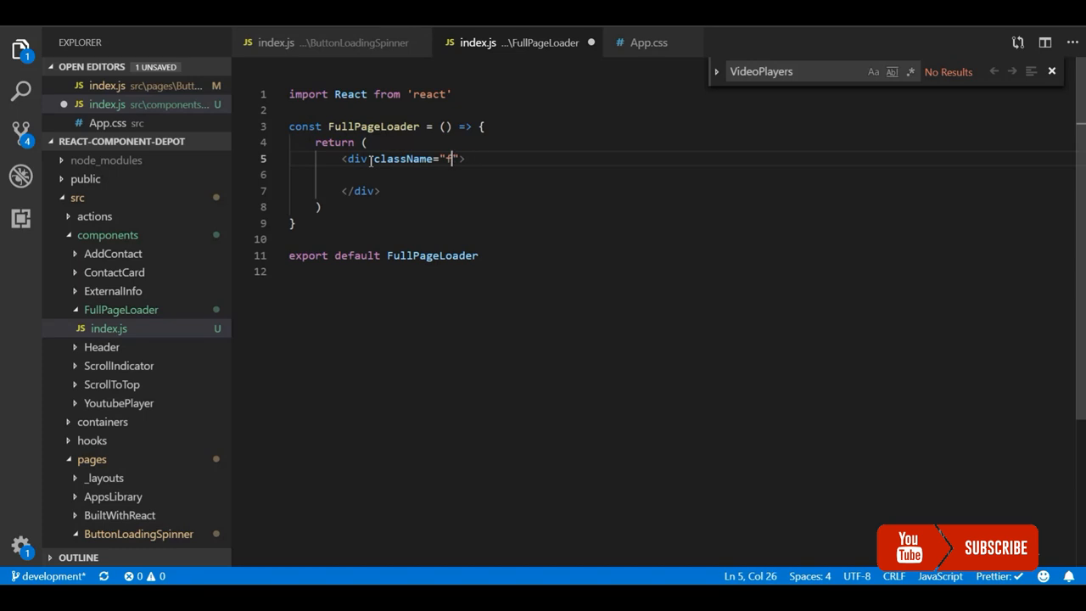
pyautogui.write('p-con')
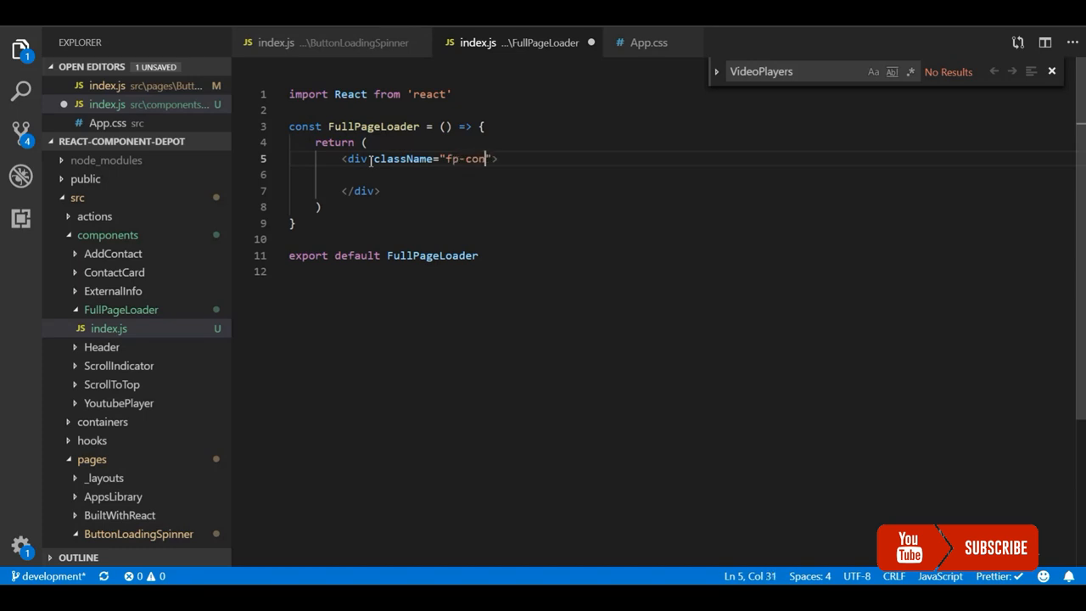
pyautogui.write('tainer')
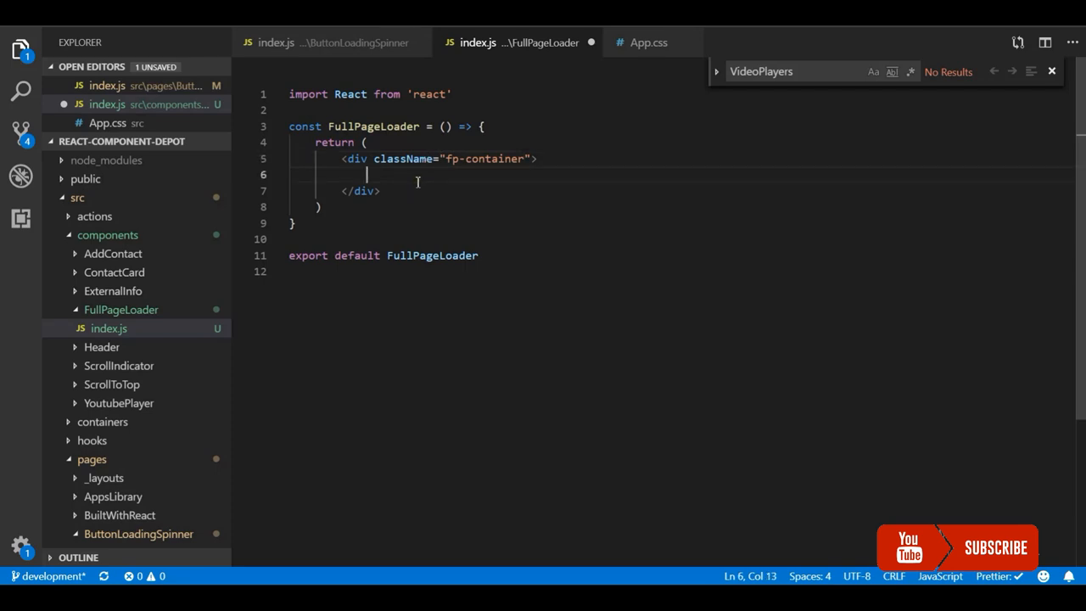
# - Add an img with className "fp-loader", alt "loading" and an empty src inside the div
pyautogui.write('<img src={')
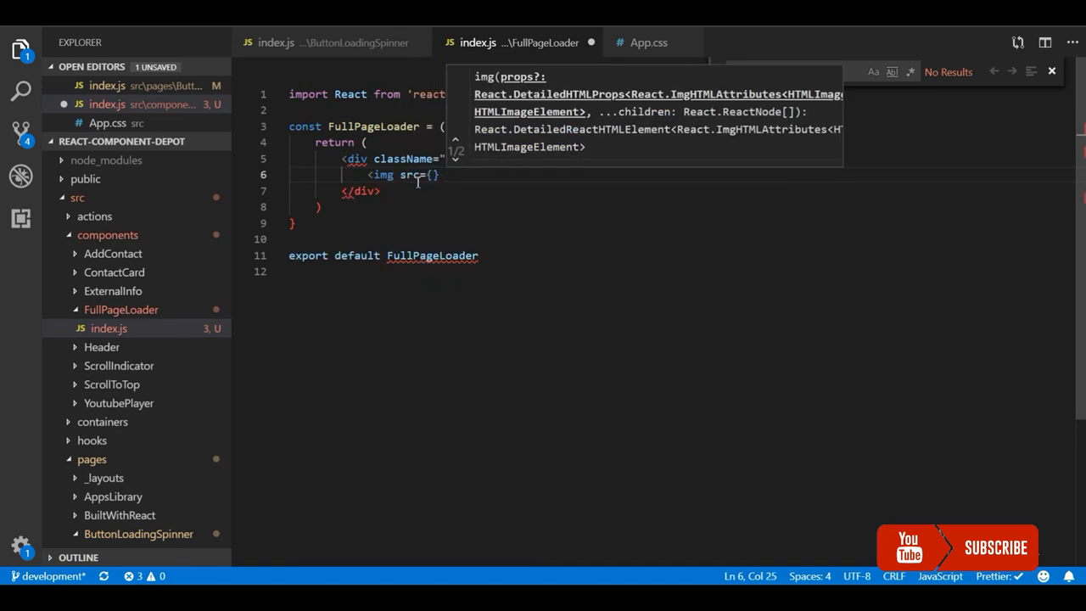
pyautogui.write('class')
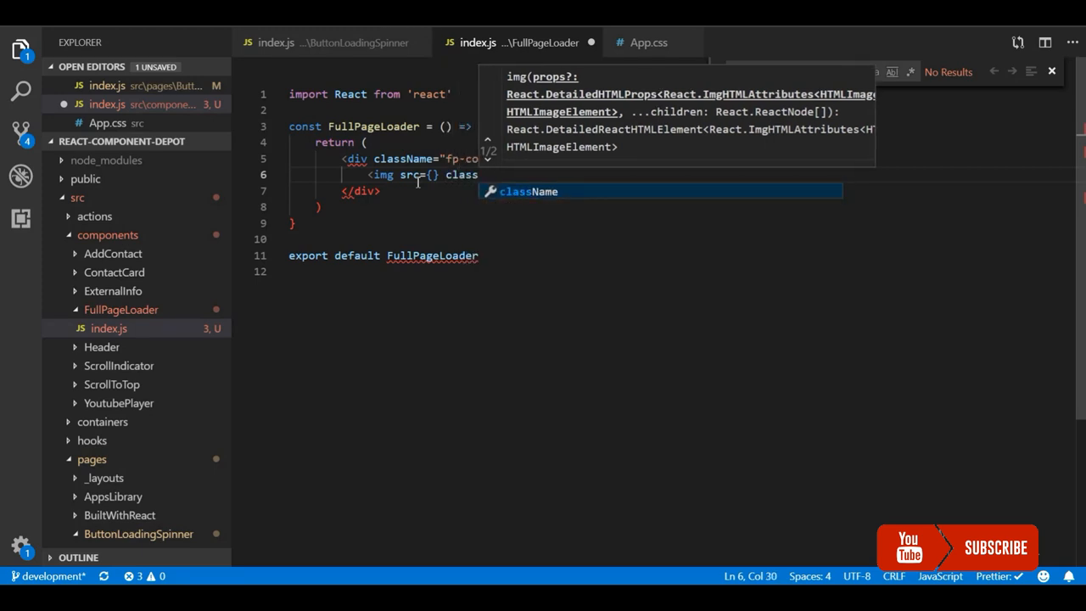
pyautogui.write('className="')
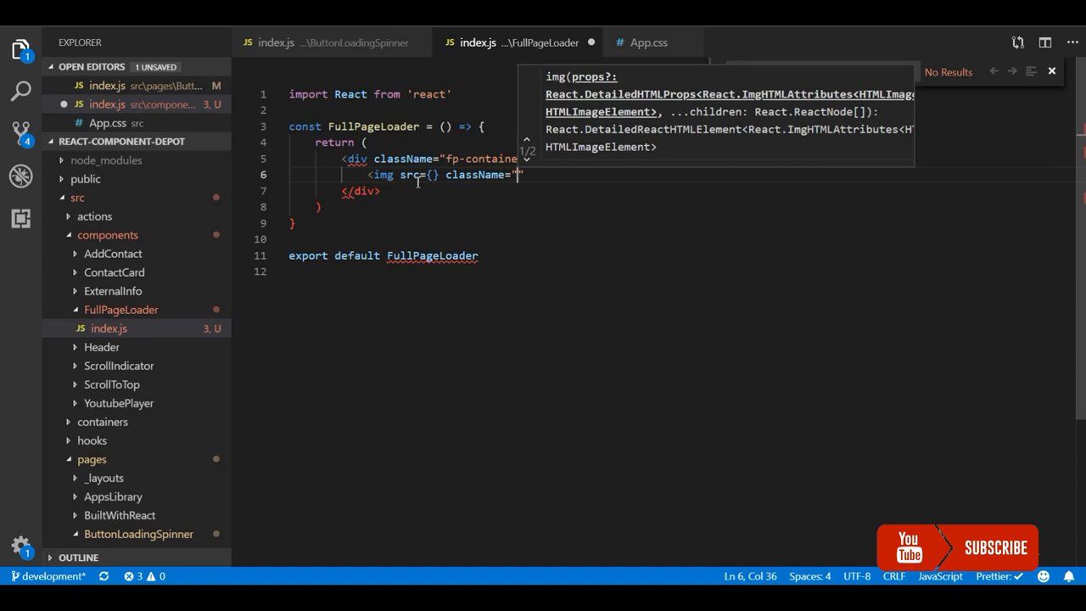
pyautogui.write('fp-1')
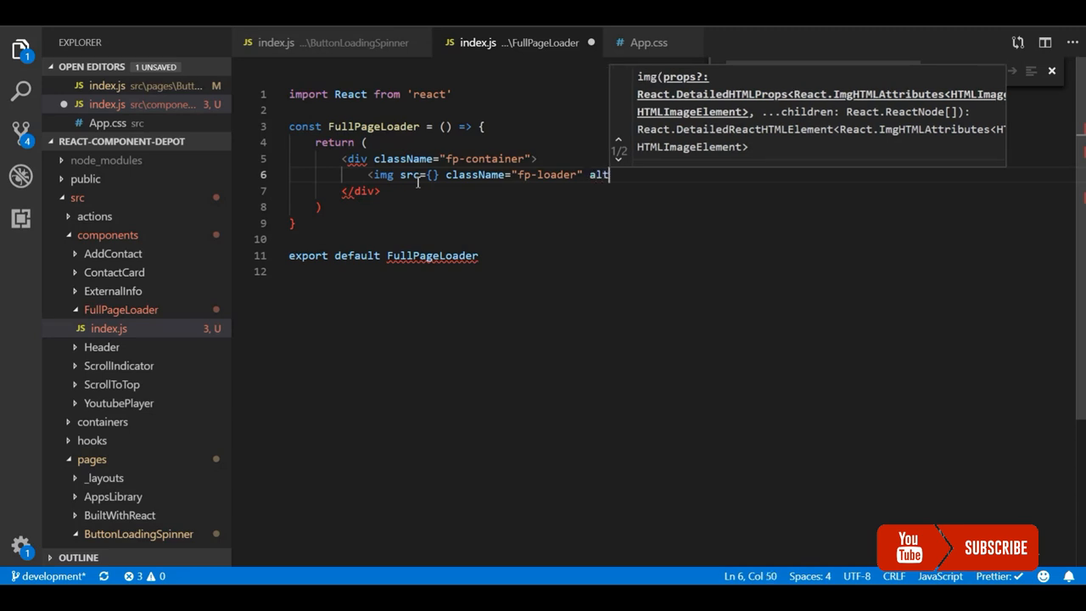
pyautogui.write('=""')
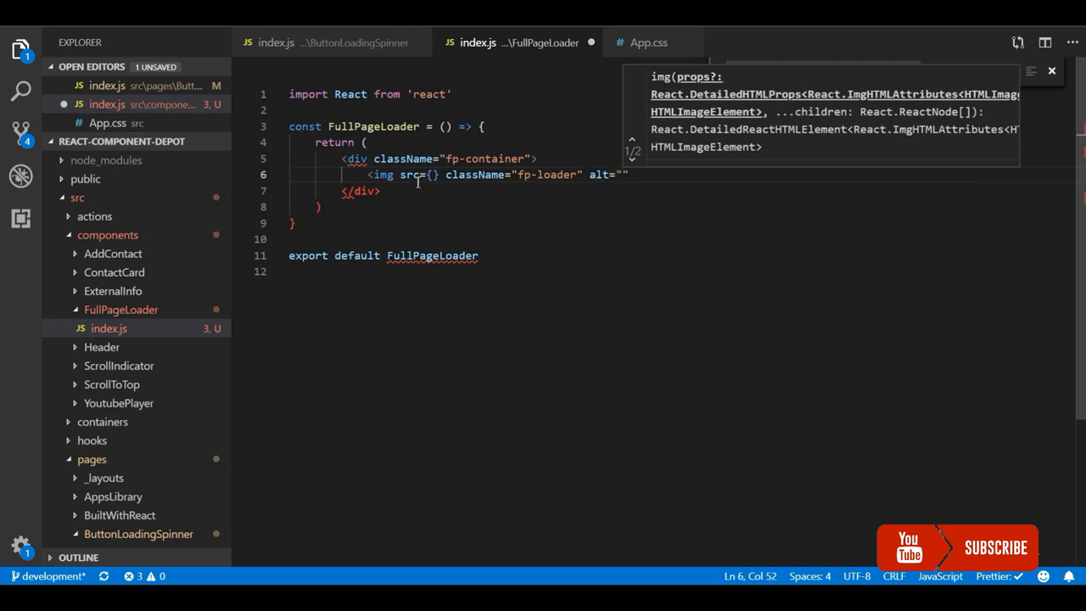
pyautogui.write('loading')
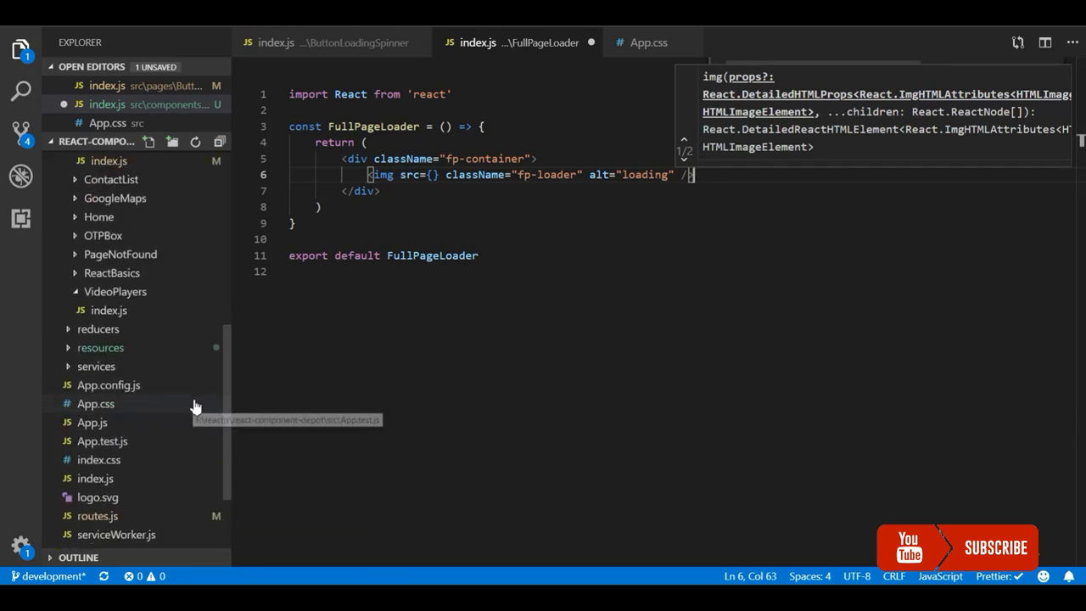
# - Open spinner.gif from src/resources/images in the editor
pyautogui.click(100, 346)
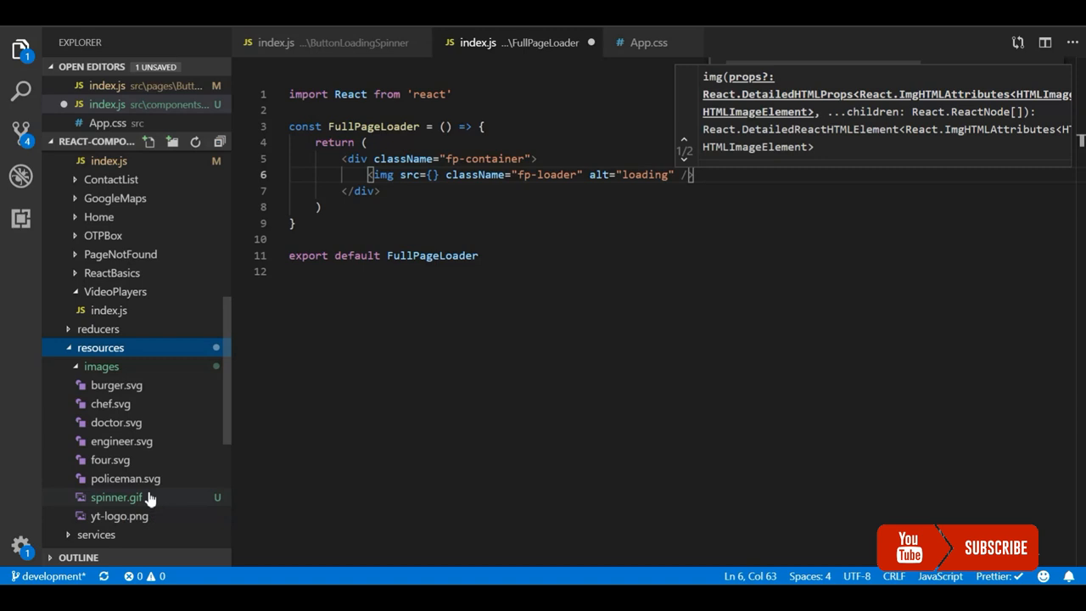
pyautogui.doubleClick(116, 495)
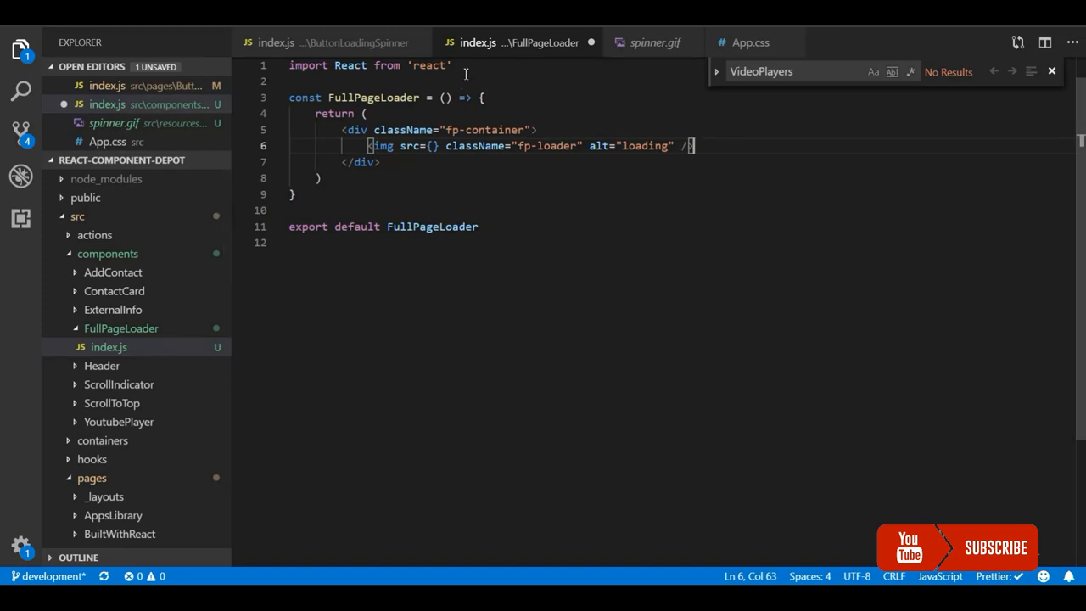
# - Import Spinner from "resources/images/spinner.gif" at the top of FullPageLoader
pyautogui.write('import')
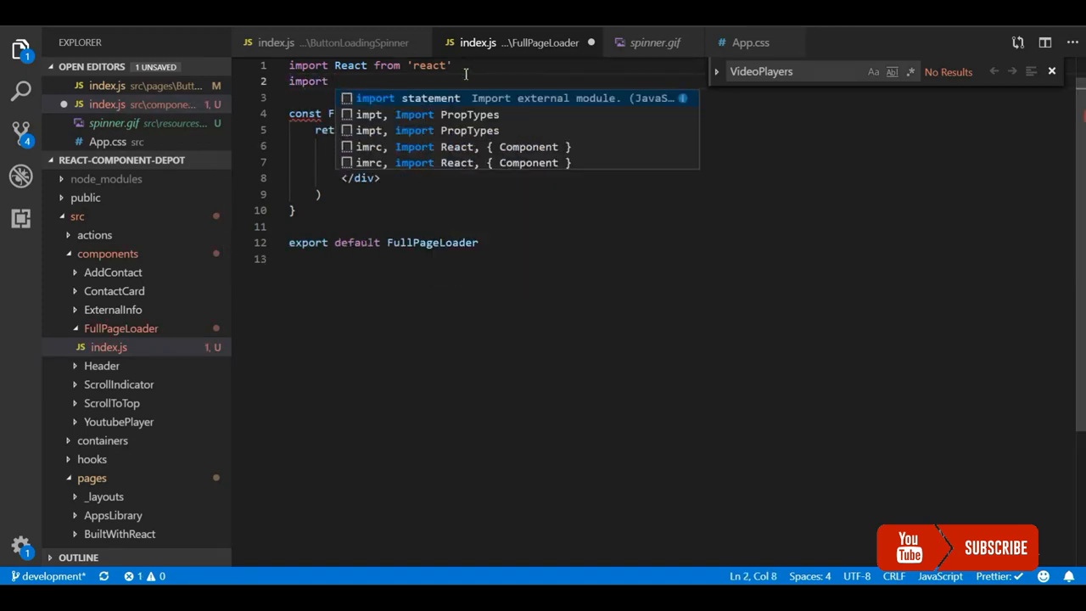
pyautogui.write('Spinner from "')
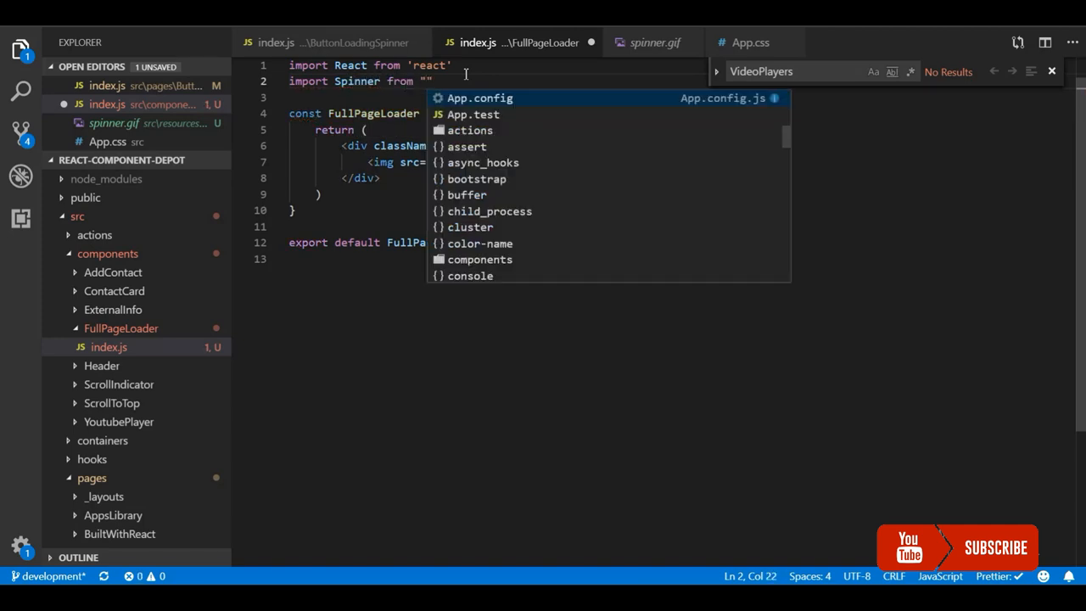
pyautogui.write('resources/ima')
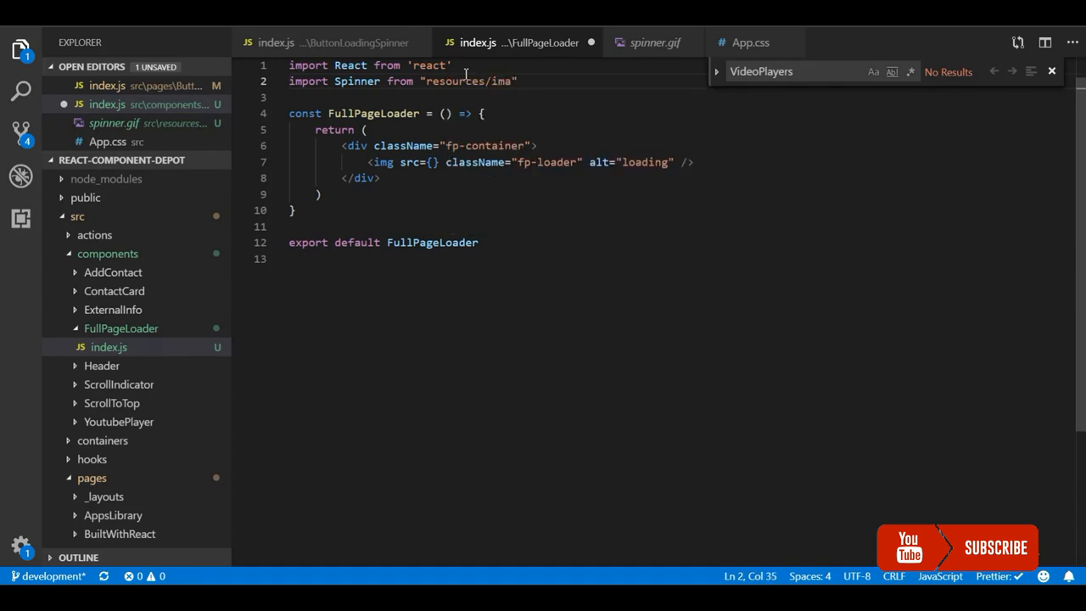
pyautogui.write('ges/"')
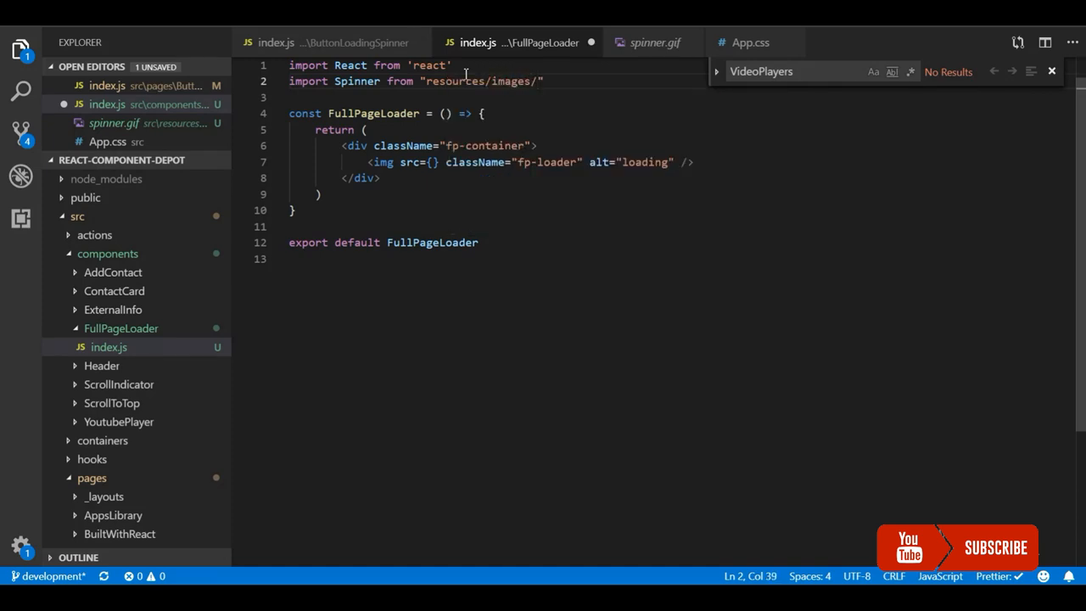
pyautogui.write('spinner')
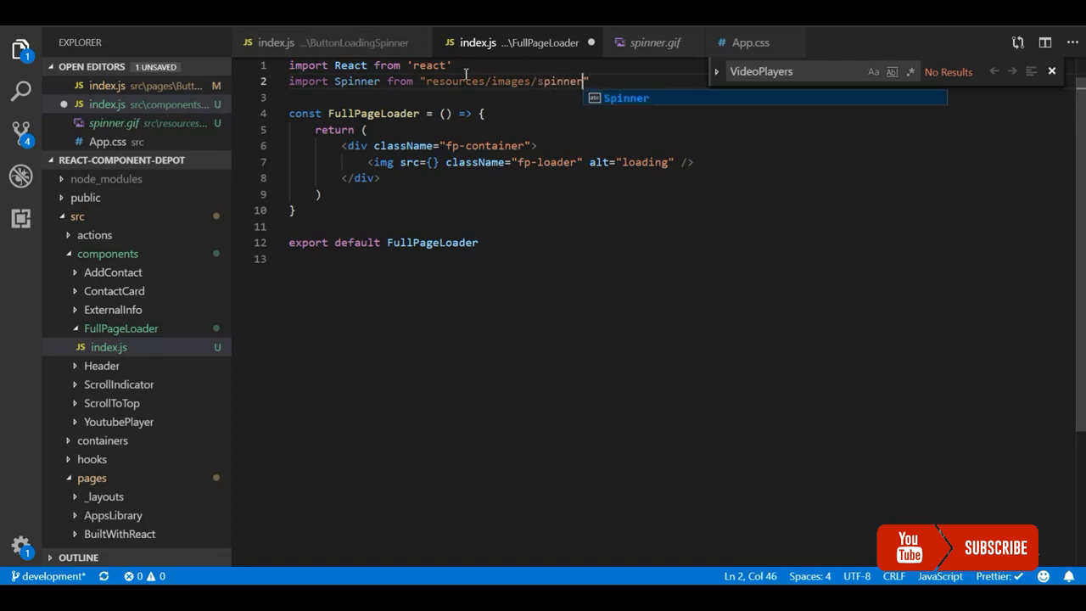
pyautogui.write('.gif')
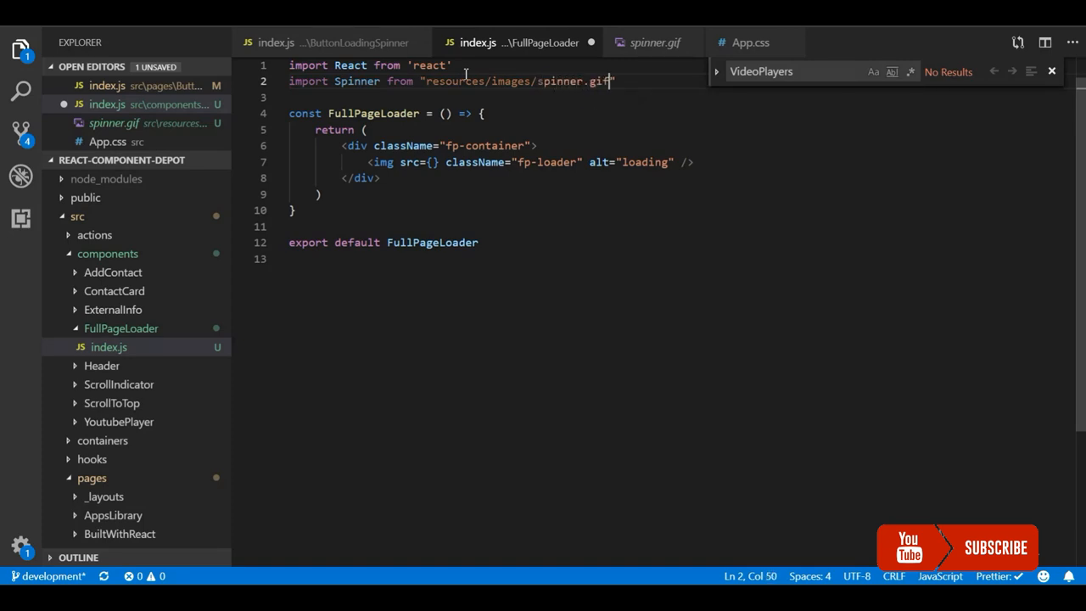
pyautogui.write(';')
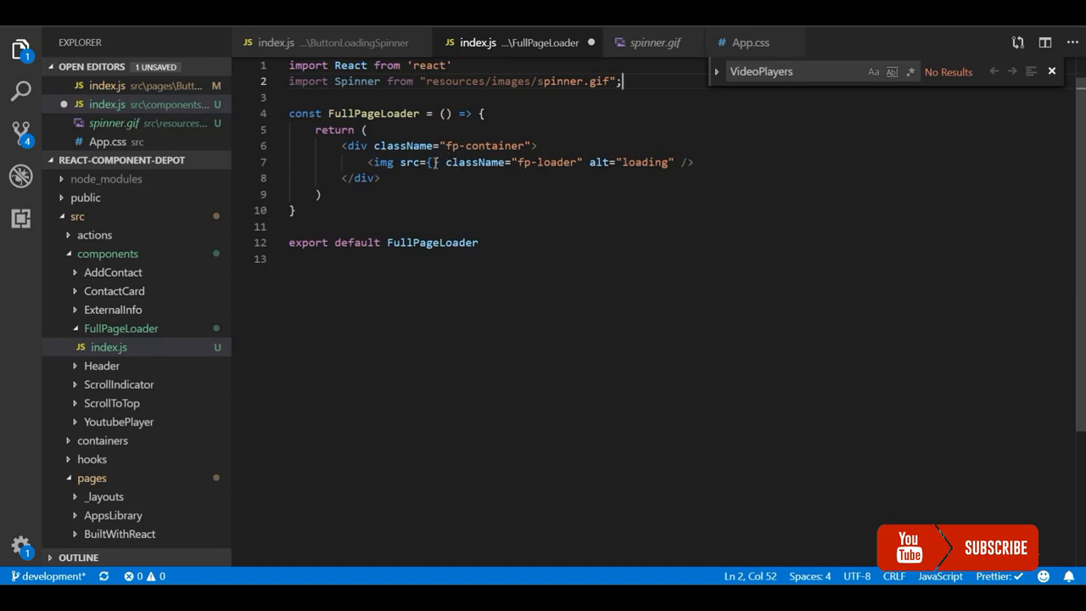
# - Set the img src to Spinner and select the fp-container class name for reuse
pyautogui.write('spi')
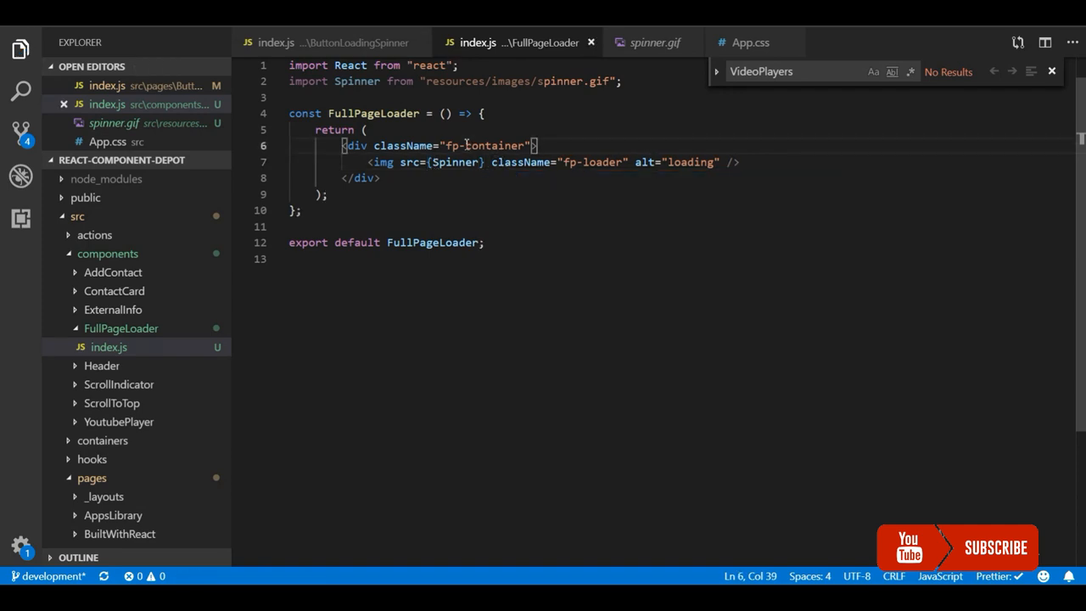
pyautogui.doubleClick(484, 146)
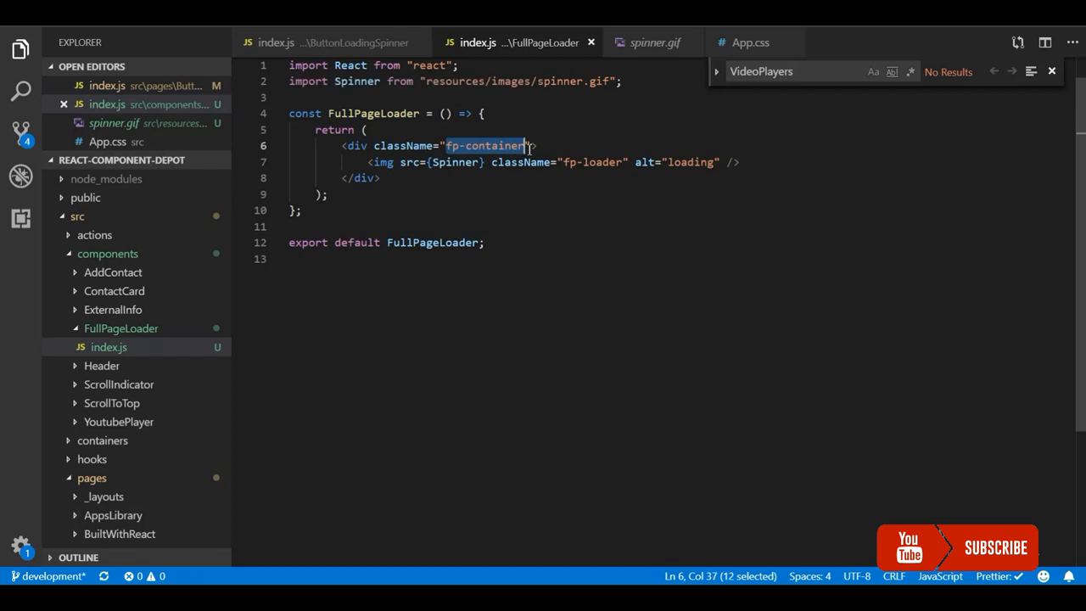
# - In App.css, start an .fp-container rule with position: fixed
pyautogui.press('ctrl+p')
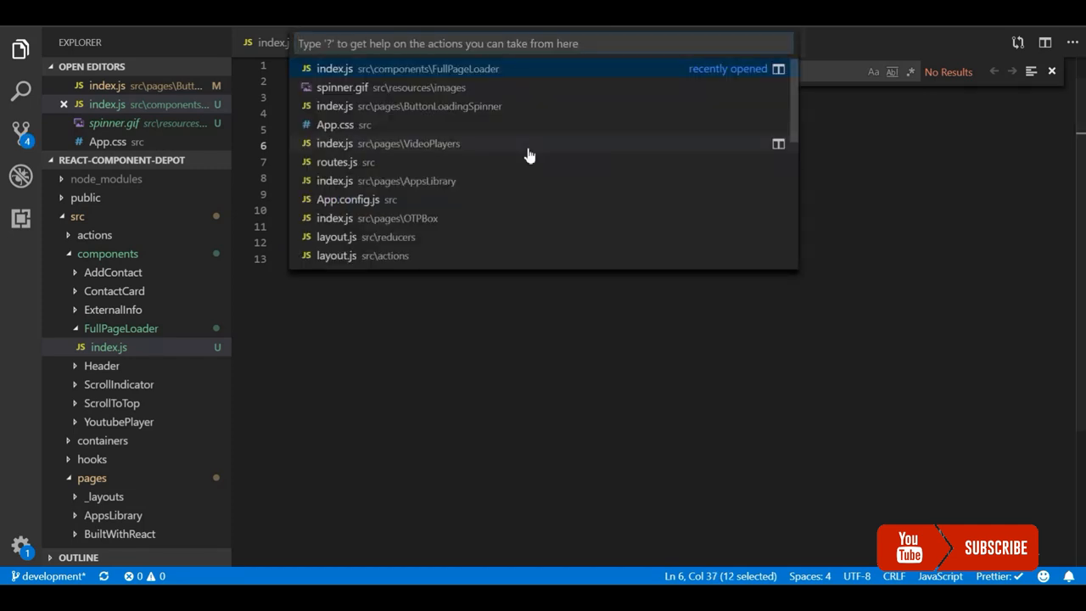
pyautogui.write('app')
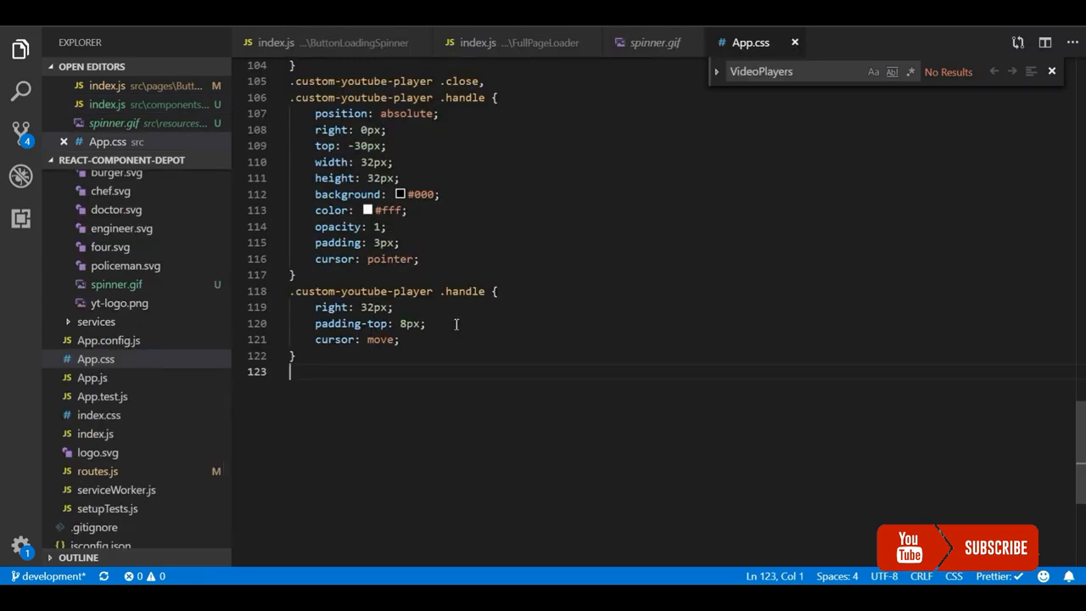
pyautogui.write('.fp-container')
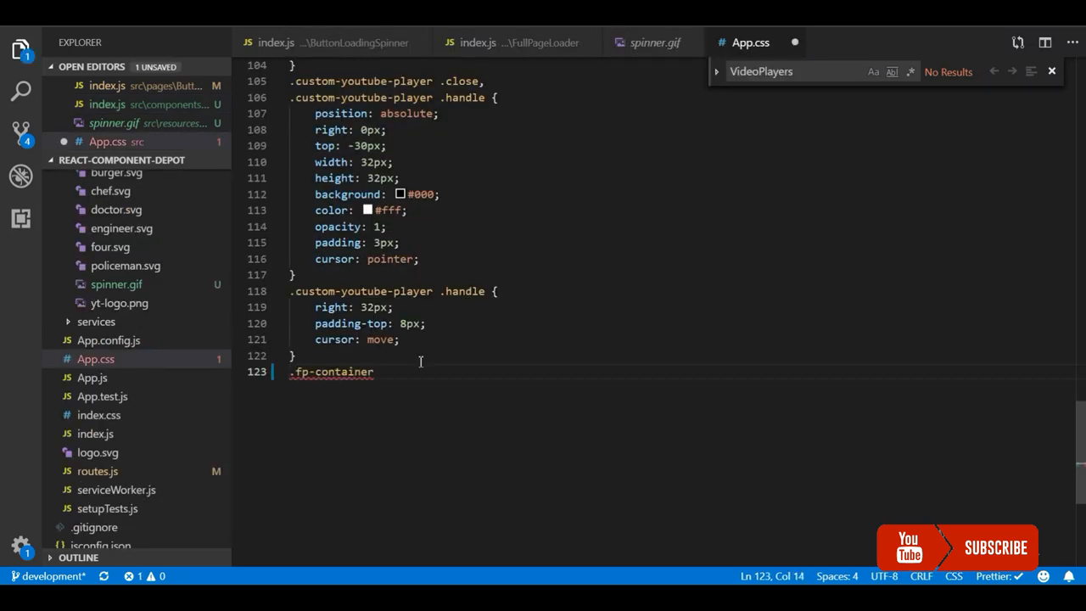
pyautogui.write('{')
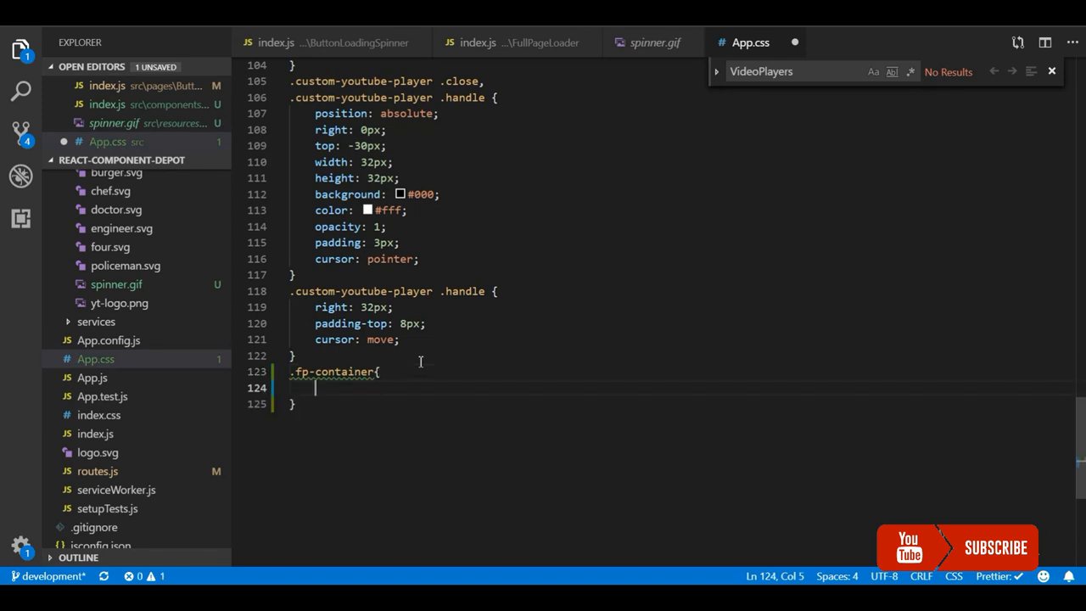
pyautogui.write('posi')
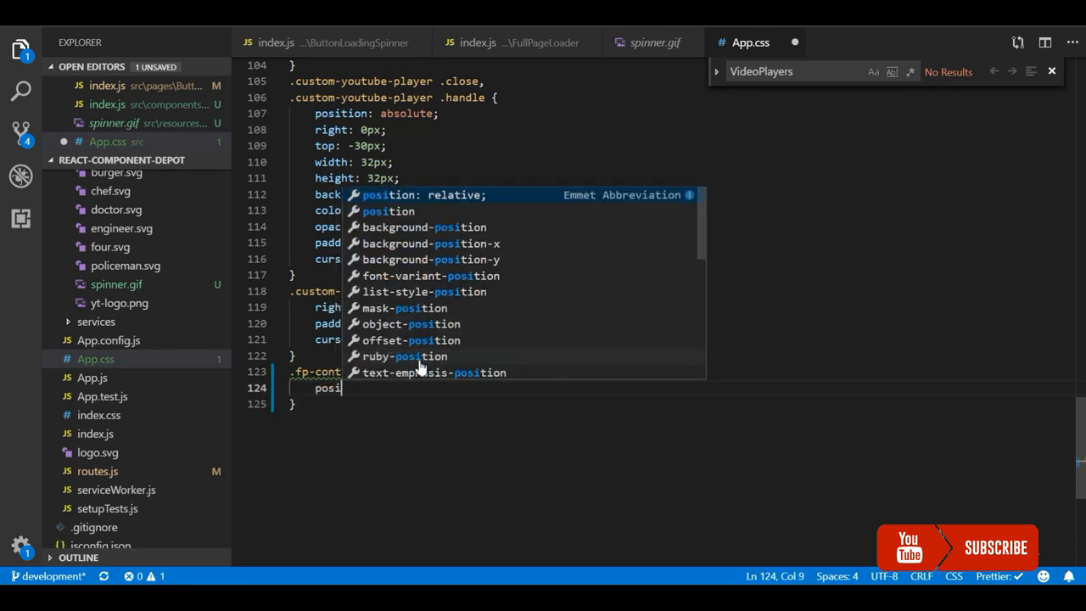
pyautogui.write('position:')
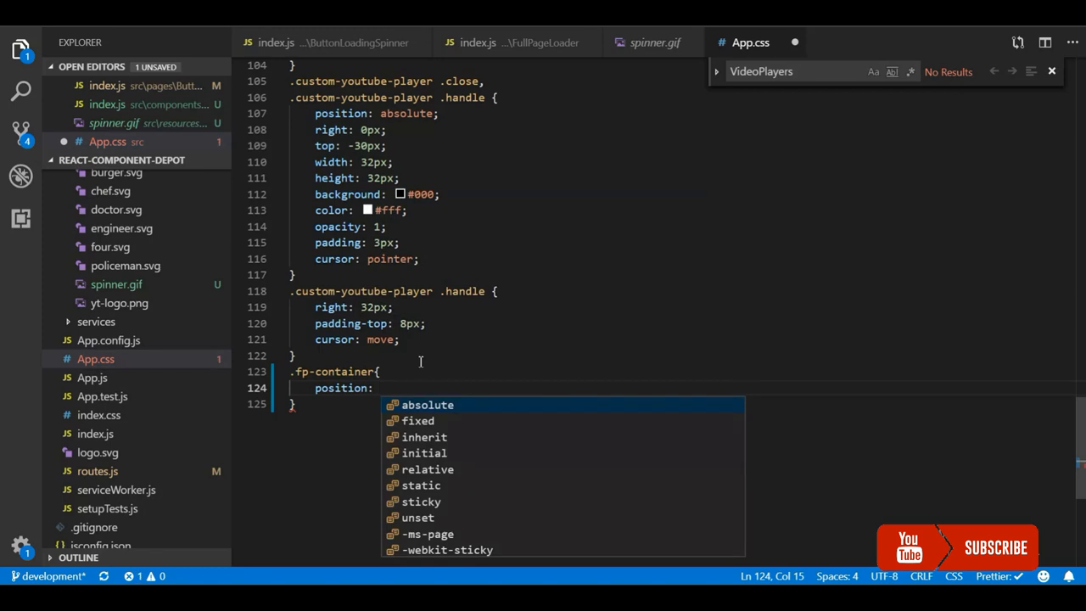
pyautogui.write('fixed;')
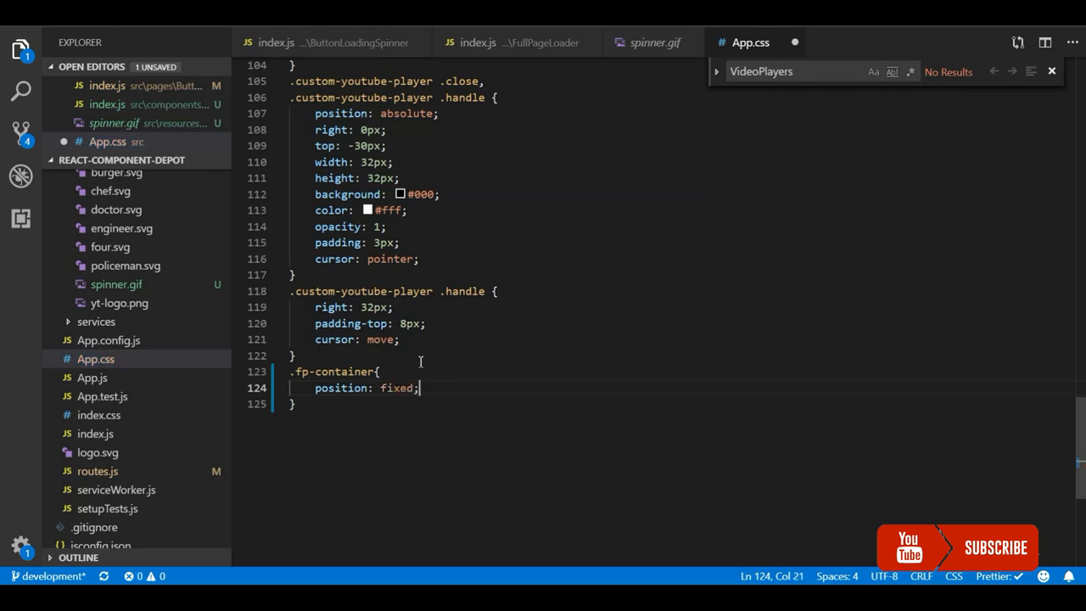
# - Complete .fp-container with width/height 100%, top/left 0 and background #f8f8f8ad
pyautogui.write('wit')
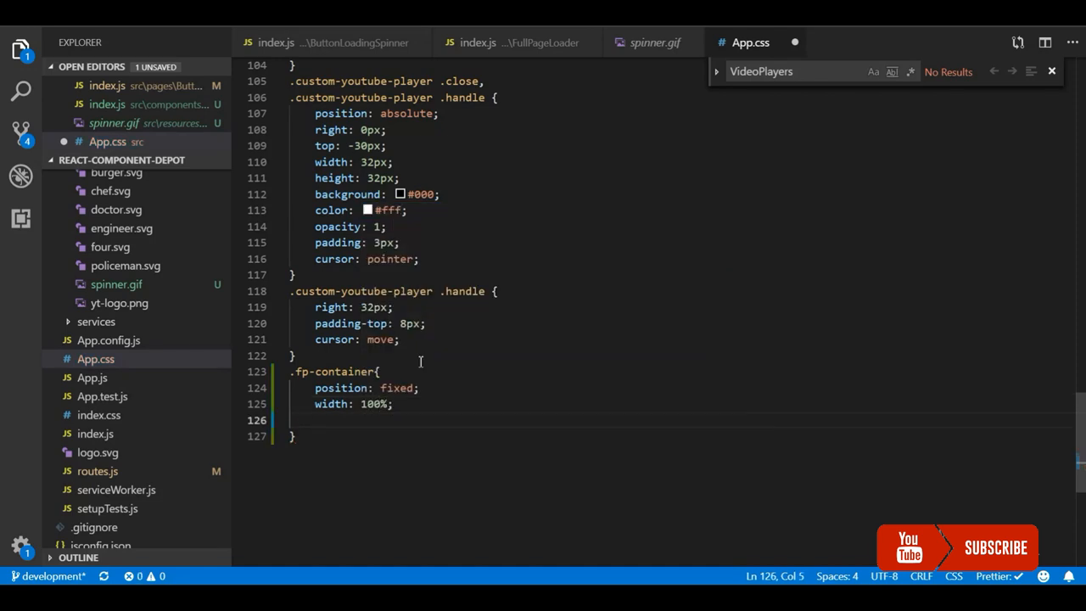
pyautogui.write('heigh')
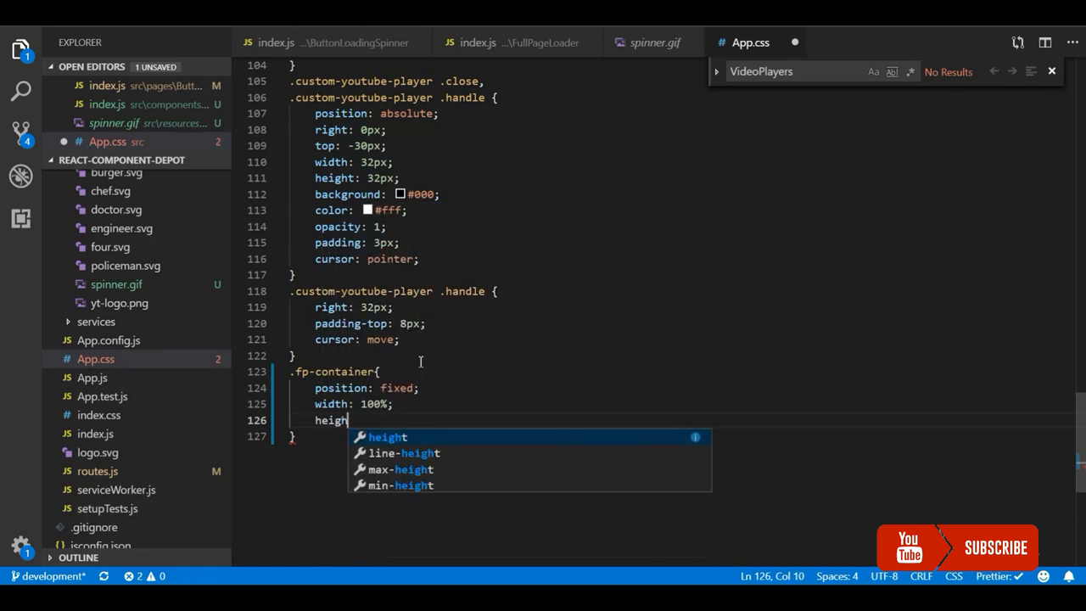
pyautogui.write(': 100%;')
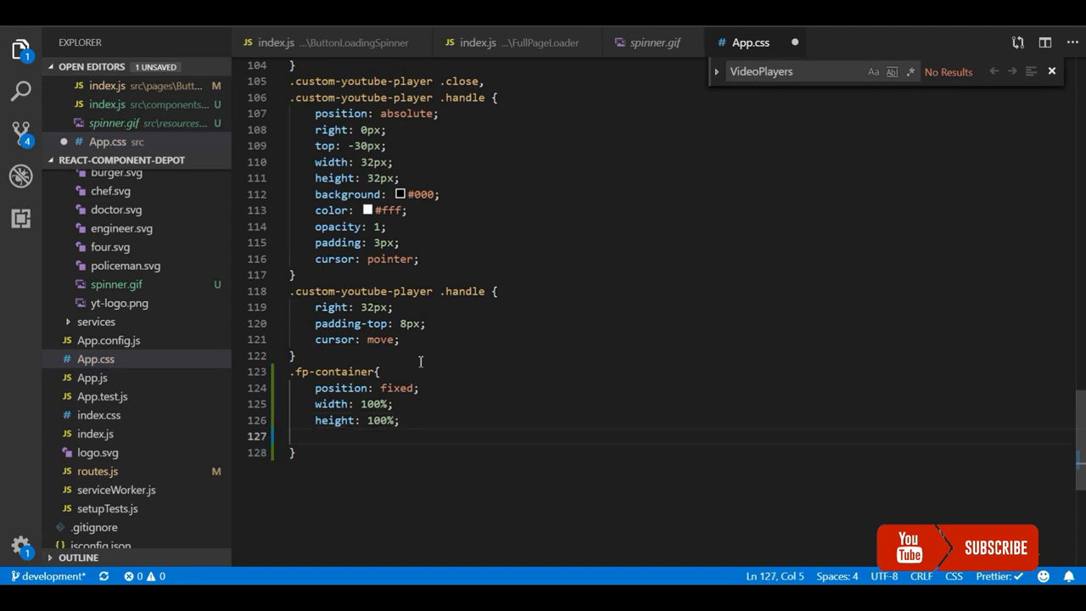
pyautogui.write('left: 0;')
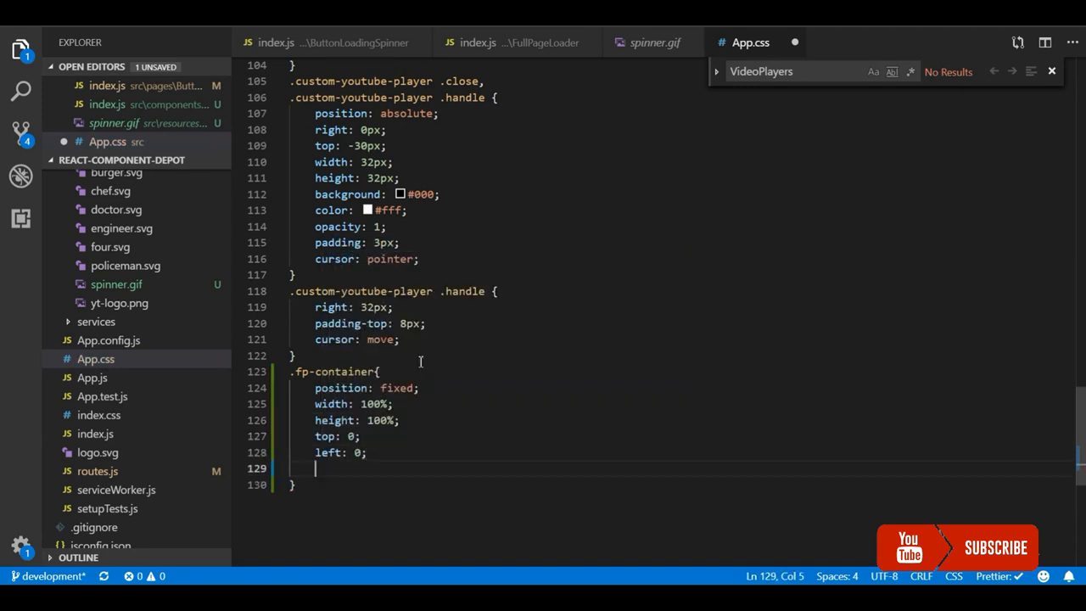
pyautogui.write('background:')
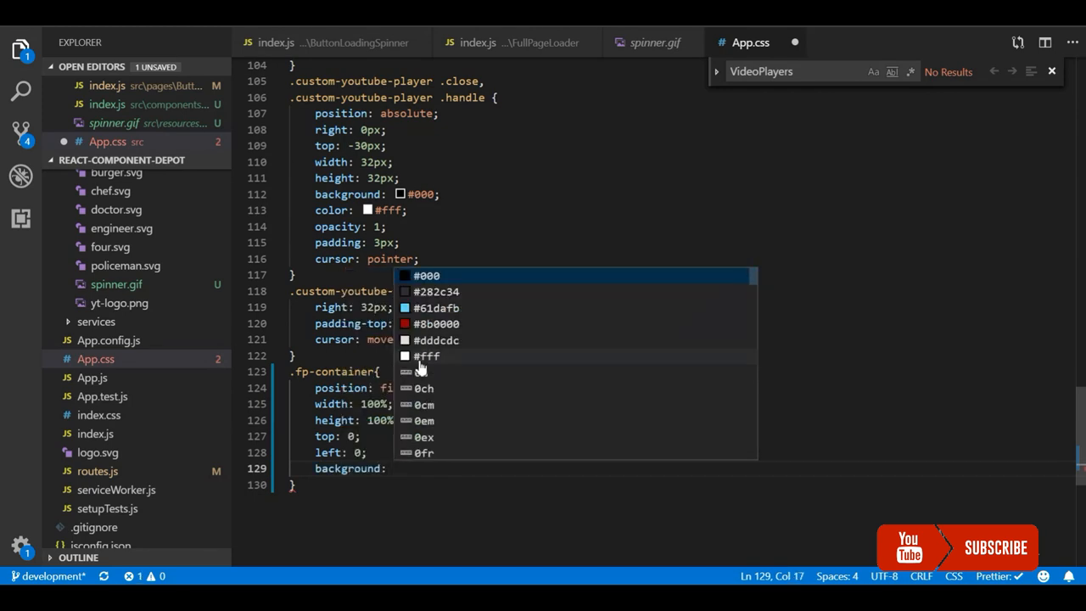
pyautogui.write('#f8f8f8ad')
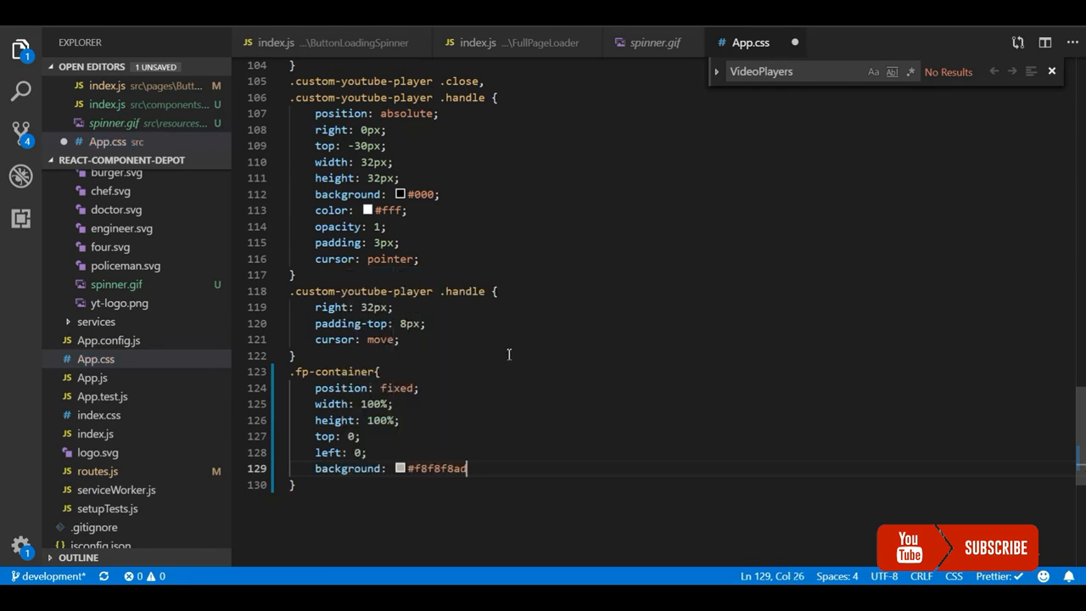
pyautogui.write('.fp-container .fp-')
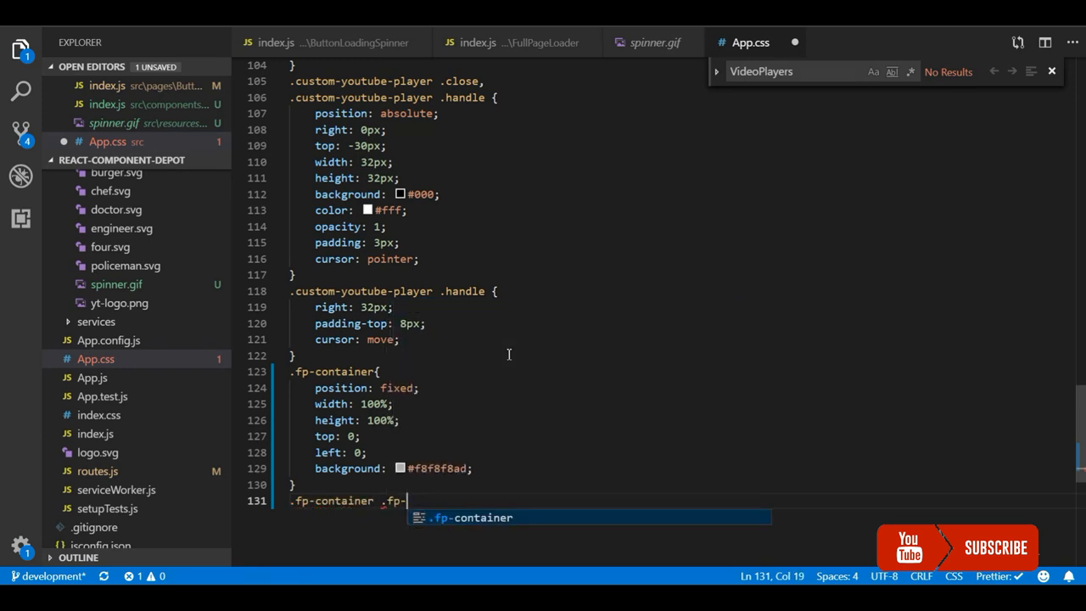
# - Add .fp-container .fp-loader rule with top 30%, left 48%, z-index 1000 and position absolute
pyautogui.write('loader{')
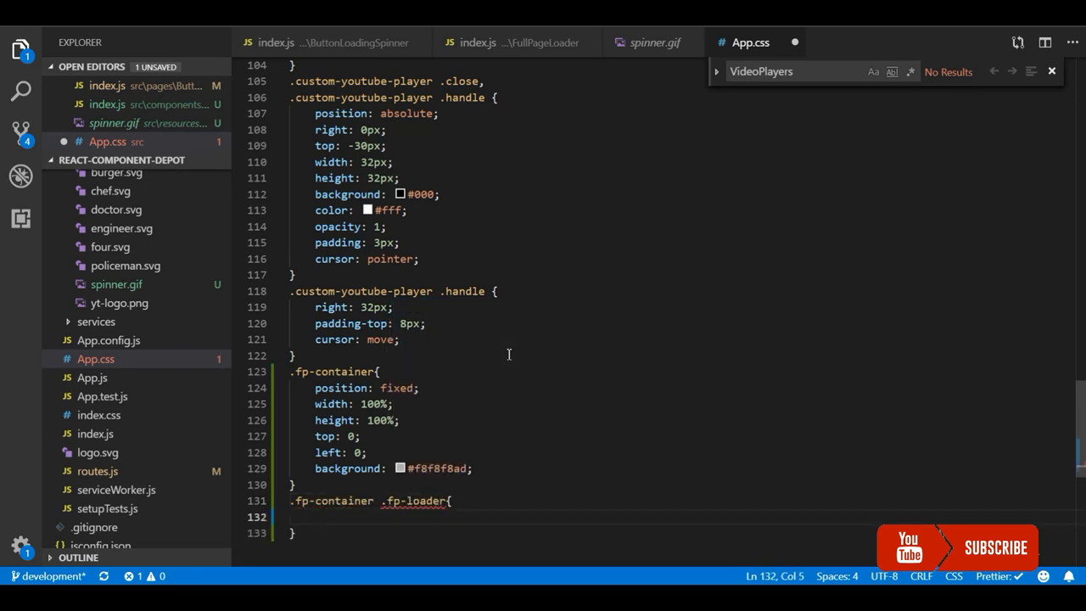
pyautogui.write('top: 30')
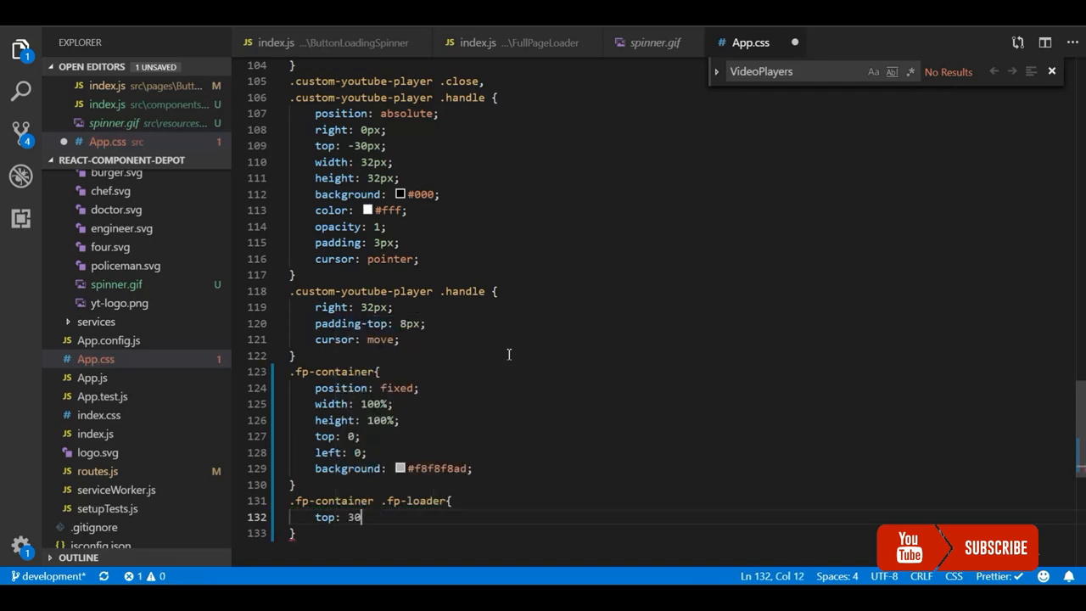
pyautogui.write('left')
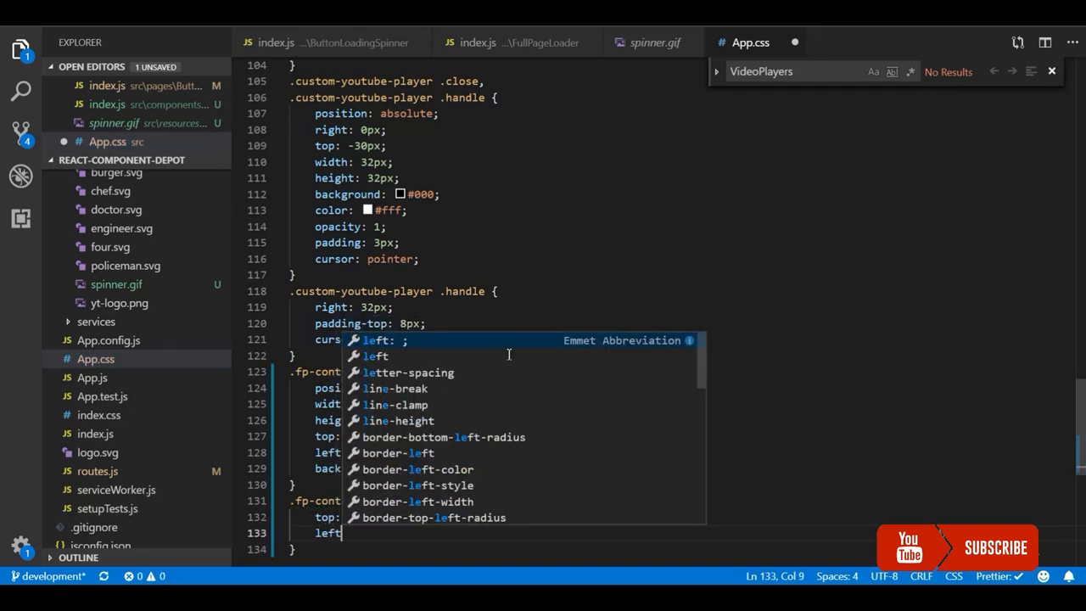
pyautogui.write('48%;')
pyautogui.write('z-index: 1000;')
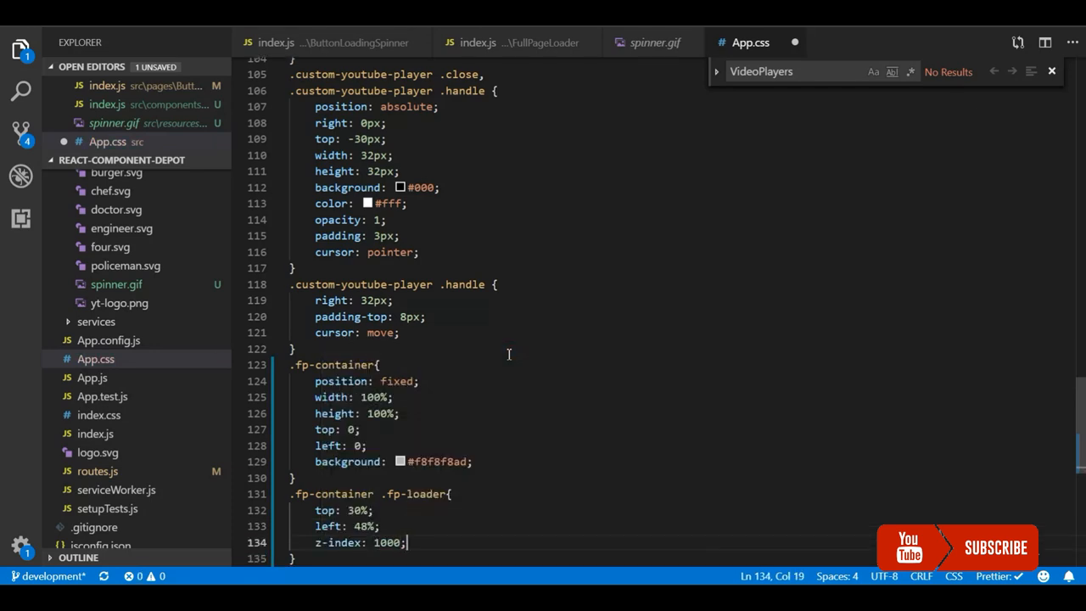
pyautogui.write('position:')
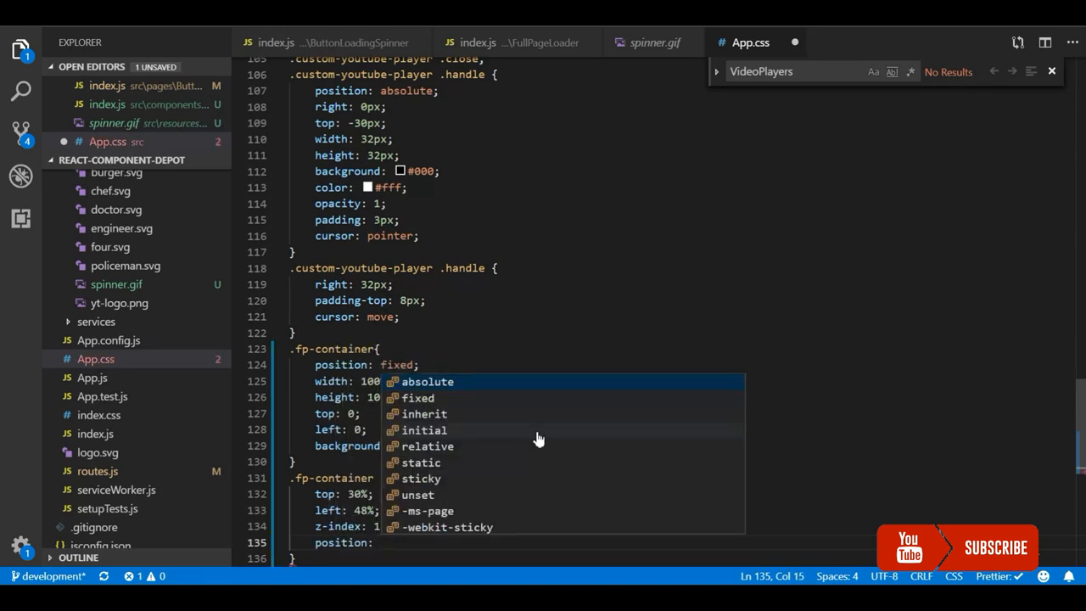
pyautogui.click(428, 380)
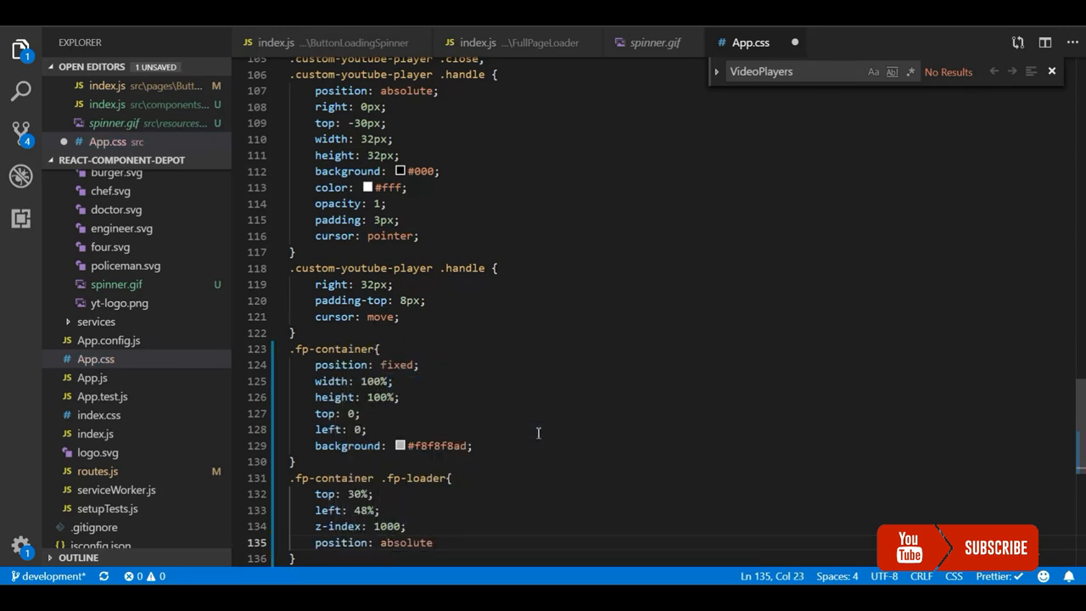
pyautogui.write(';')
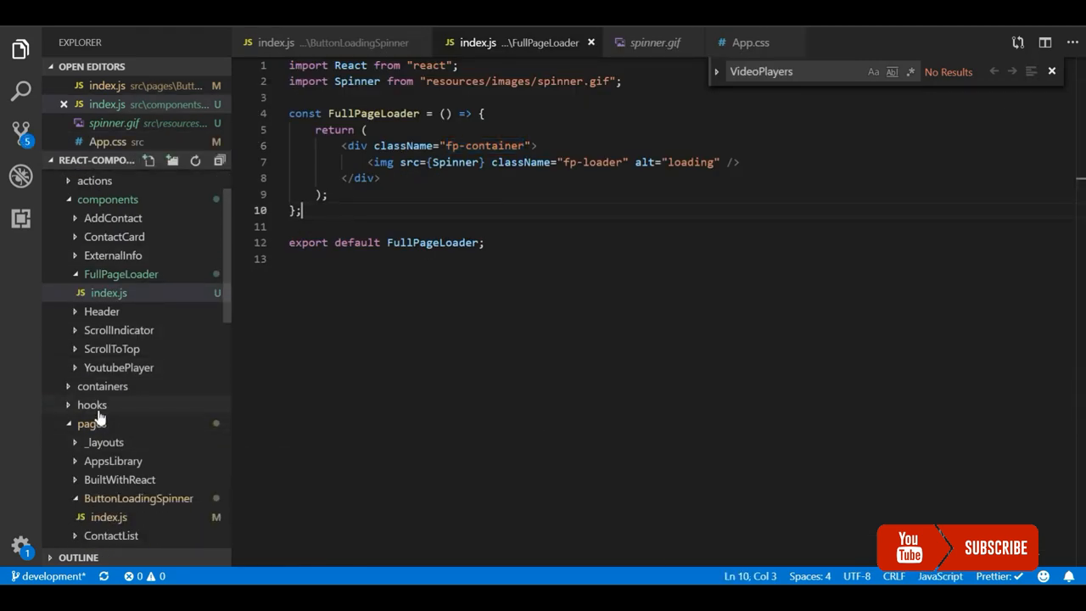
# - Create useFullPageLoader.js in the hooks folder and begin the rafc snippet
pyautogui.click(91, 404)
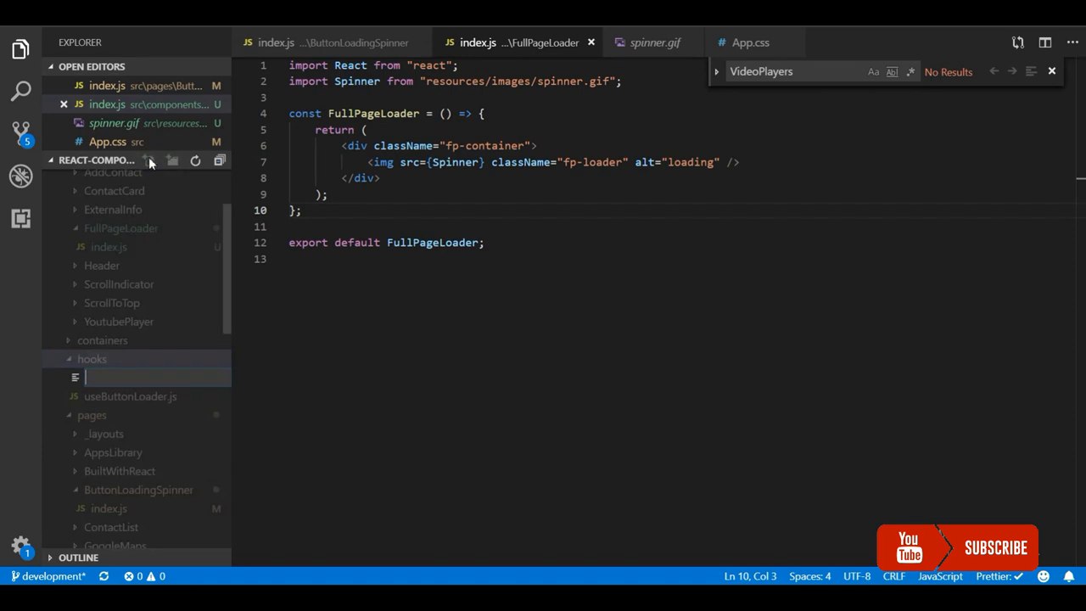
pyautogui.write('useFullPageLoader.js')
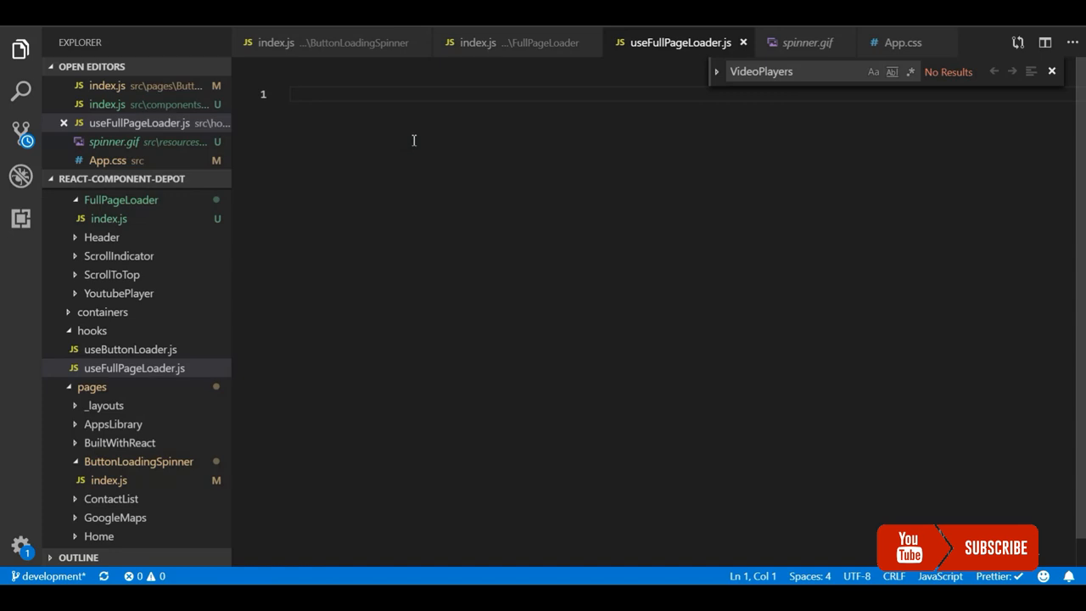
pyautogui.write('rafc')
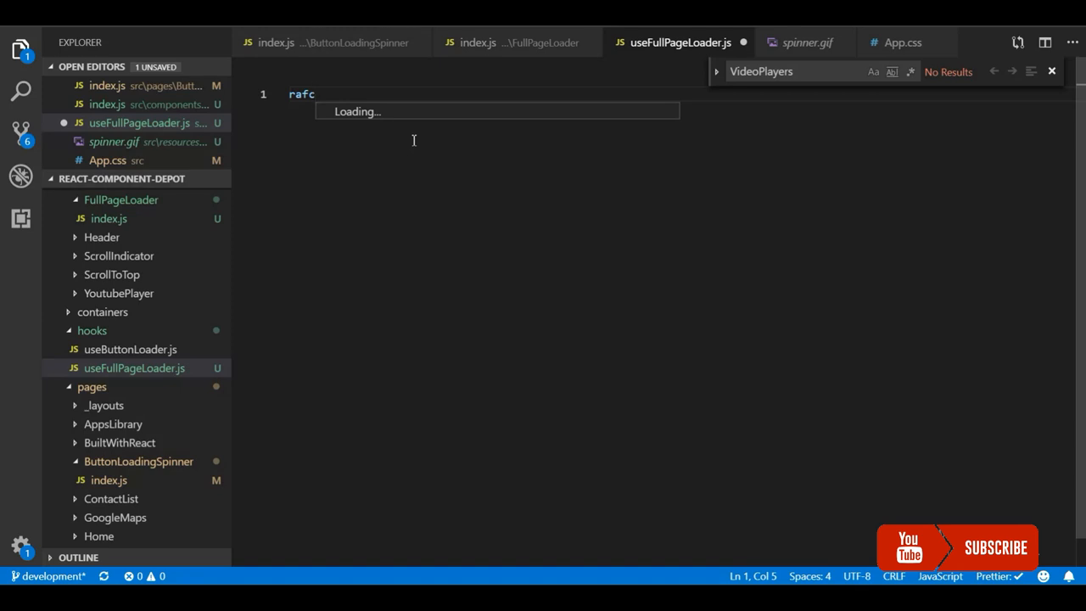
# - Expand the snippet into useFullPageLoader and replace its JSX return with an empty array
pyautogui.press('Tab')
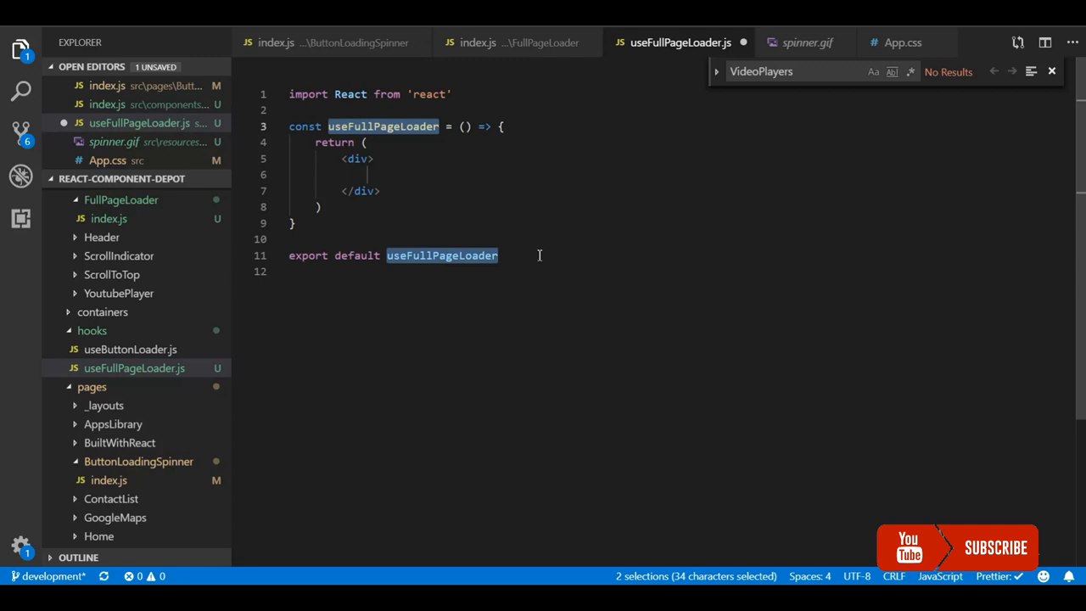
pyautogui.click(398, 190)
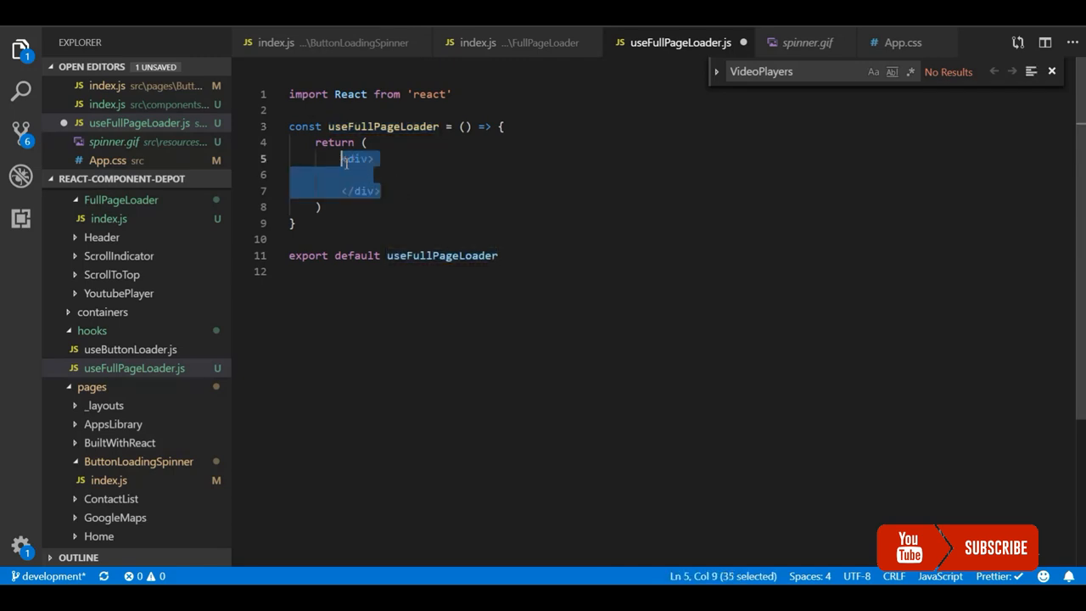
pyautogui.press('Delete')
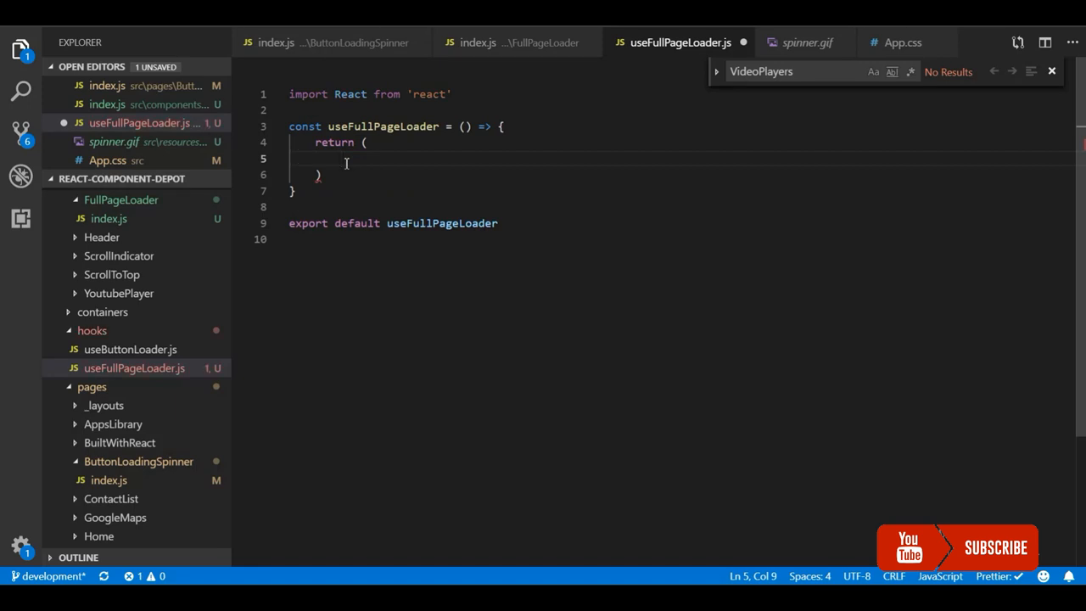
pyautogui.click(363, 143)
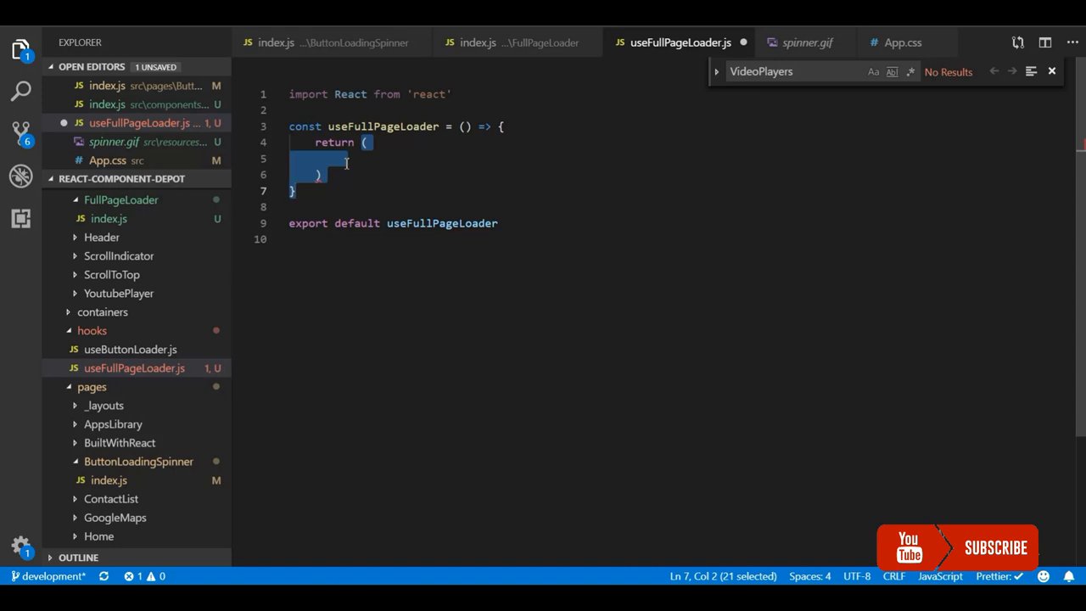
pyautogui.press('Delete')
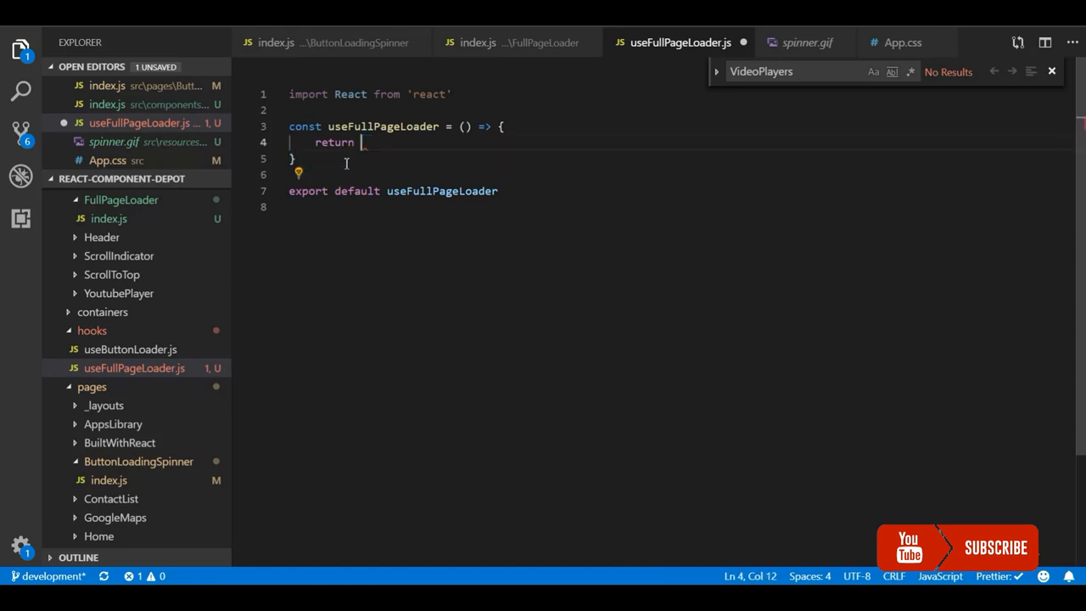
pyautogui.write('[]')
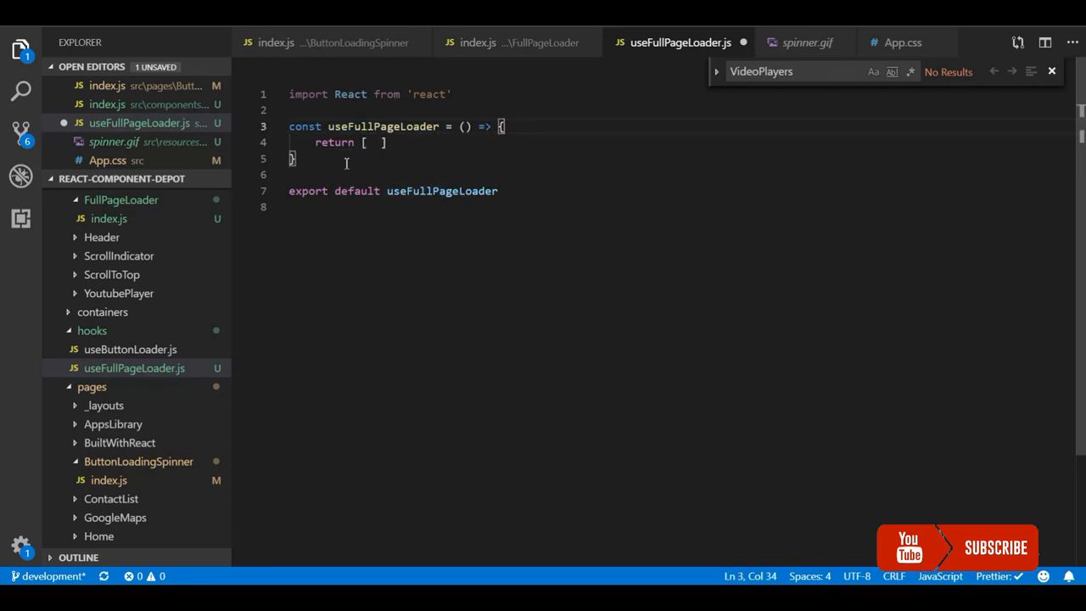
# - Declare const [loading, setLoading] = useState(false) and open the returned array onto separate lines
pyautogui.write('const [')
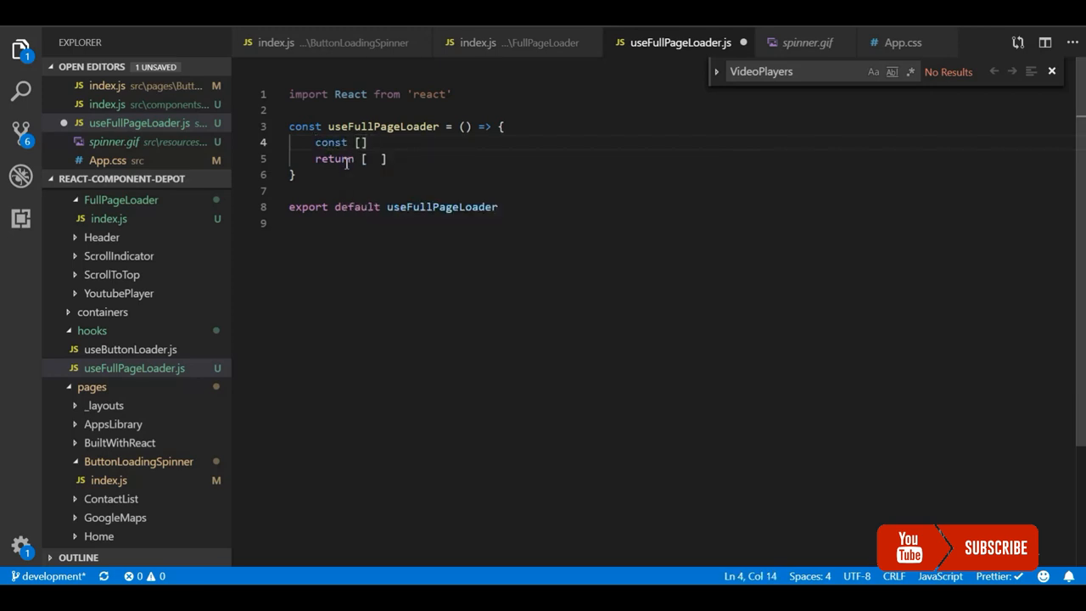
pyautogui.write('= useS')
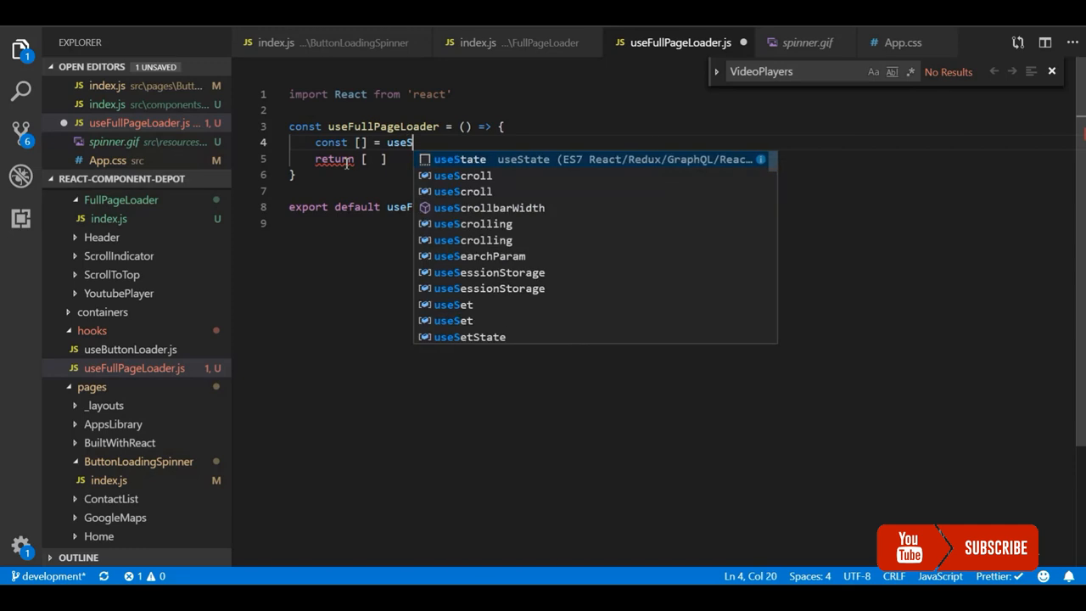
pyautogui.write('tate')
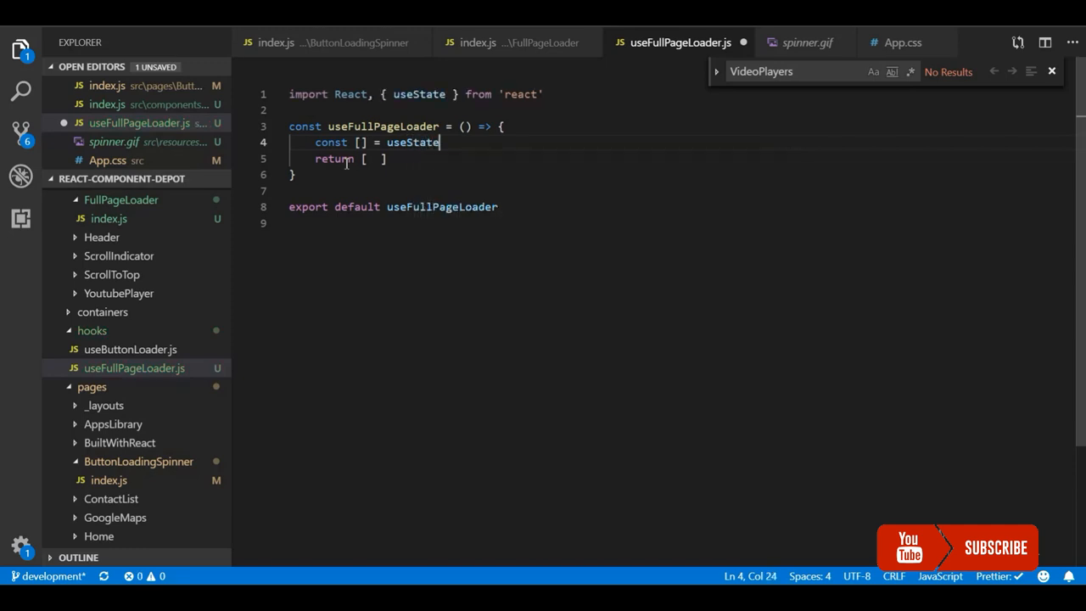
pyautogui.write('(')
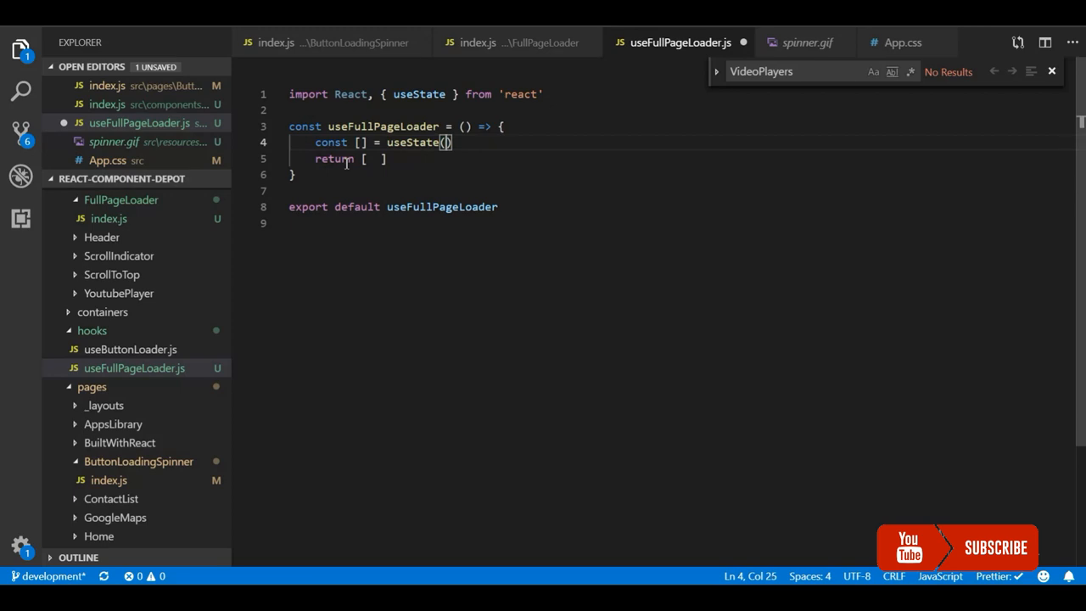
pyautogui.write('false')
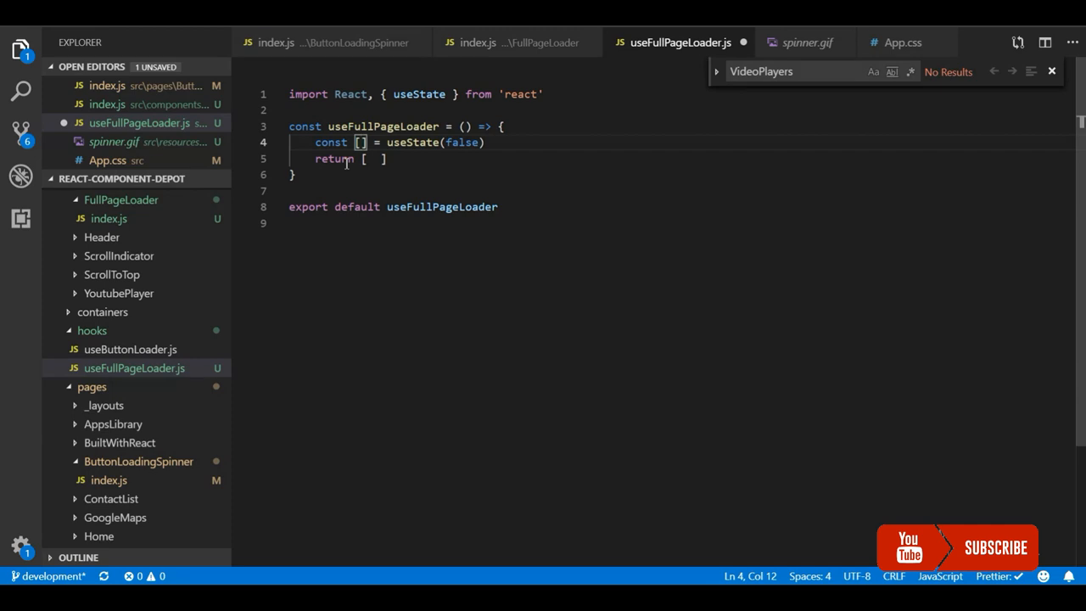
pyautogui.write('lo')
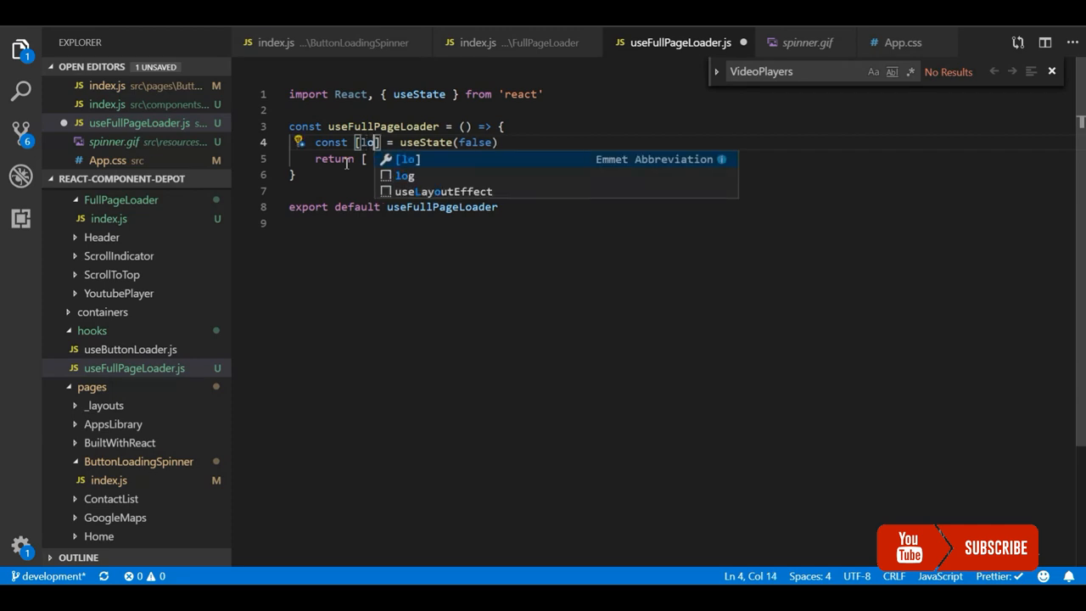
pyautogui.write('ading')
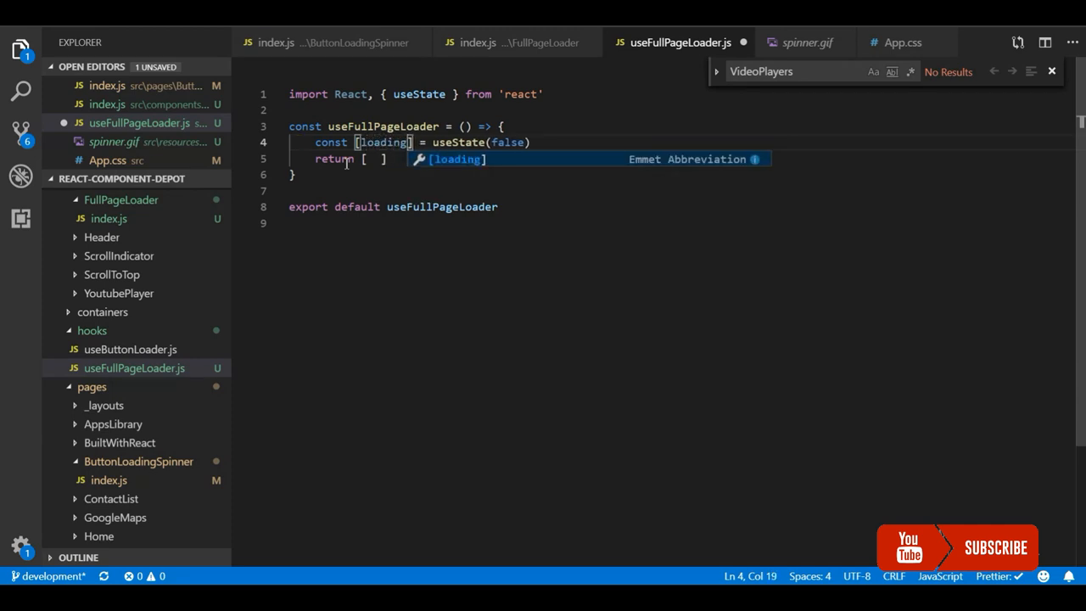
pyautogui.write(', set')
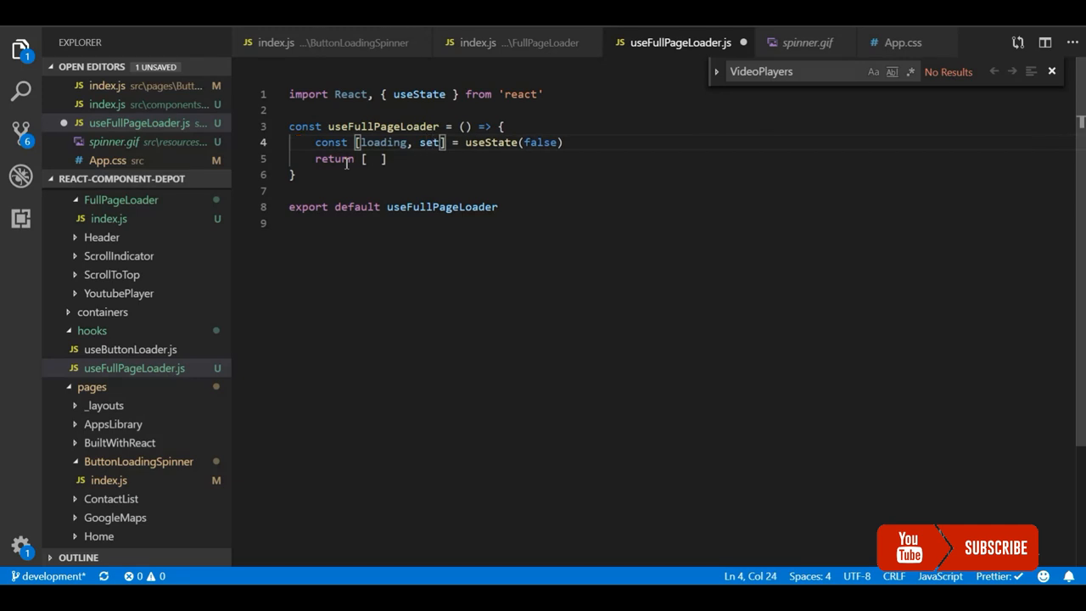
pyautogui.write('Loading')
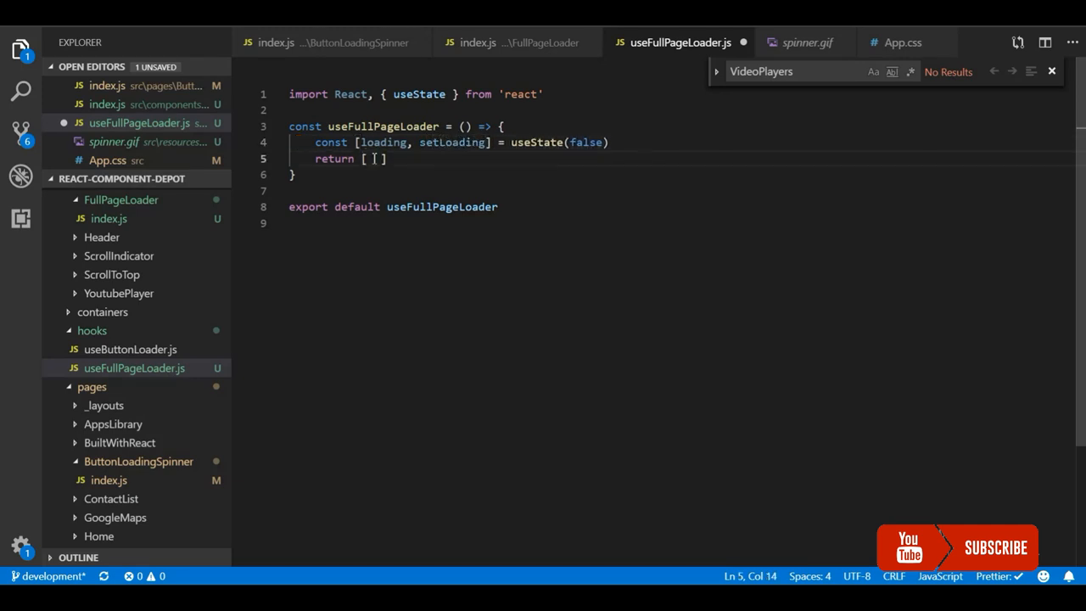
pyautogui.press('Enter')
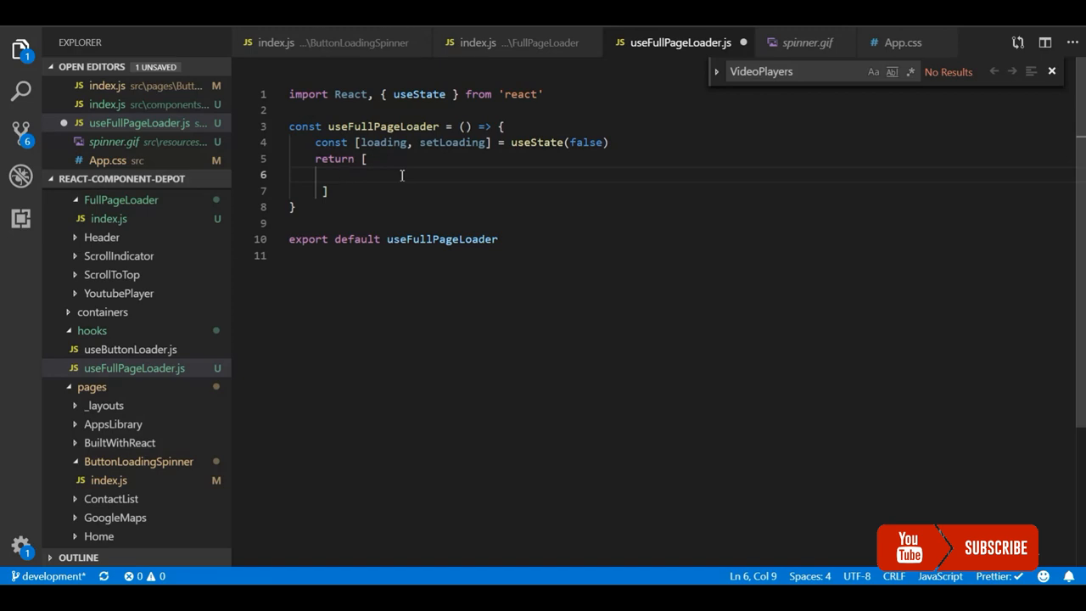
# - Return loading ? <FullPageLoader /> : null as the first entry, auto-importing FullPageLoader
pyautogui.write('loading')
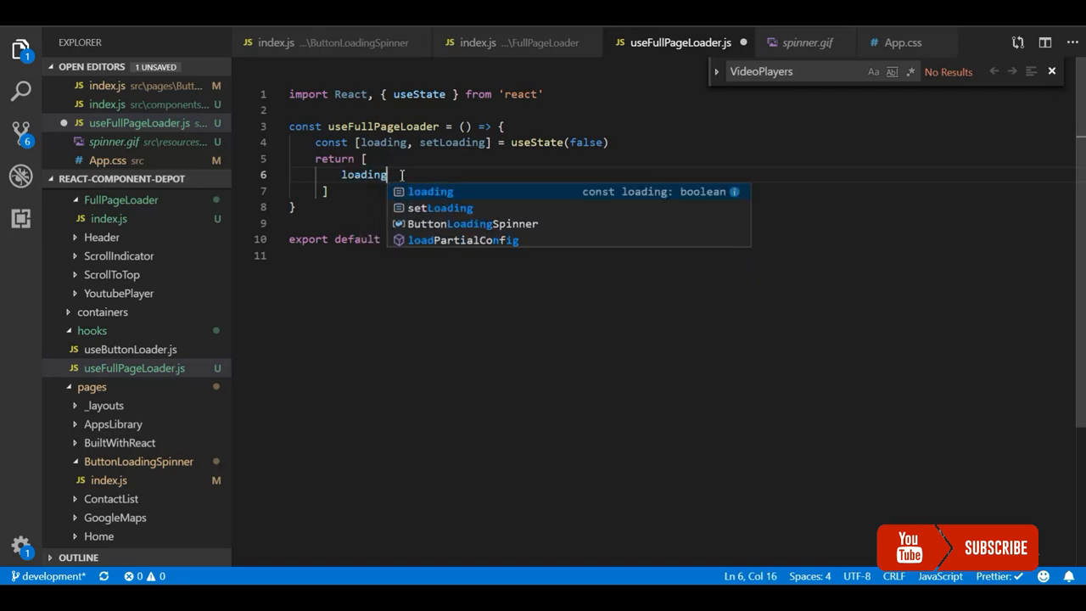
pyautogui.write('?{<')
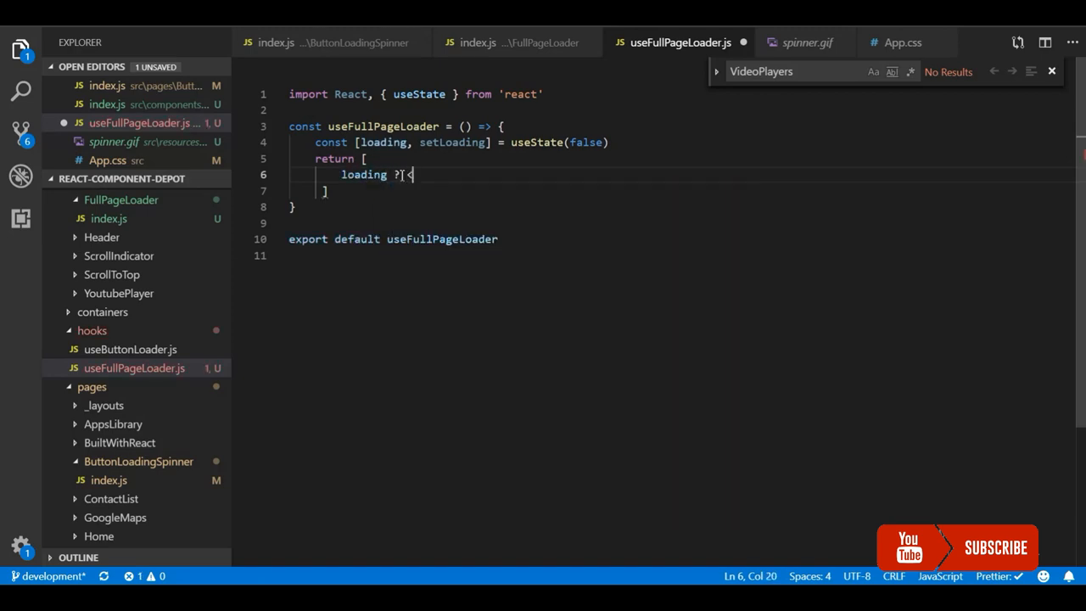
pyautogui.write('F')
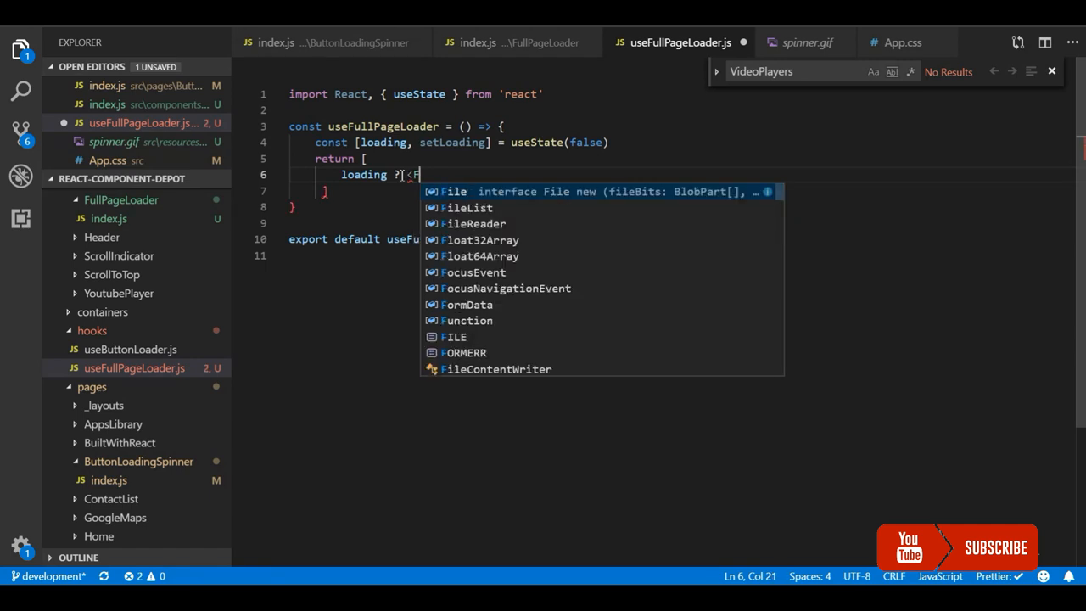
pyautogui.write('ull')
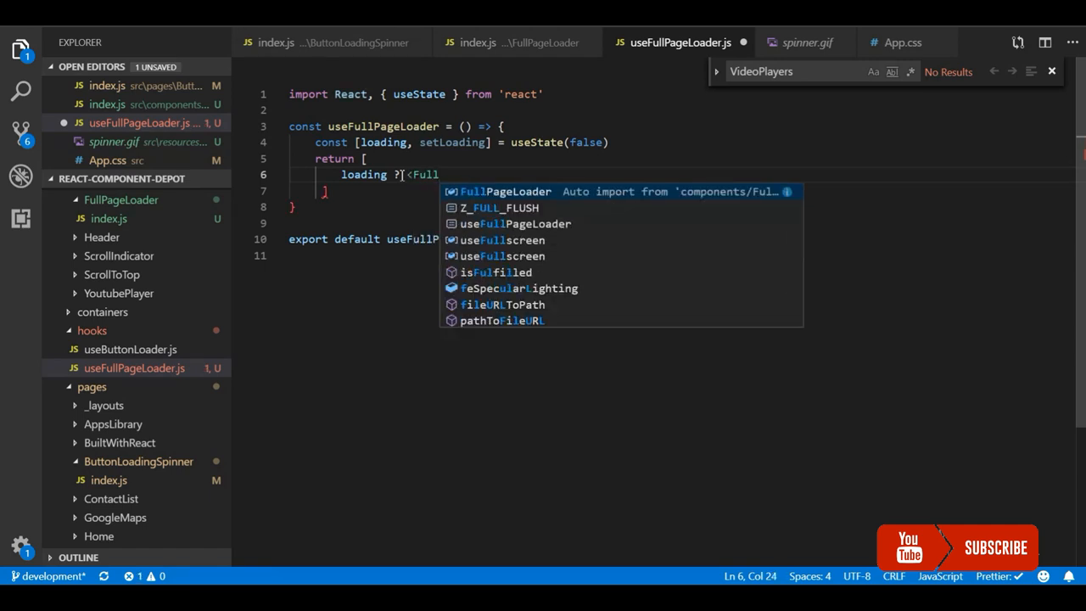
pyautogui.press('Enter')
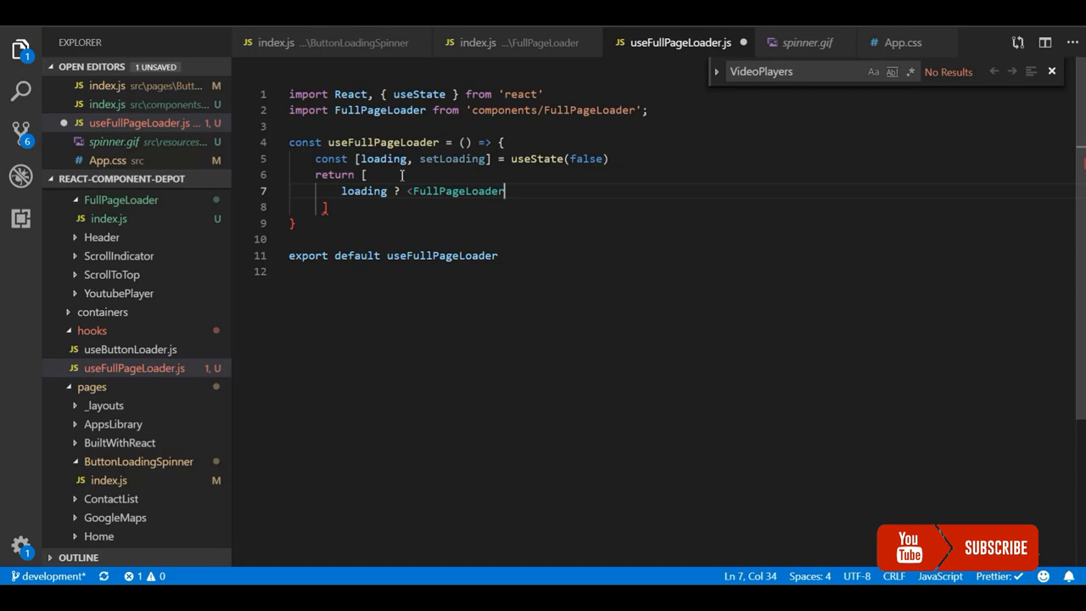
pyautogui.write('/>')
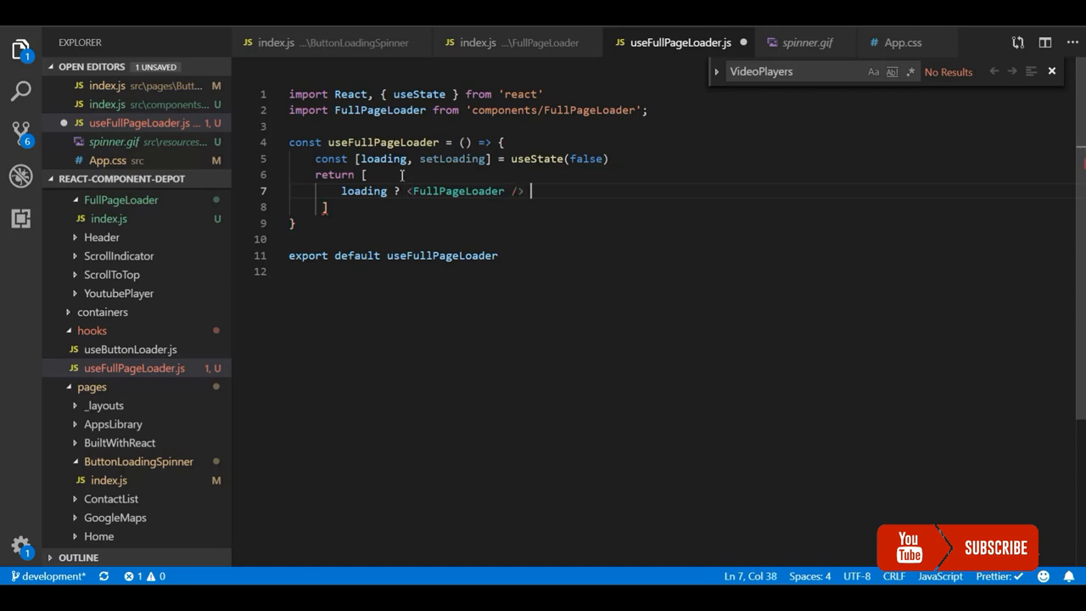
pyautogui.write(': nu')
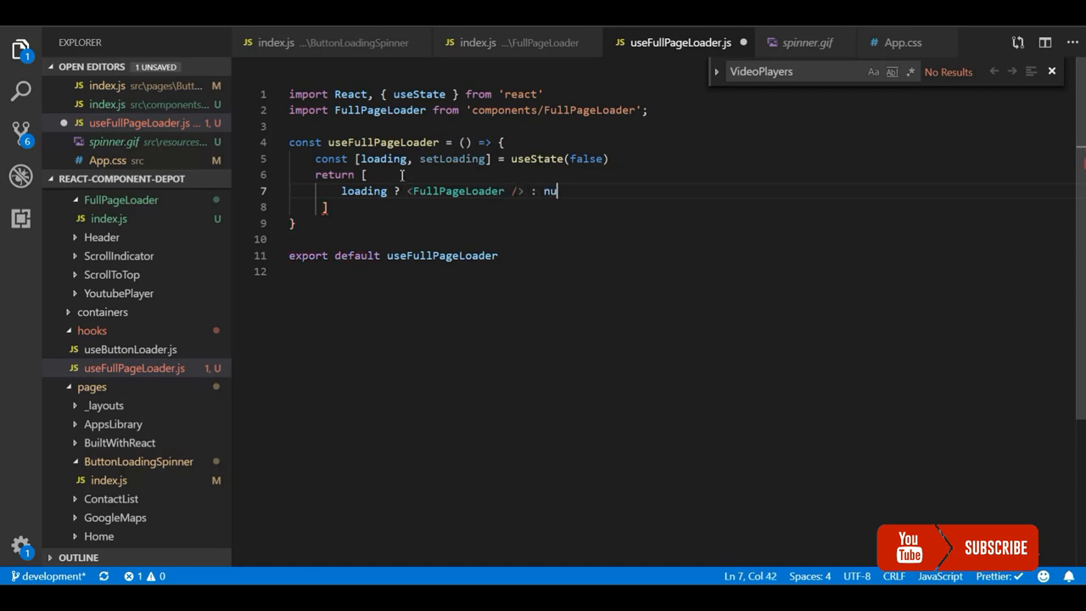
pyautogui.write('ll,')
pyautogui.write('() =>')
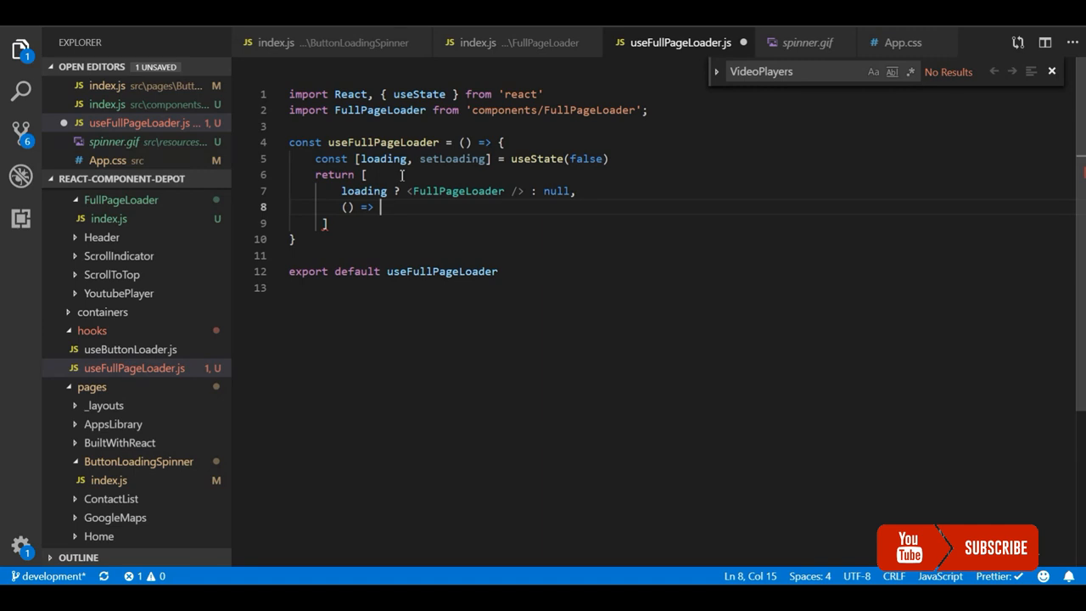
# - Add () => setLoading(true) //Show loader and () => setLoading(false) //Hide Loader entries
pyautogui.write('setLoading(')
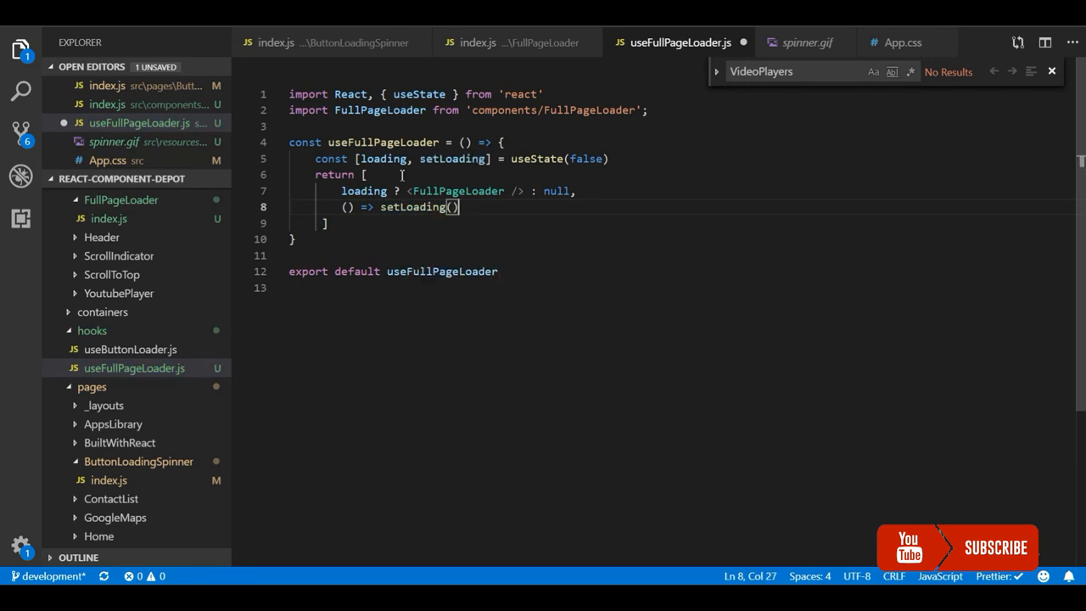
pyautogui.write('true')
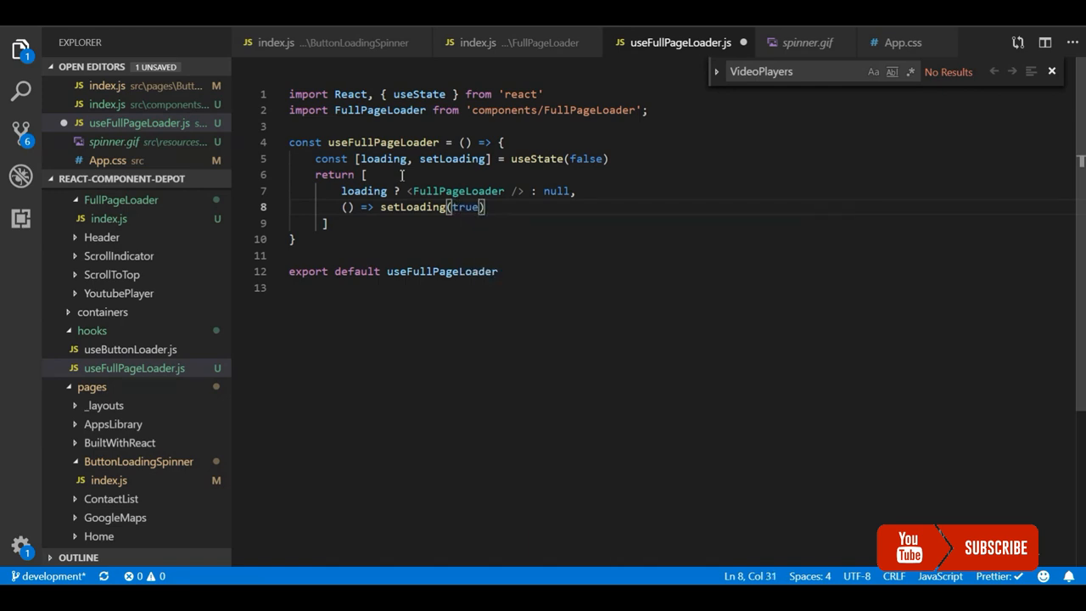
pyautogui.write(',')
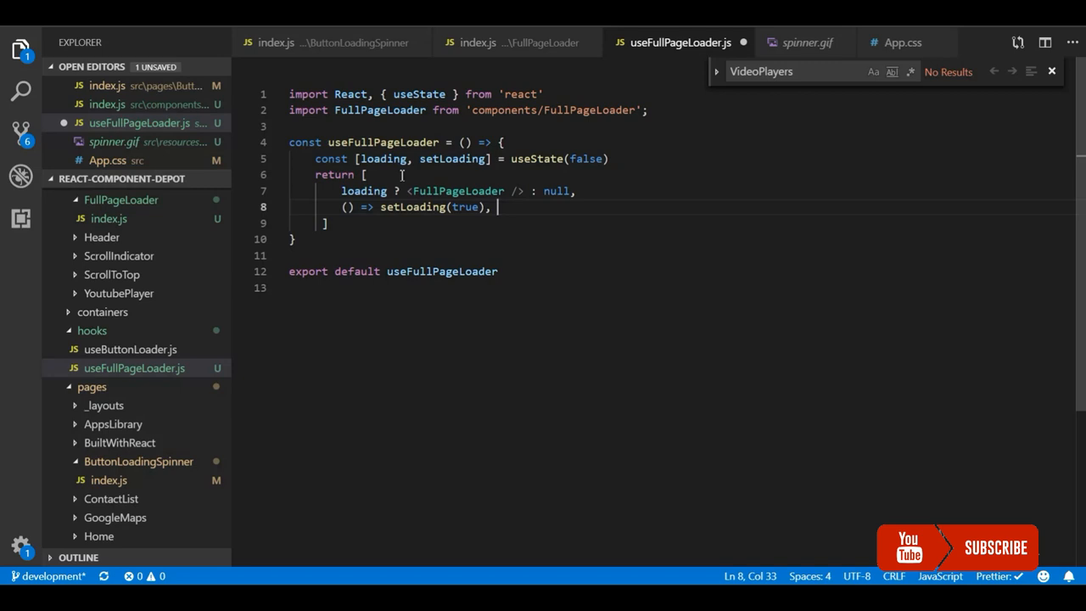
pyautogui.write('//Show')
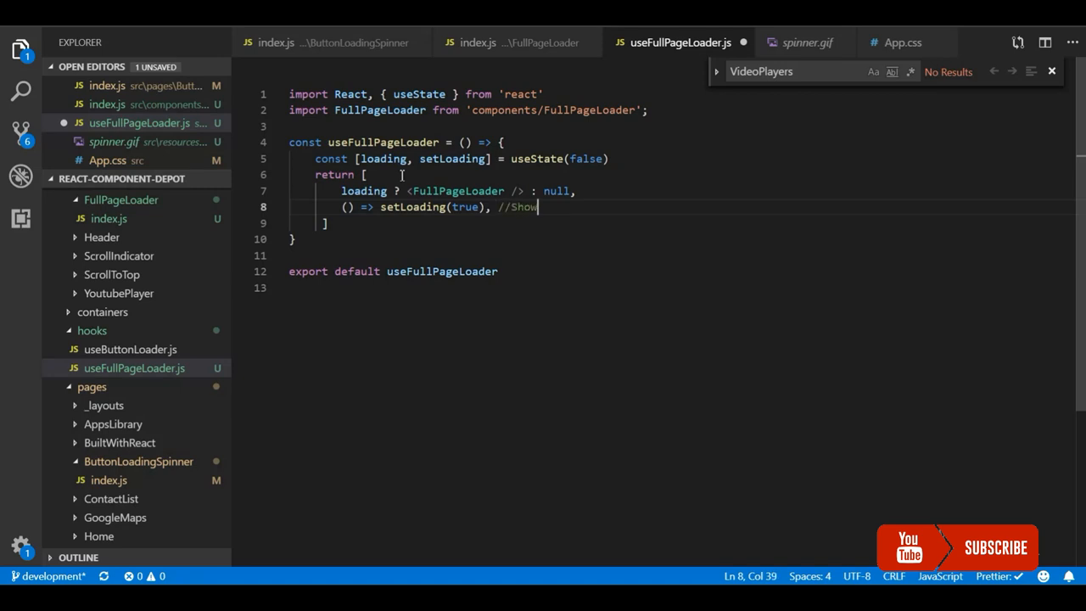
pyautogui.write('loader')
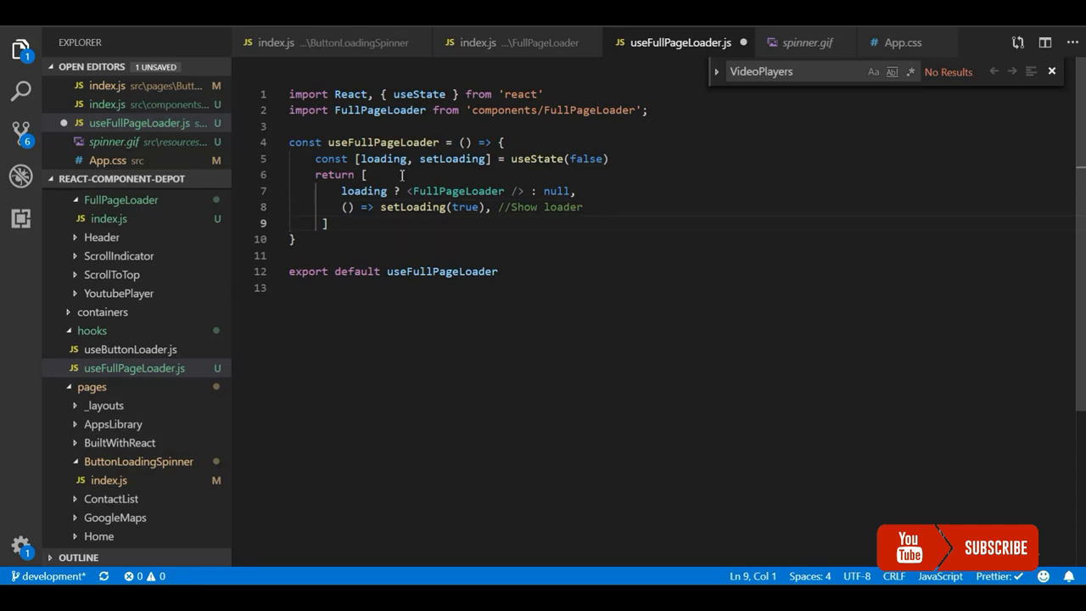
pyautogui.write('() =>')
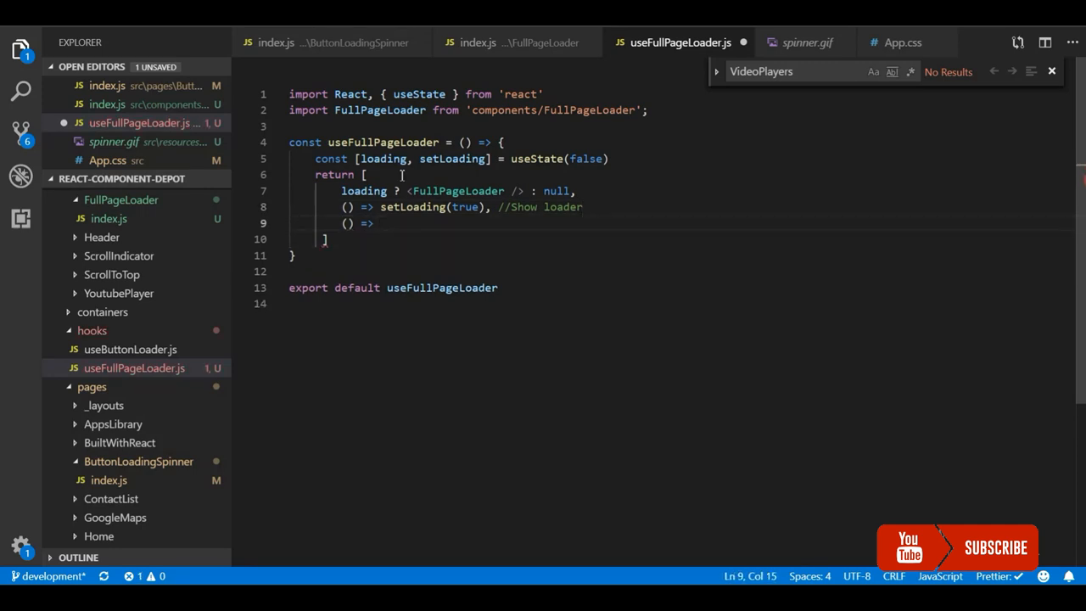
pyautogui.write('setLoading(')
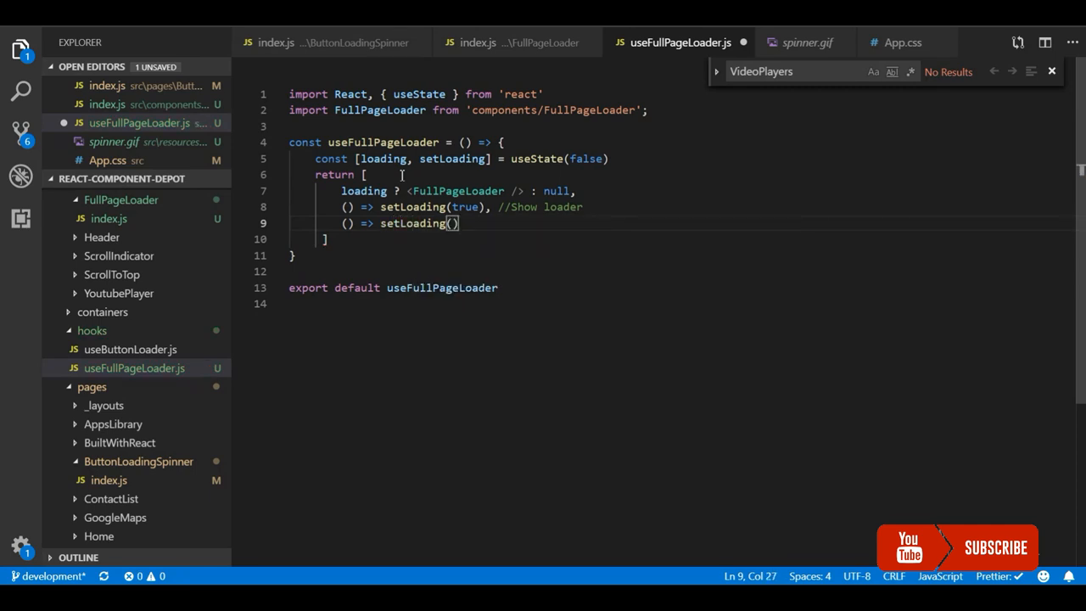
pyautogui.write('false')
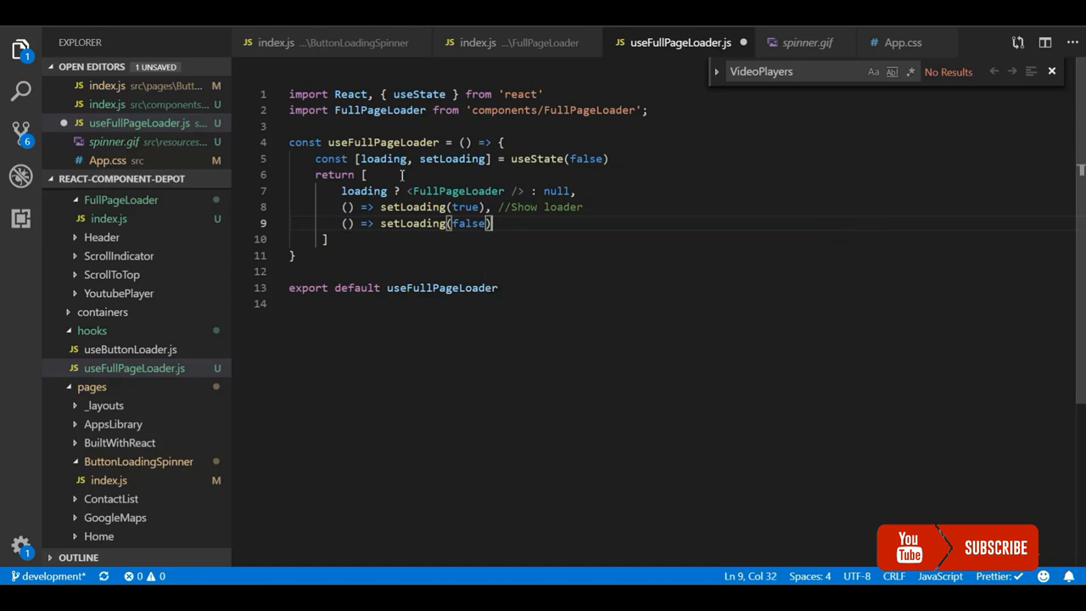
pyautogui.write('//')
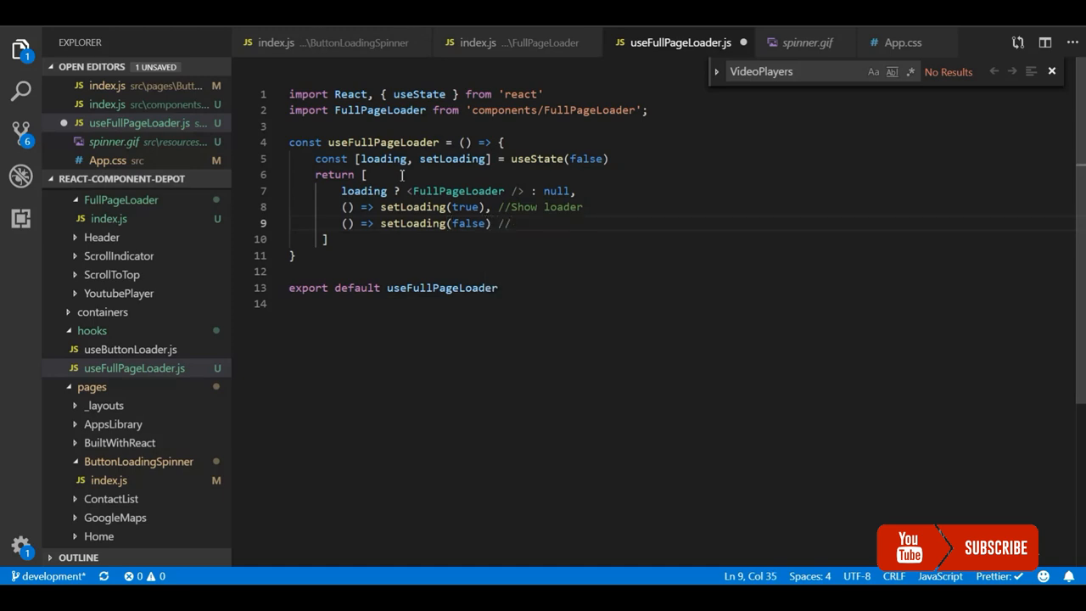
pyautogui.write('Hide')
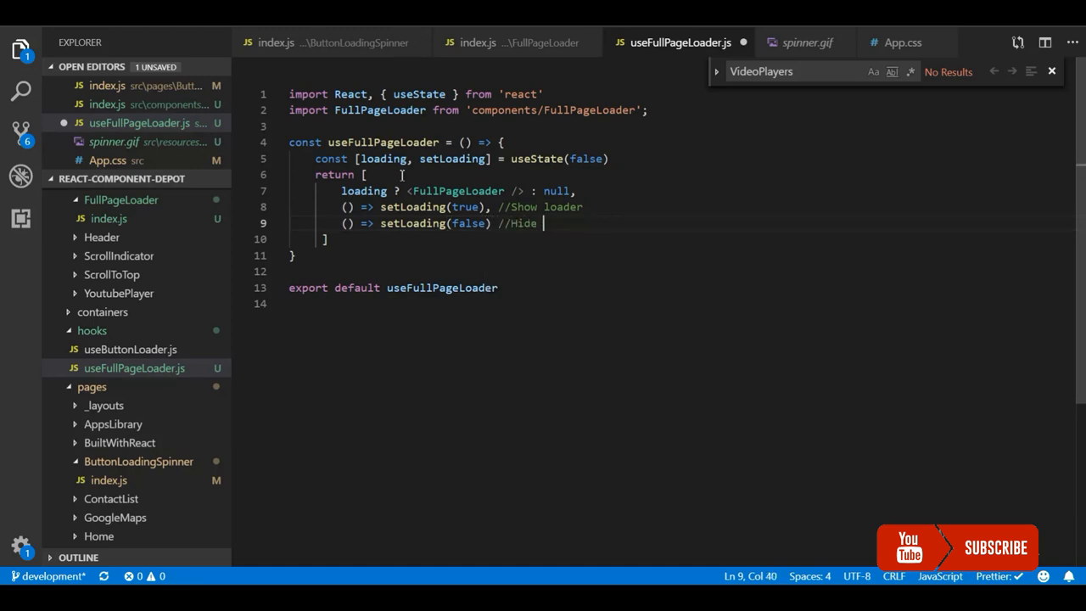
pyautogui.write('Loader')
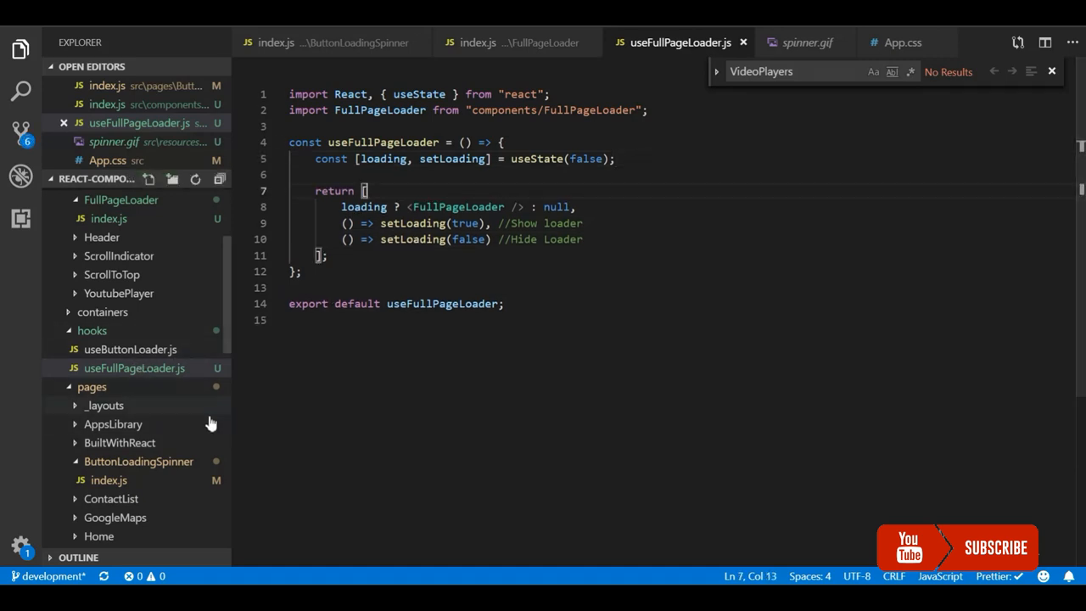
# - In ButtonLoadingSpinner's index.js, call useFullPageLoader() with its auto-import into a destructured const
pyautogui.click(108, 479)
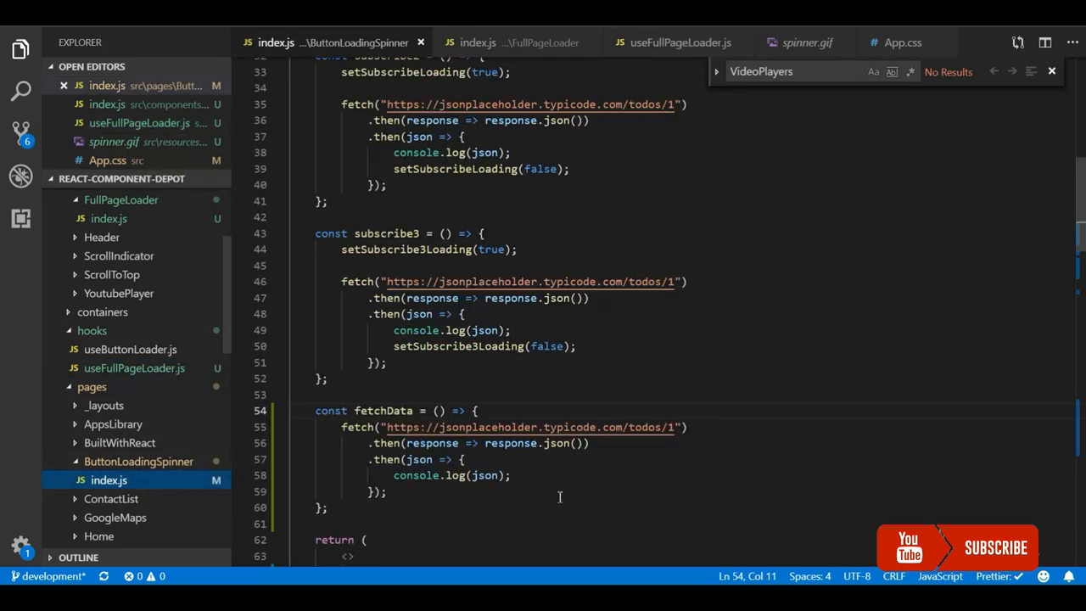
pyautogui.scroll(-3)
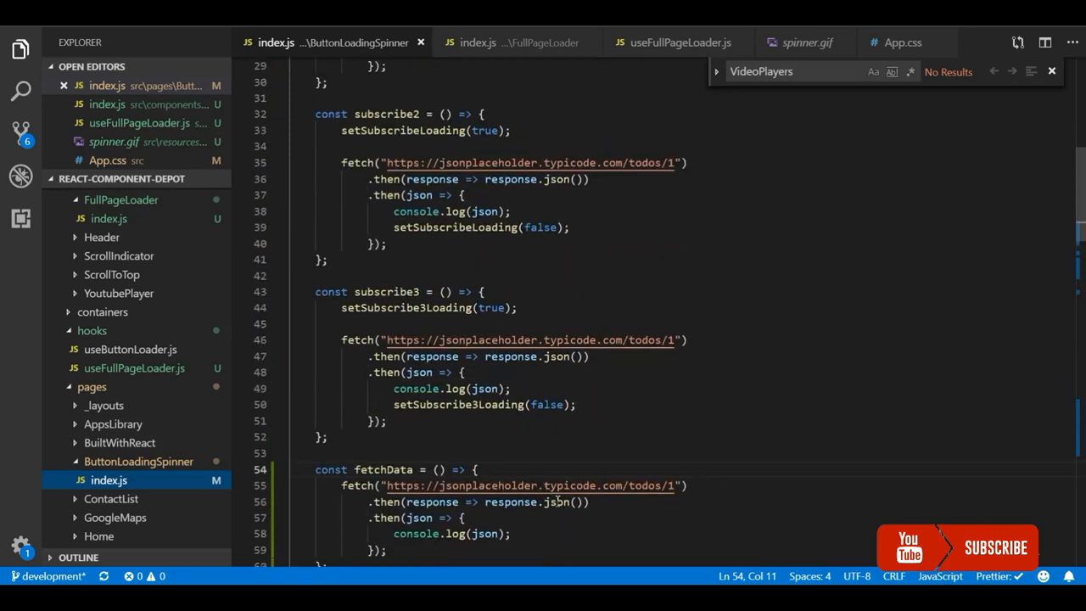
pyautogui.scroll(3)
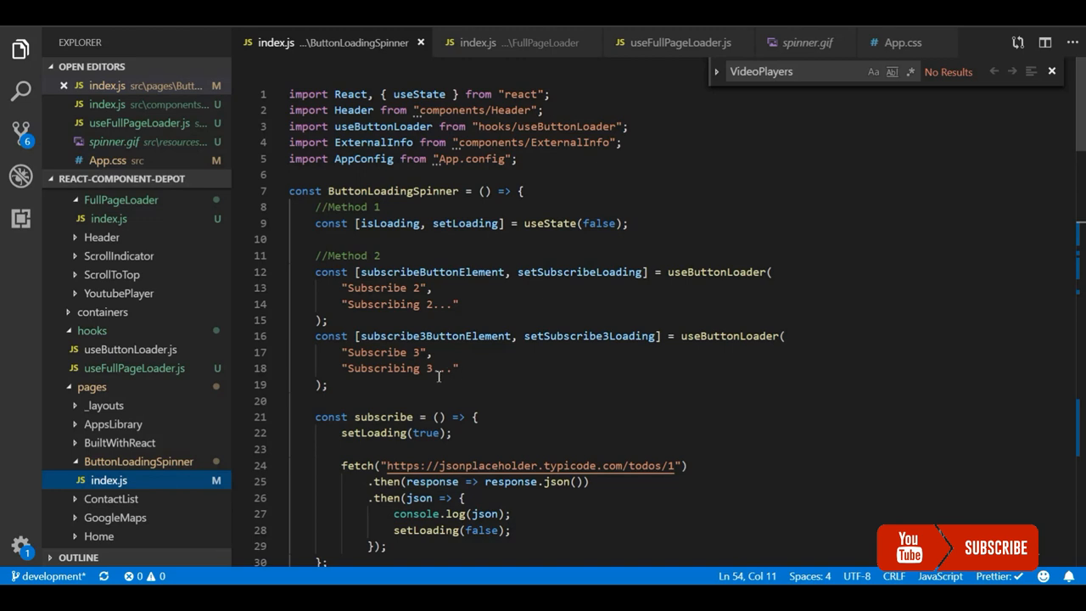
pyautogui.write('con')
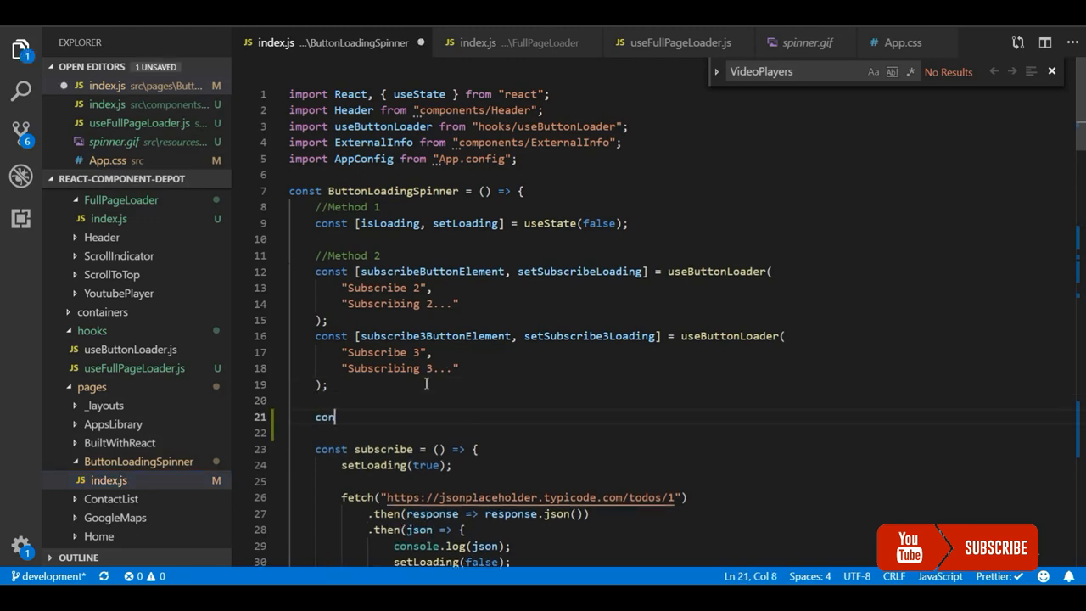
pyautogui.write('st []')
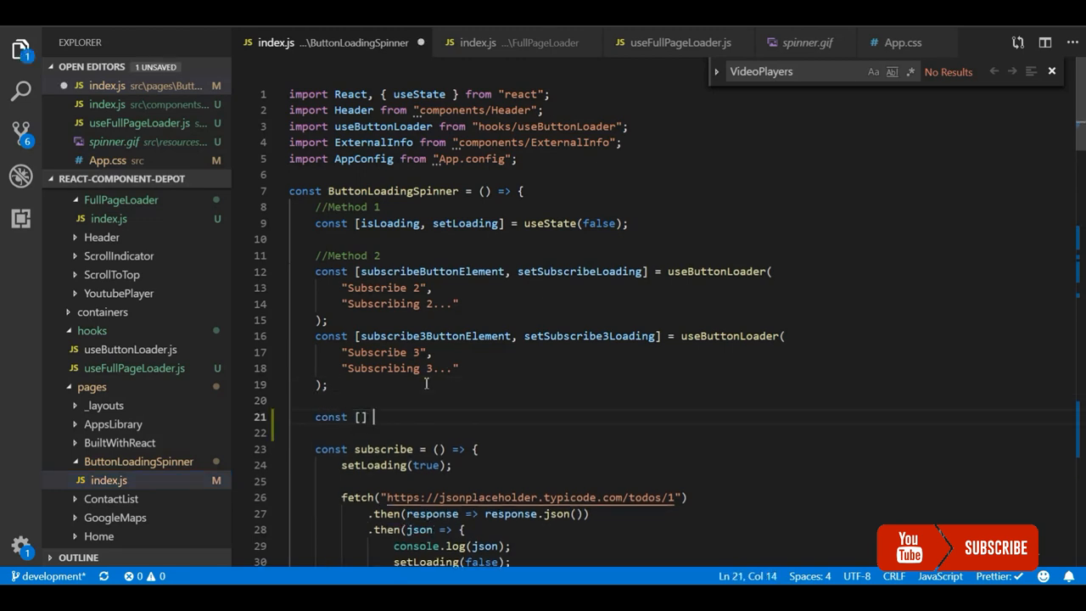
pyautogui.write('= use')
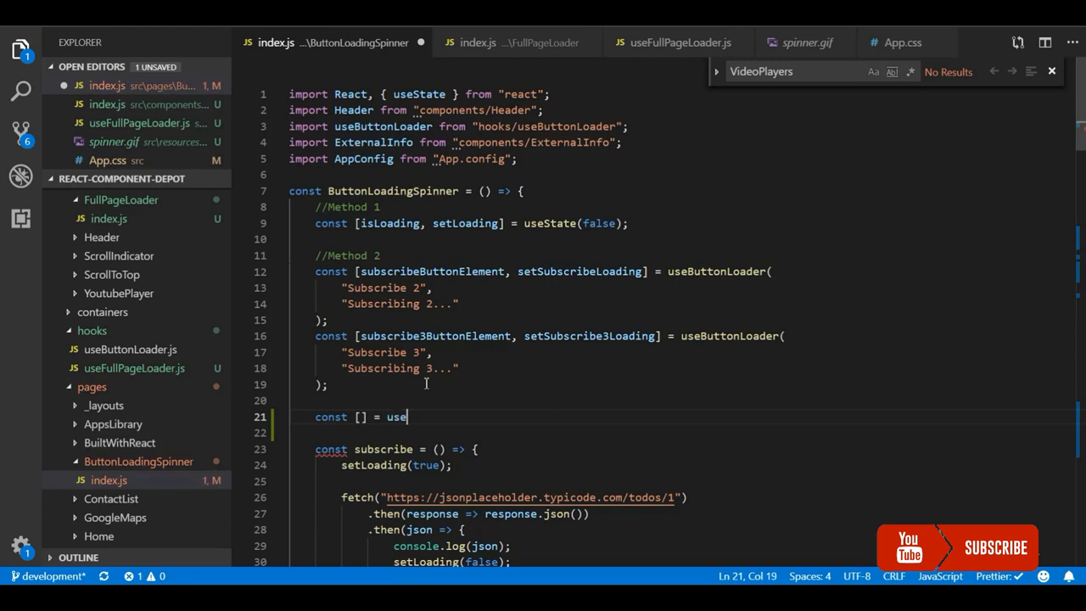
pyautogui.write('Fu')
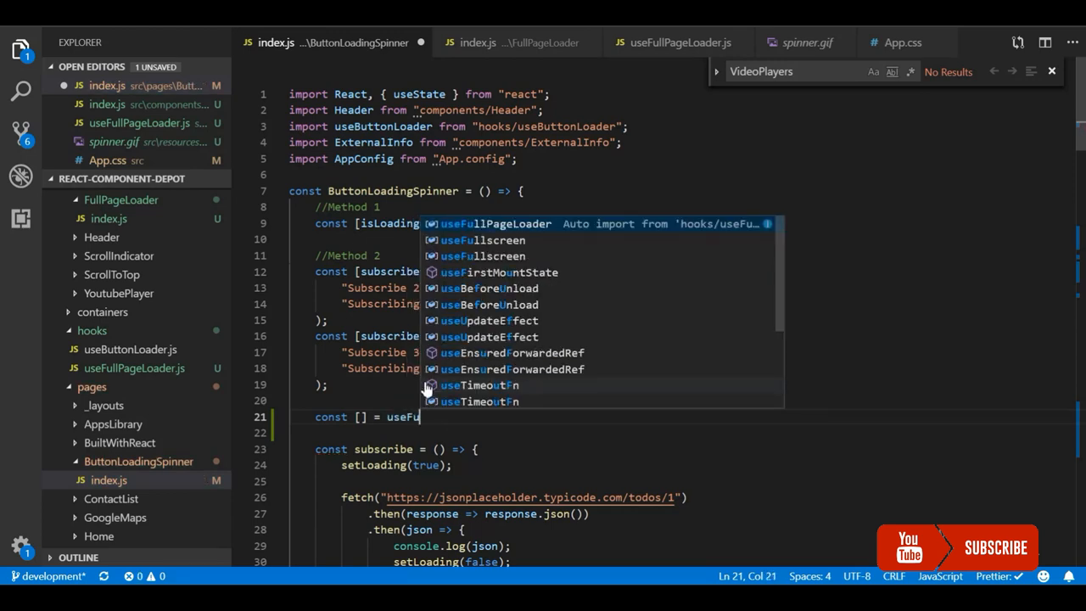
pyautogui.press('Enter')
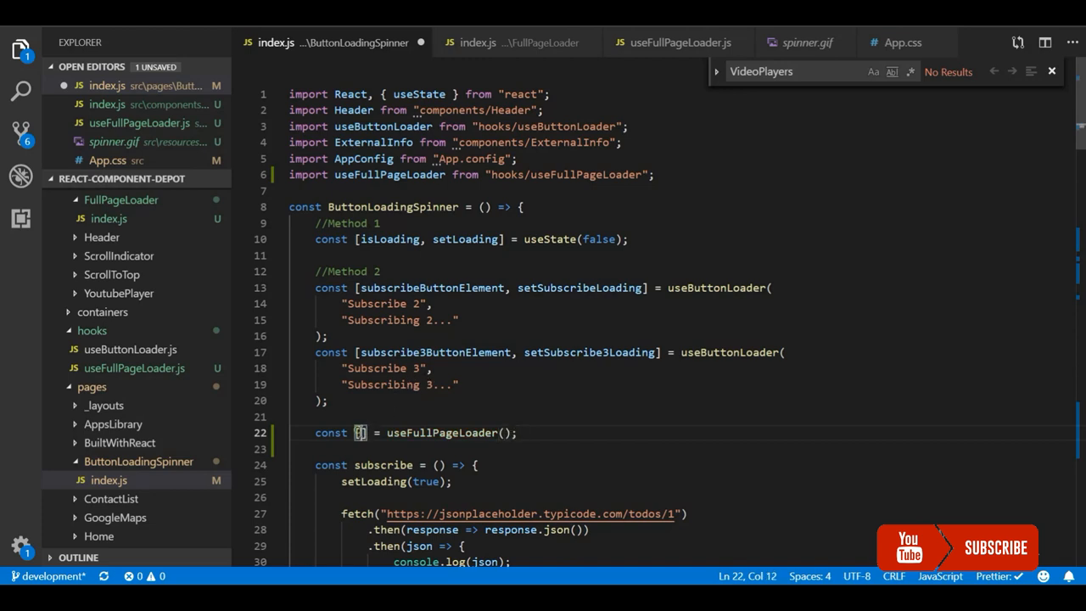
# - Destructure loader, showLoader and hideLoader from the hook's returned array
pyautogui.write('loa')
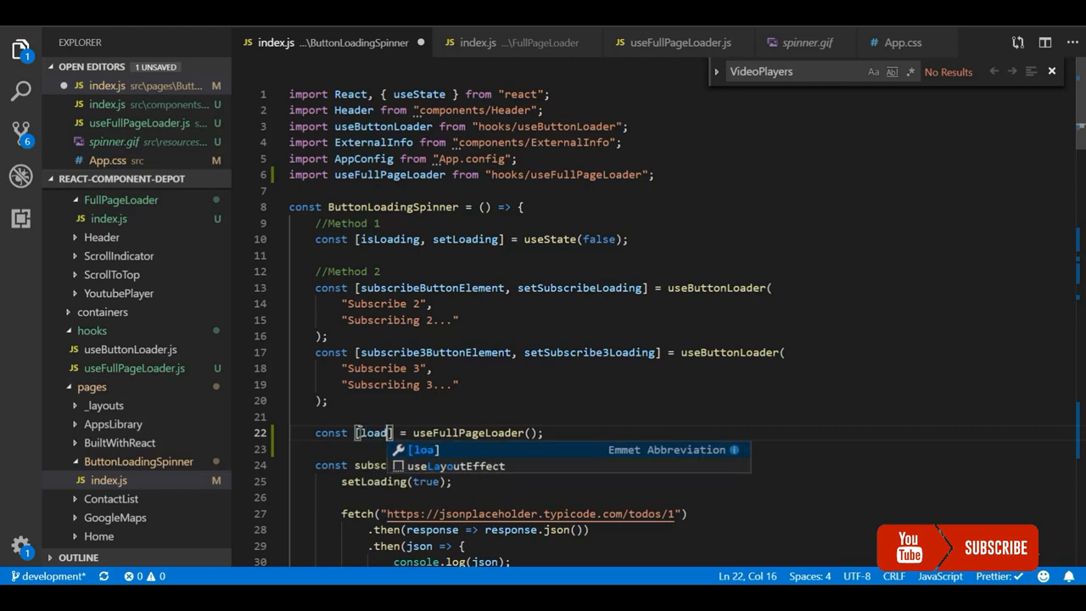
pyautogui.write('der, showLoa')
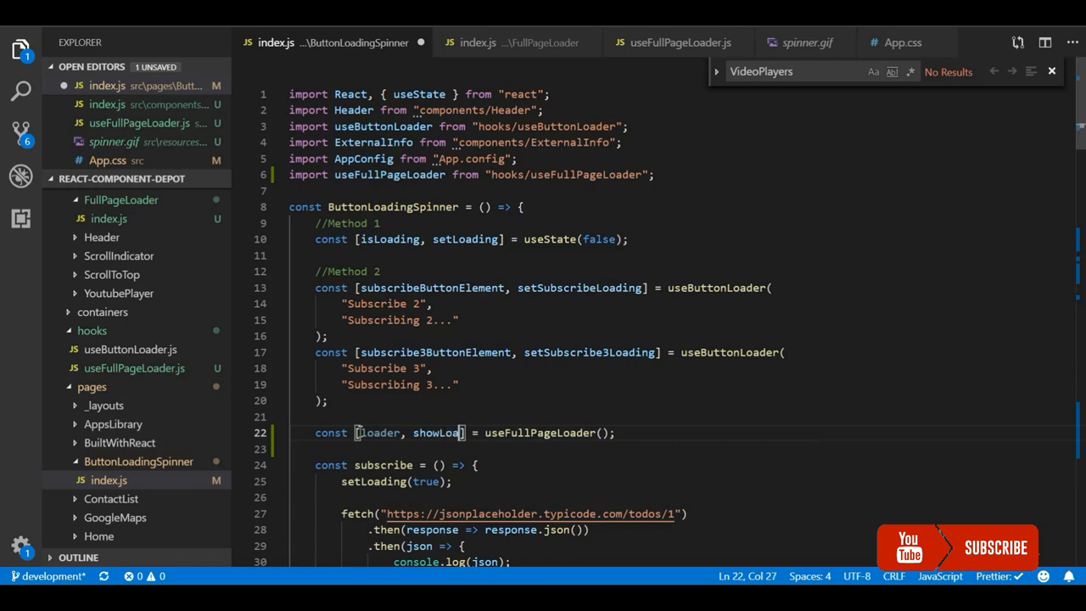
pyautogui.write('h')
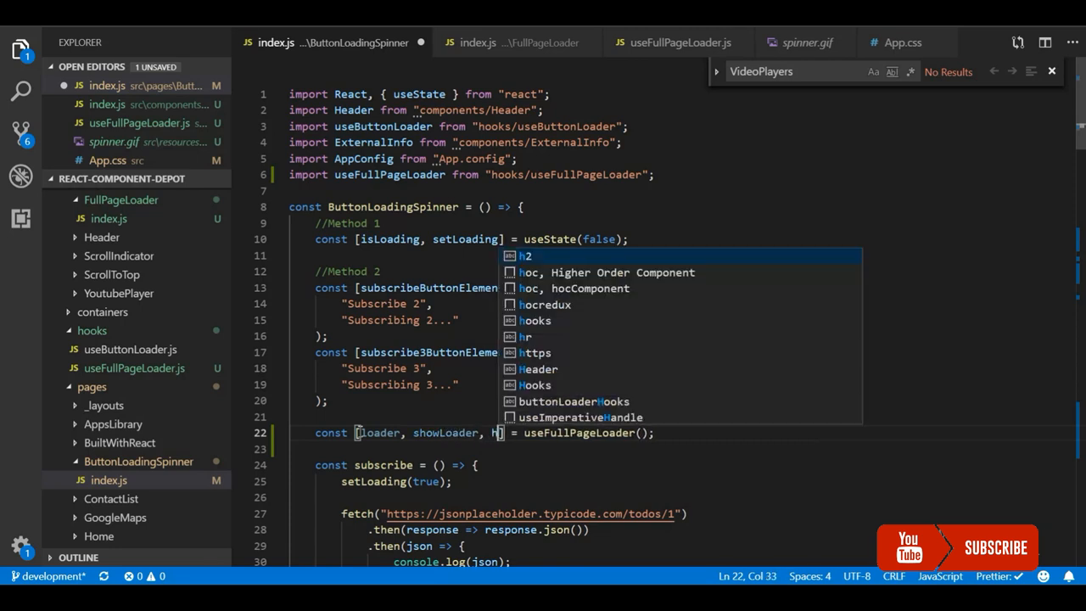
pyautogui.write('ideLoader')
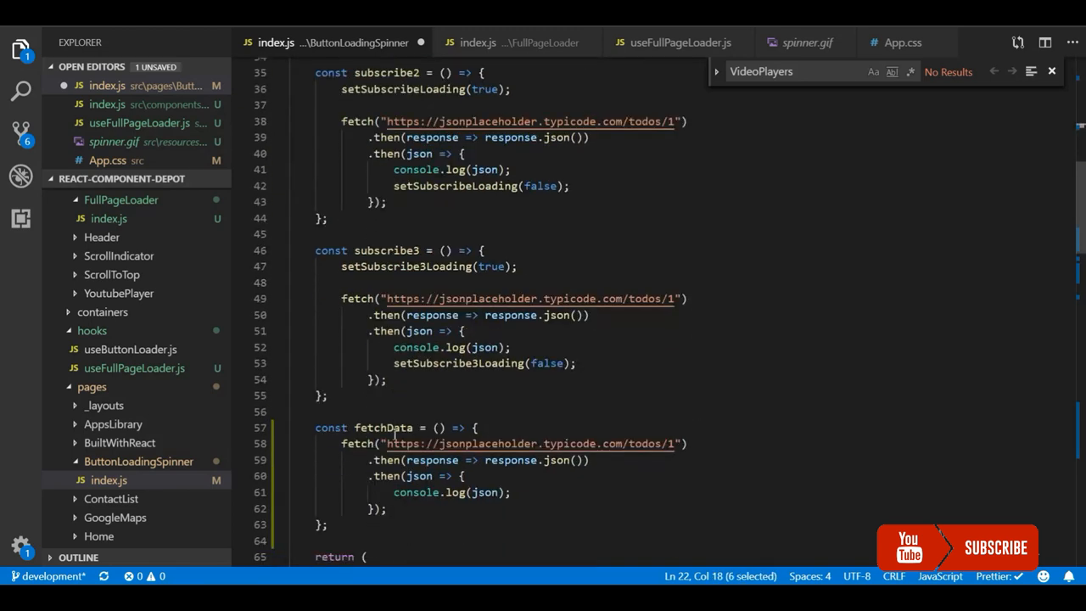
# - Call showLoader(); before fetch in fetchData and hideLoader(); inside the .then callback
pyautogui.scroll(-3)
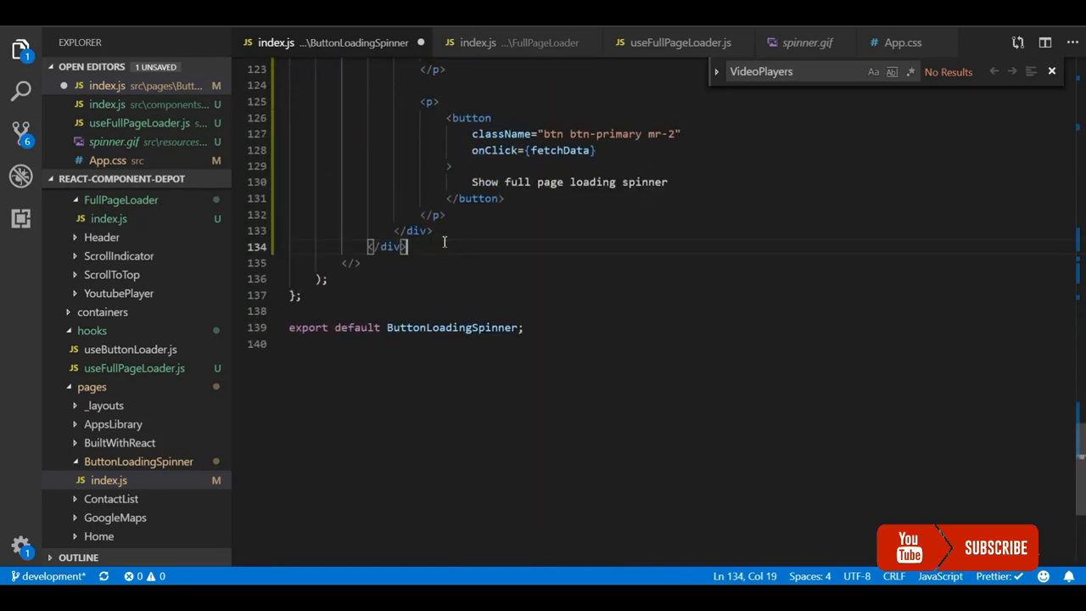
pyautogui.press('enter')
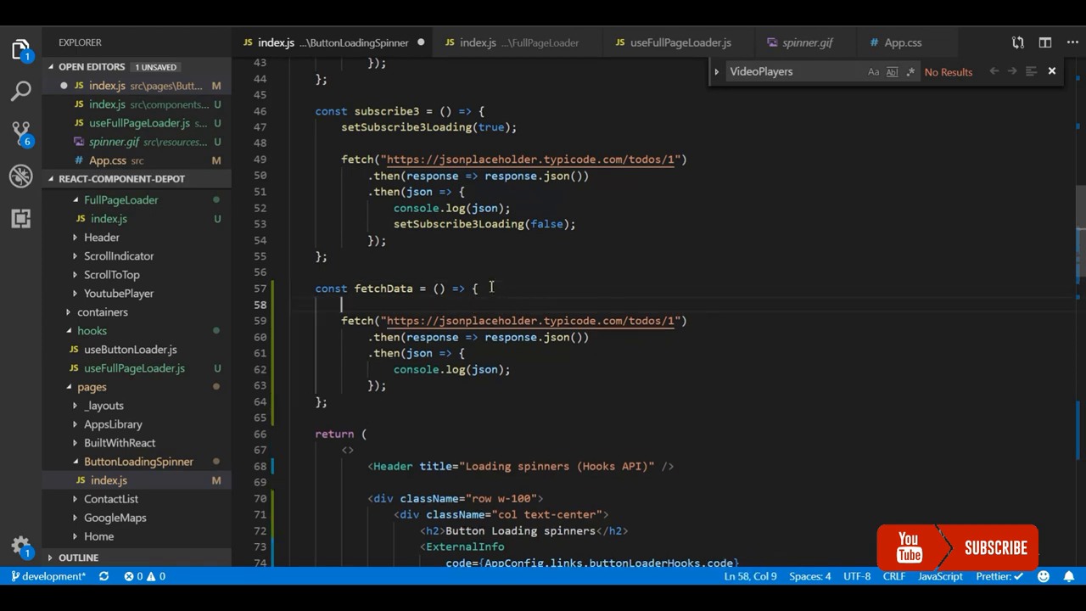
pyautogui.write('showLoader(')
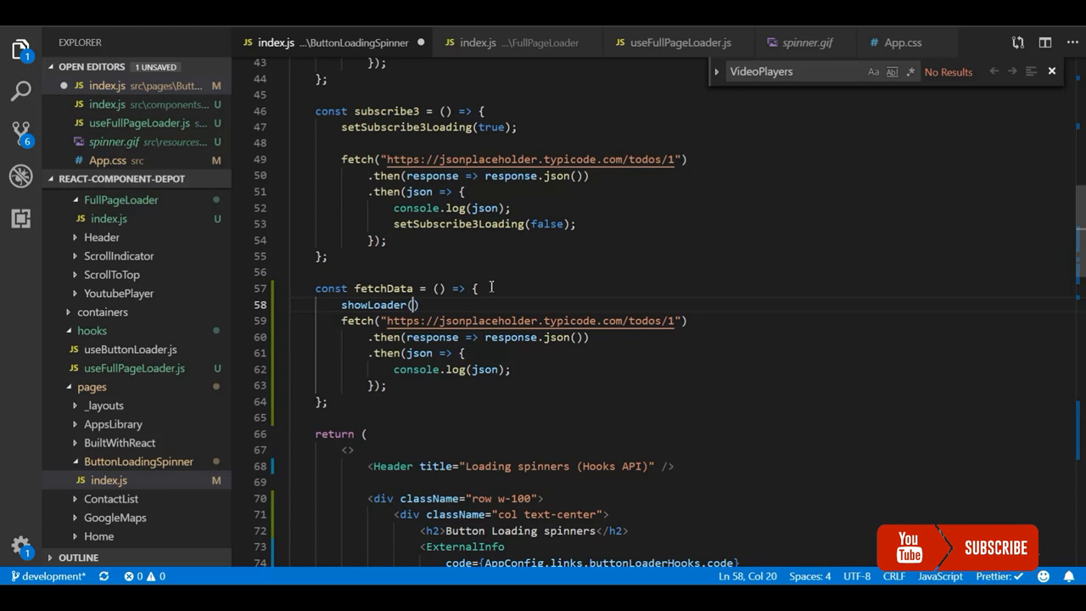
pyautogui.write(';')
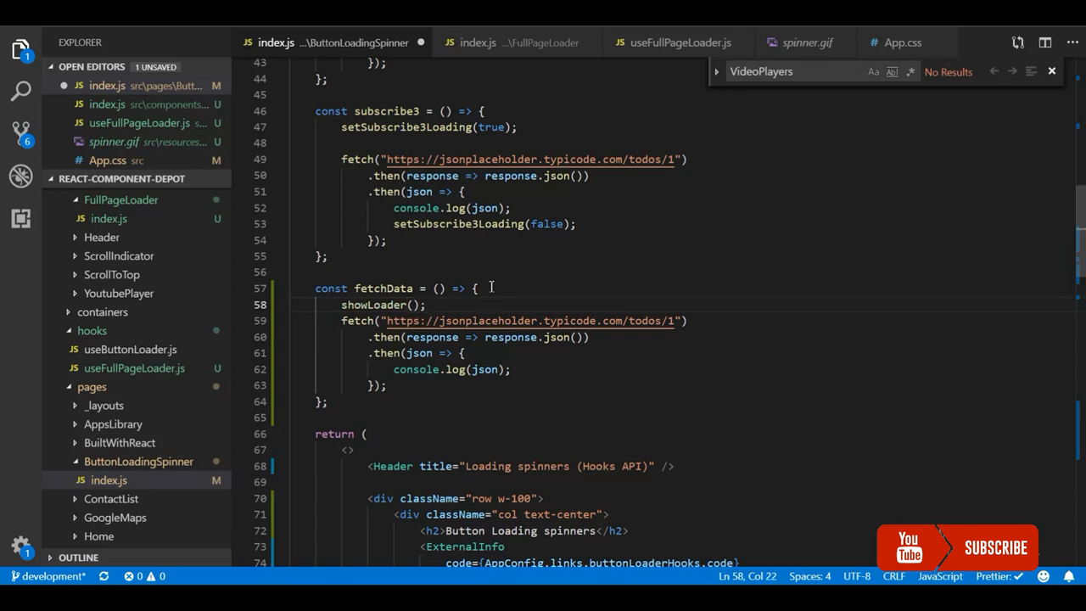
pyautogui.press('Enter')
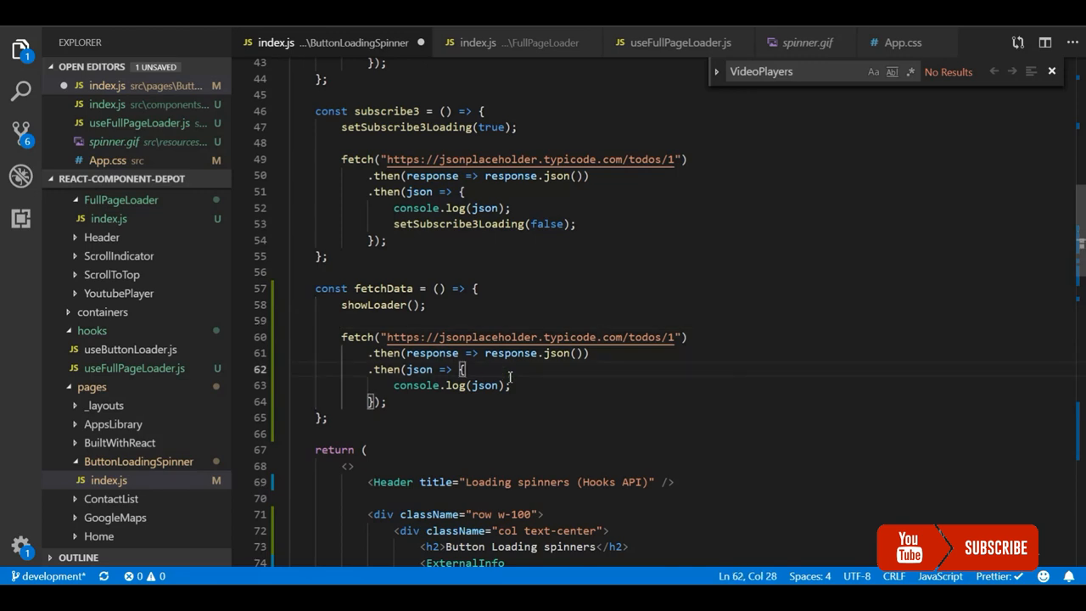
pyautogui.write('hideLoader')
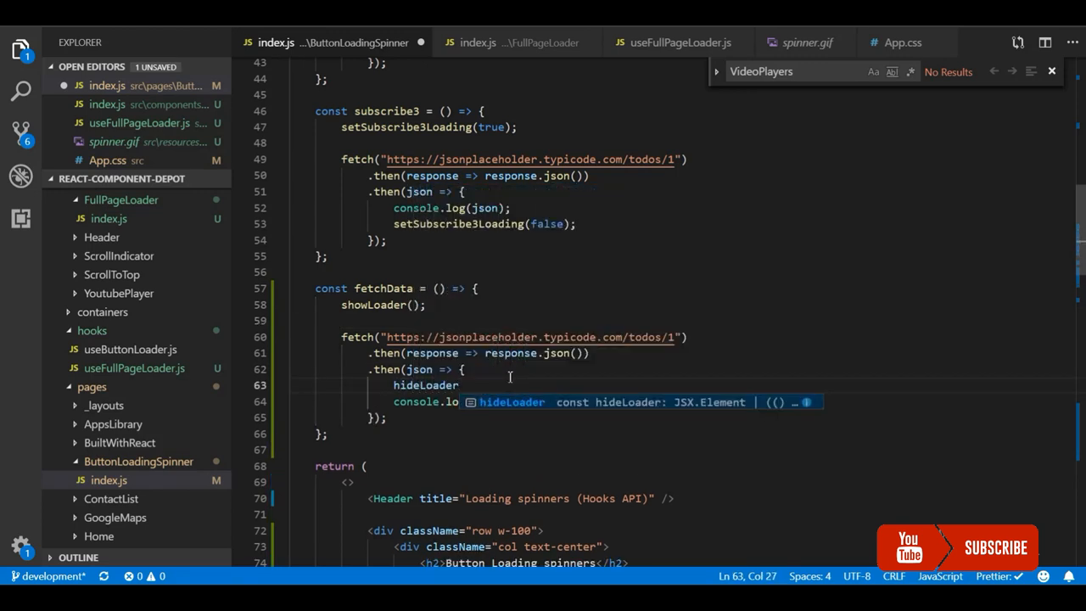
pyautogui.write('();')
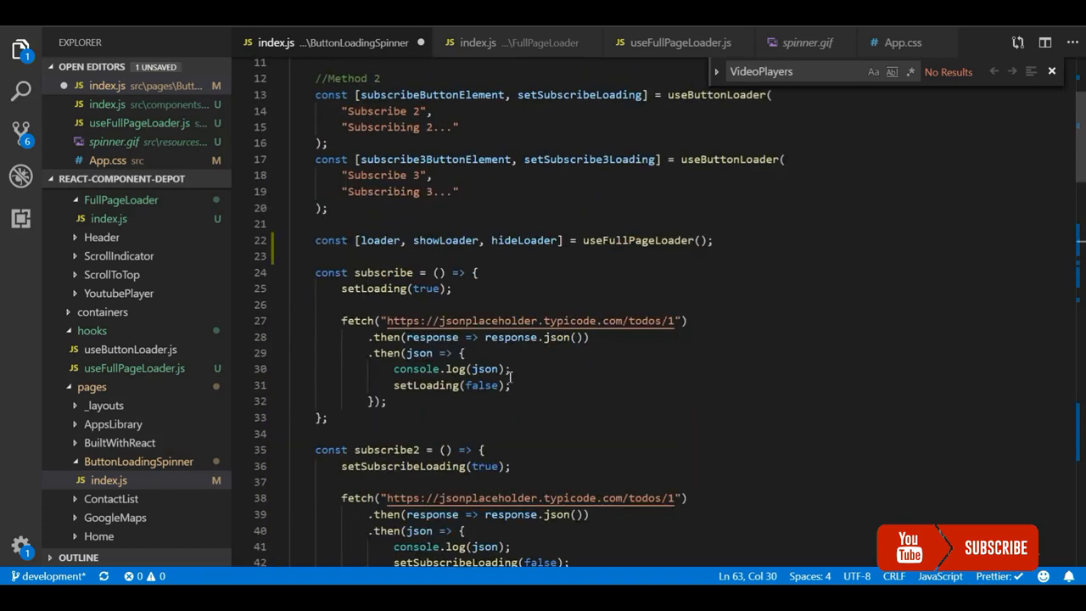
pyautogui.scroll(-3)
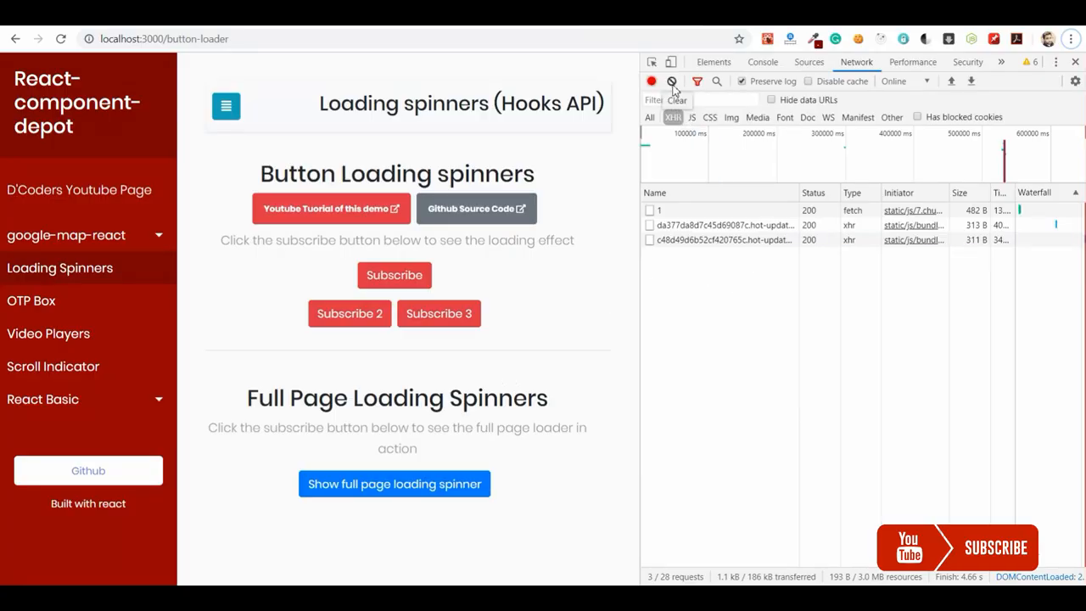
# - Clear the Network log, collapse the sidebar, and run 'Show full page loading spinner' to watch the fetch complete
pyautogui.click(672, 81)
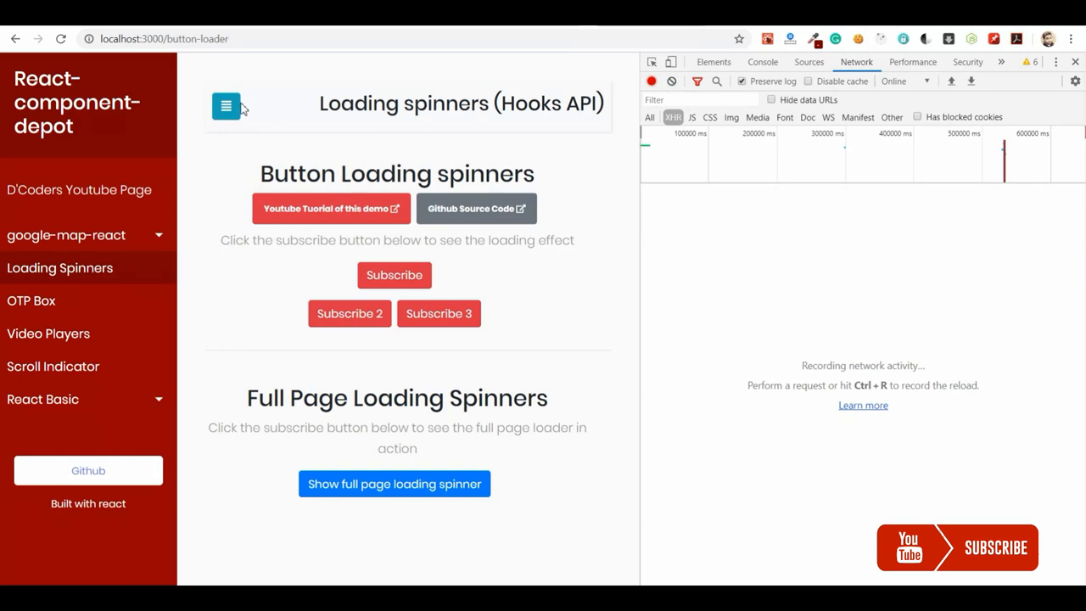
pyautogui.click(226, 105)
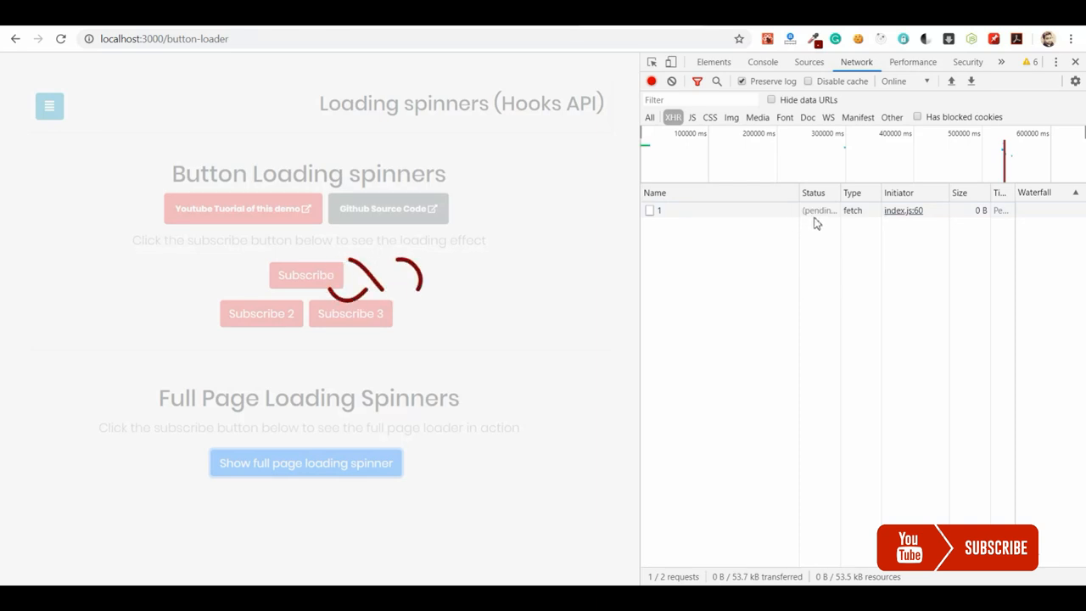
pyautogui.moveTo(641, 273)
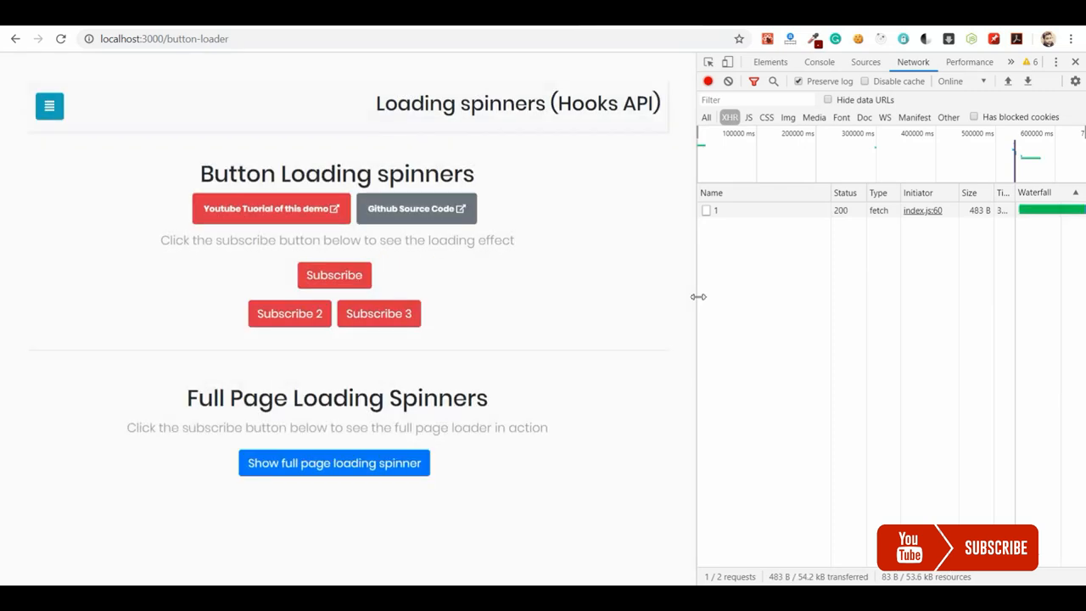
pyautogui.moveTo(526, 367)
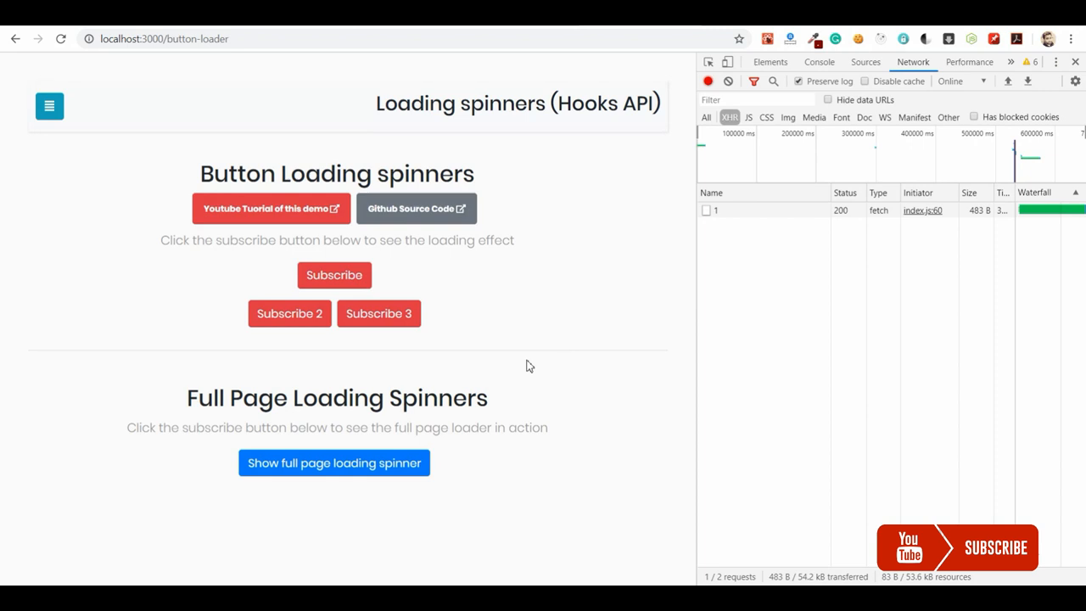
pyautogui.click(333, 462)
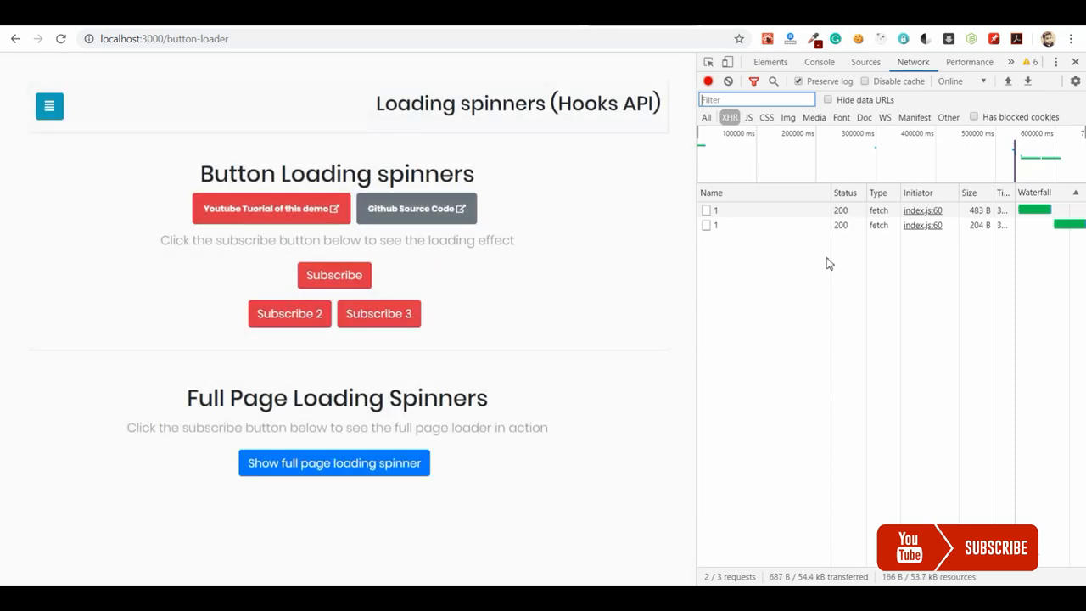
pyautogui.moveTo(845, 224)
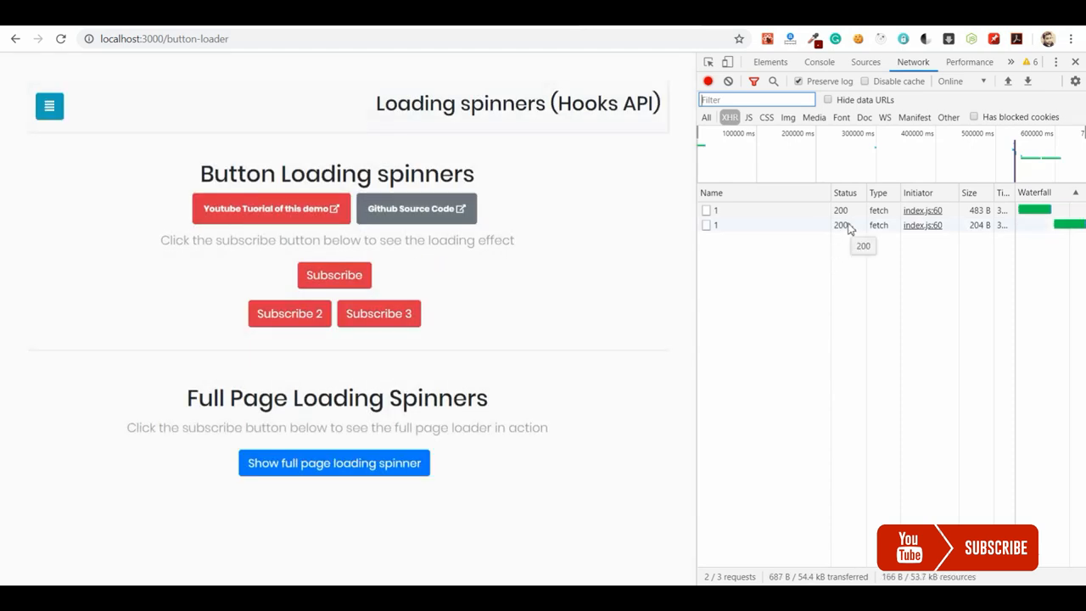
pyautogui.click(789, 224)
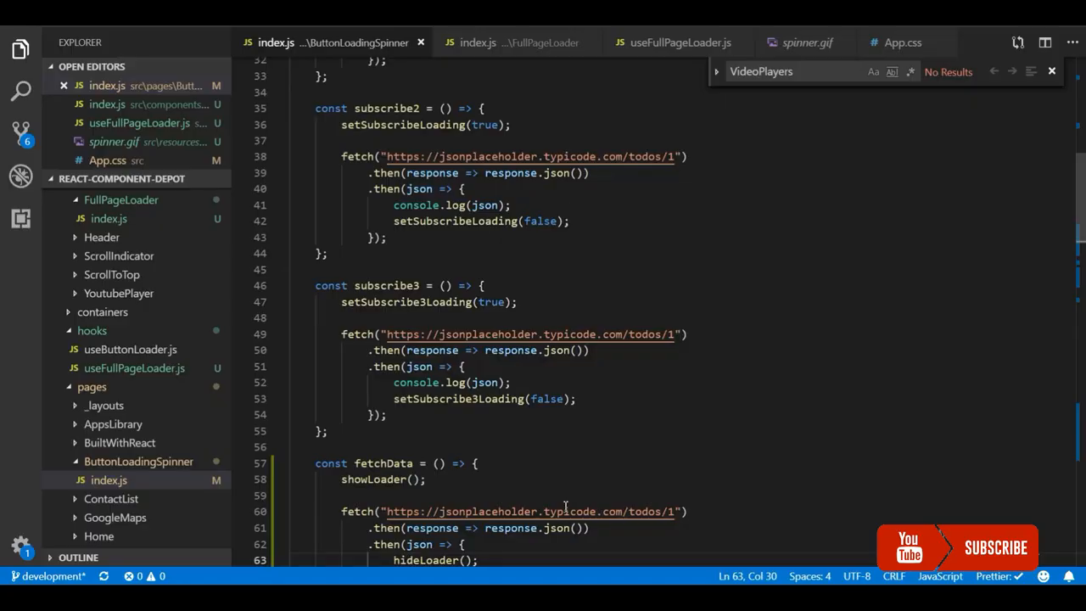
pyautogui.scroll(-3)
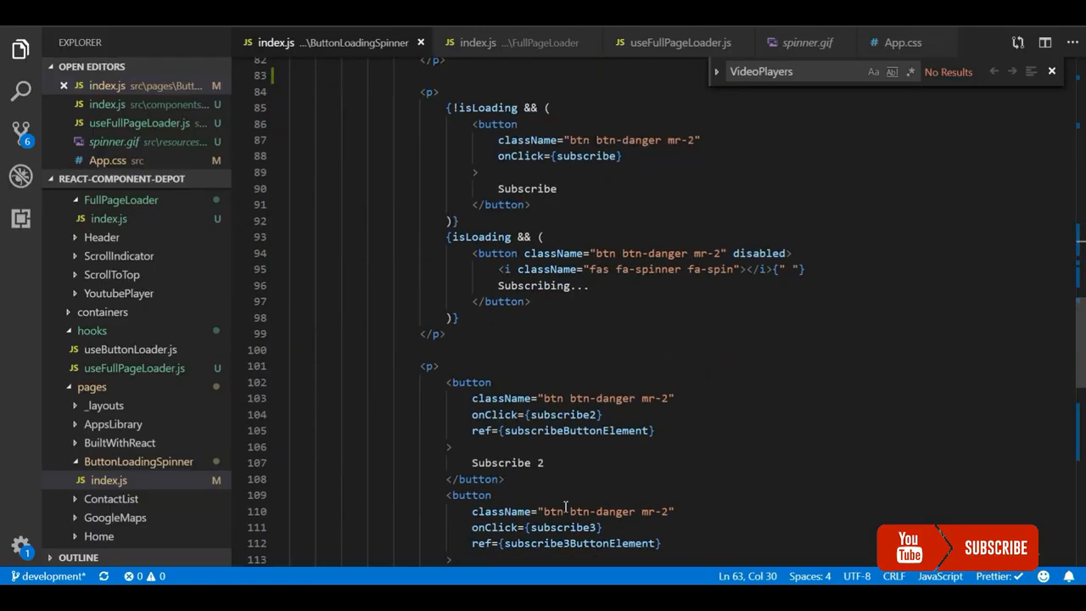
pyautogui.scroll(-3)
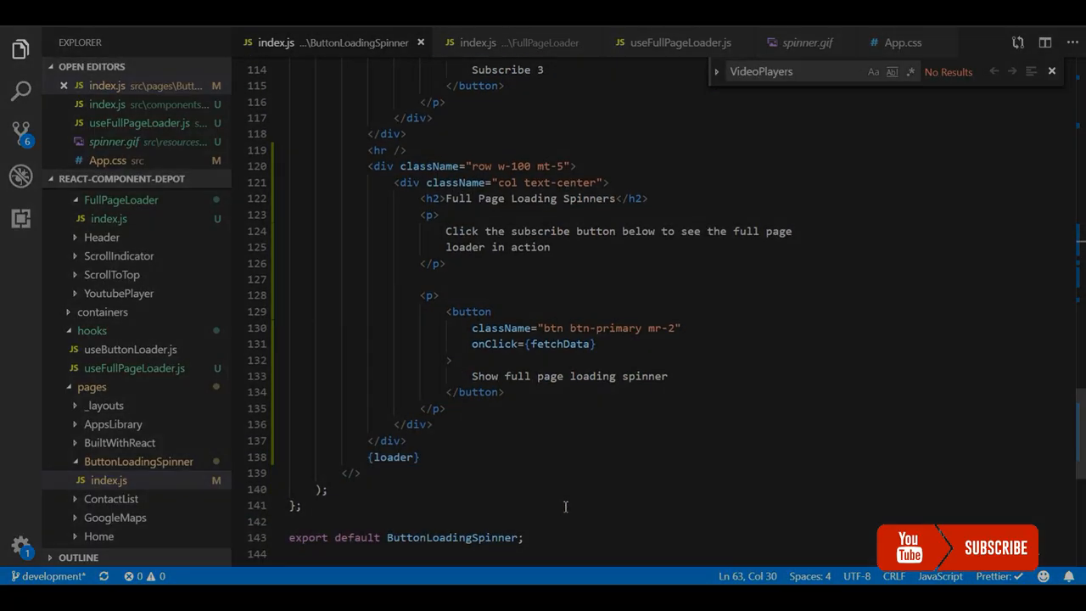